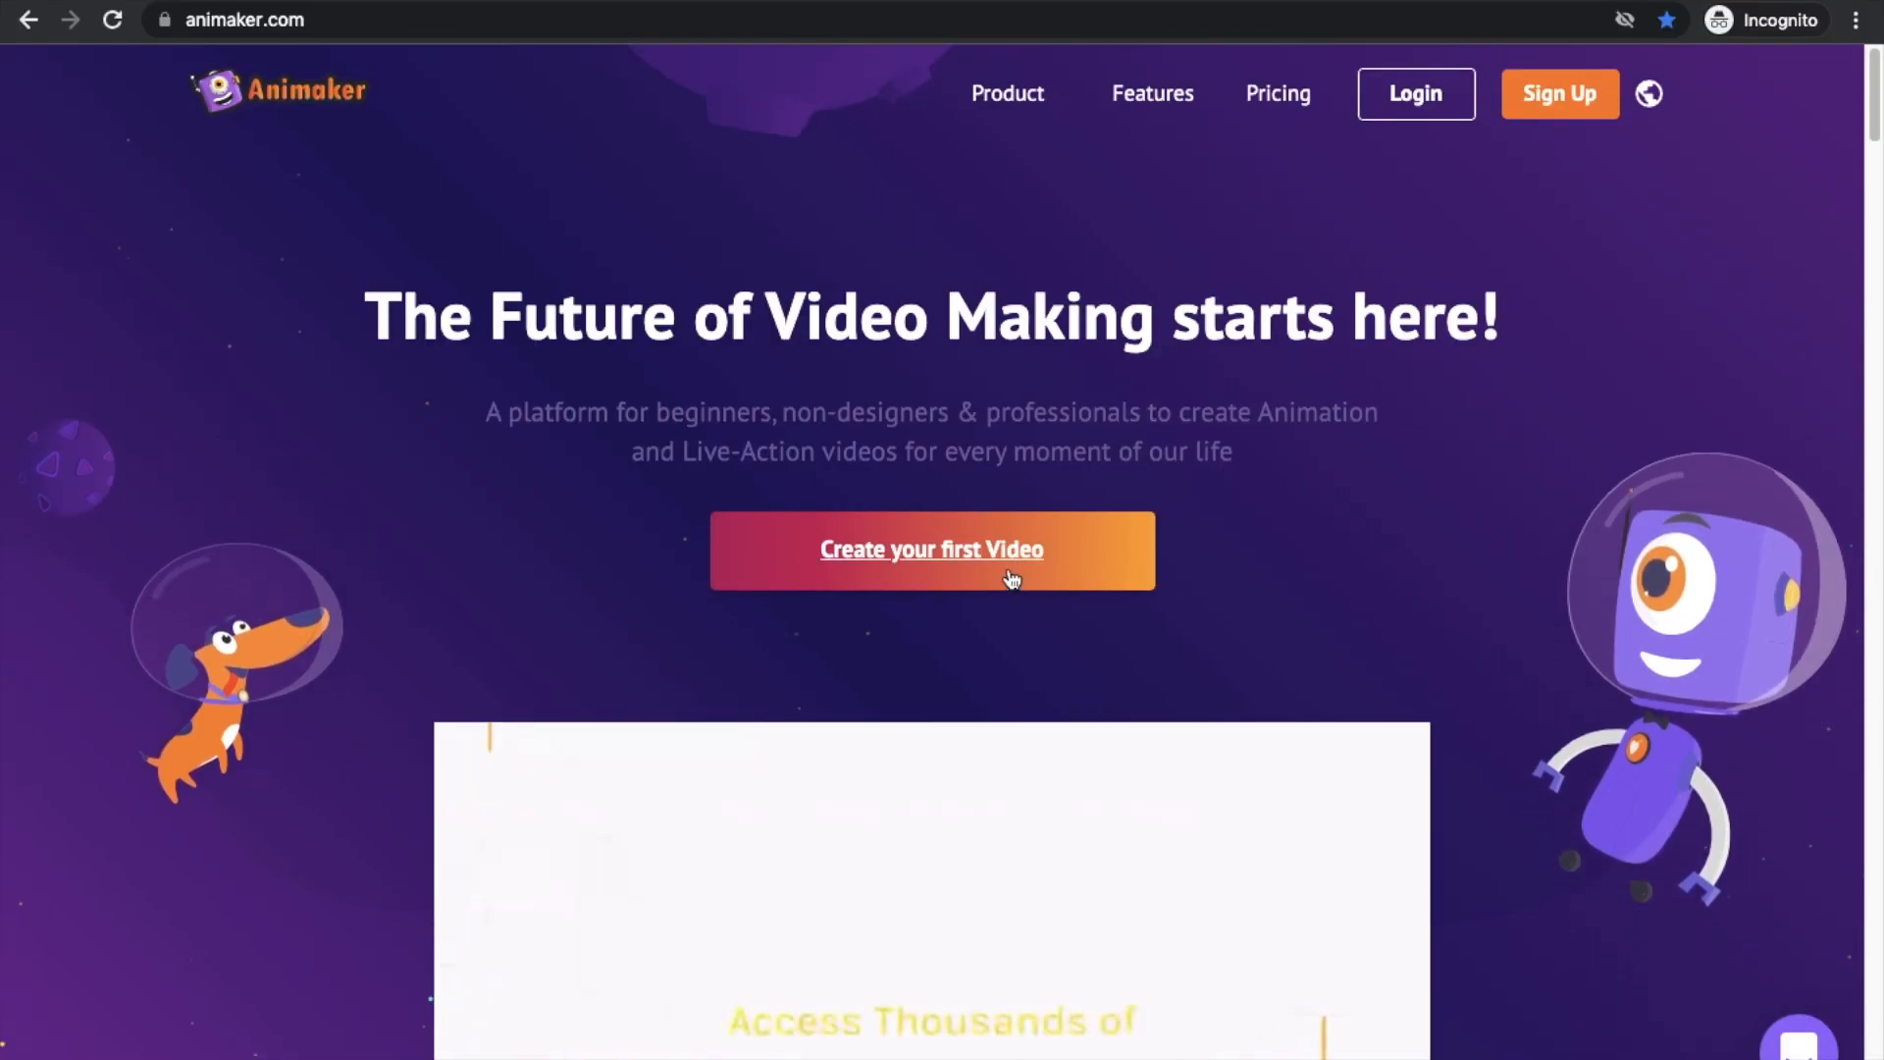
Start a first video from the homepage, landing in the character builder.
left_click(930, 550)
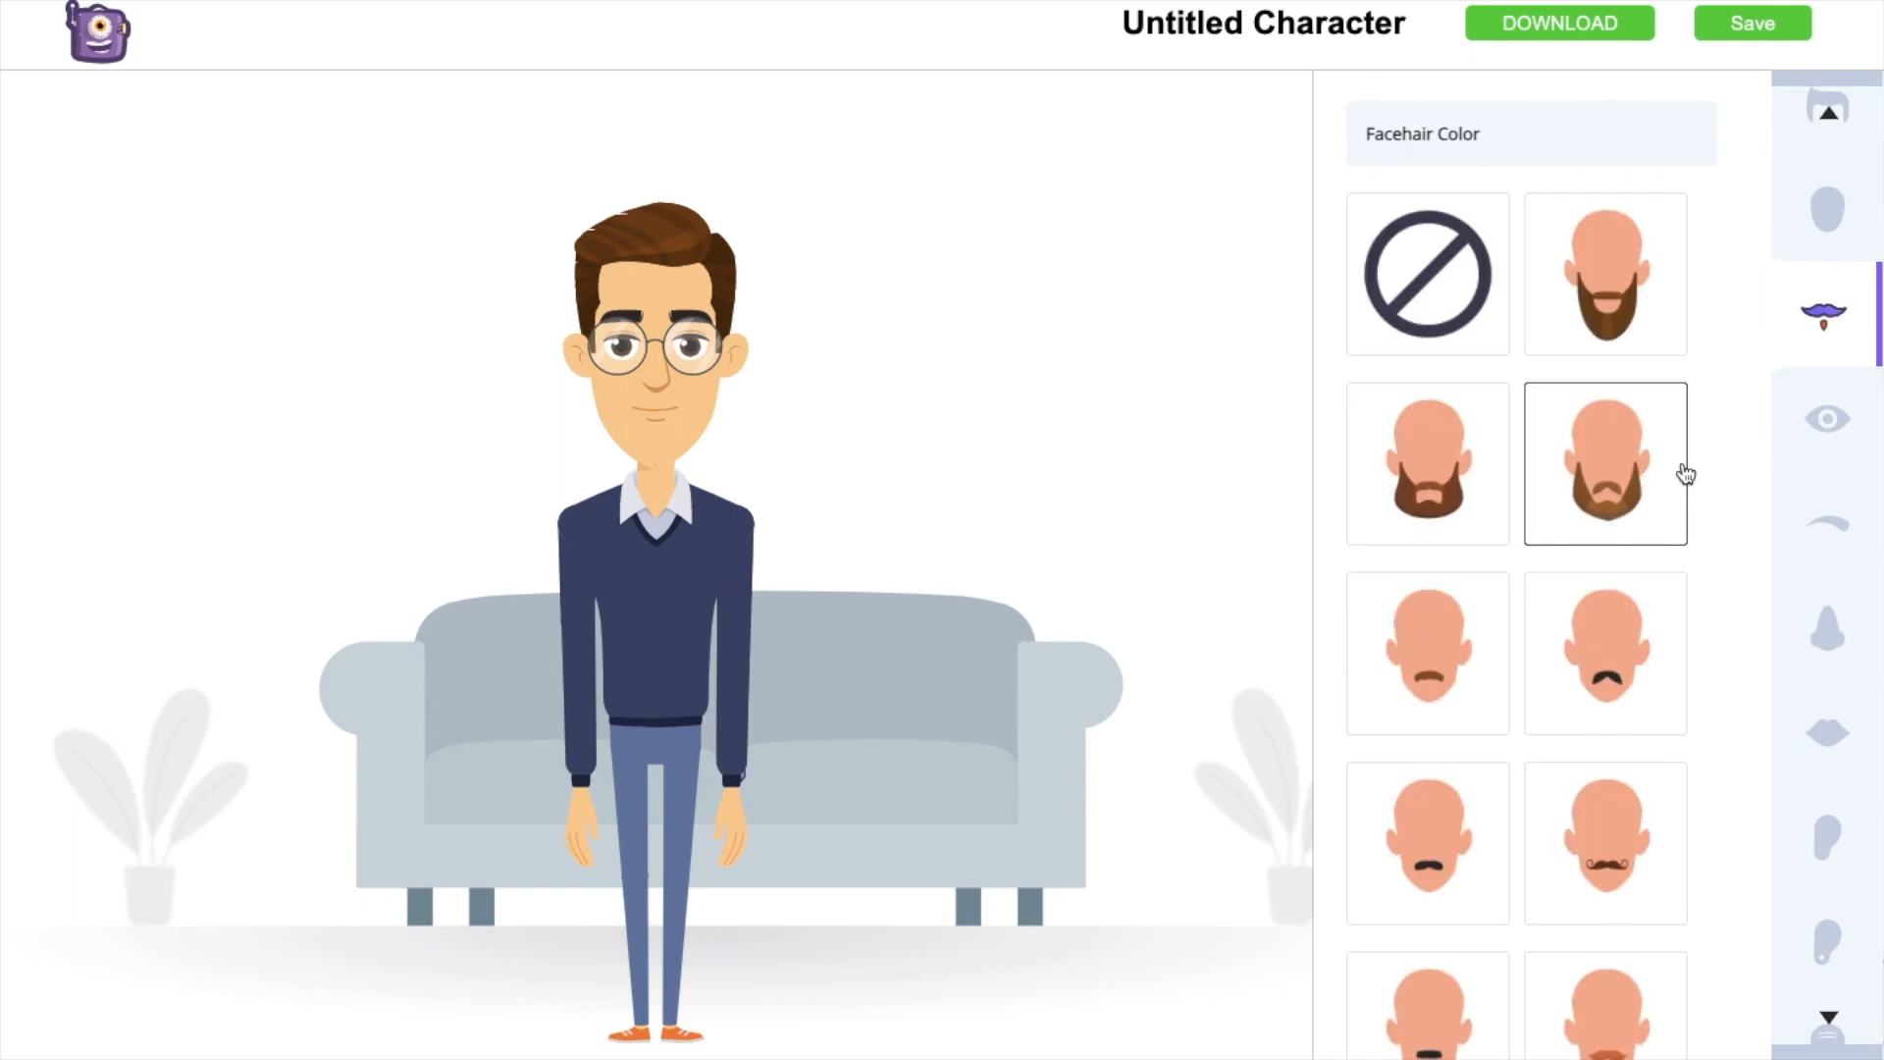
Give the character a thick moustache and dress him in the cowboy outfit.
left_click(1604, 842)
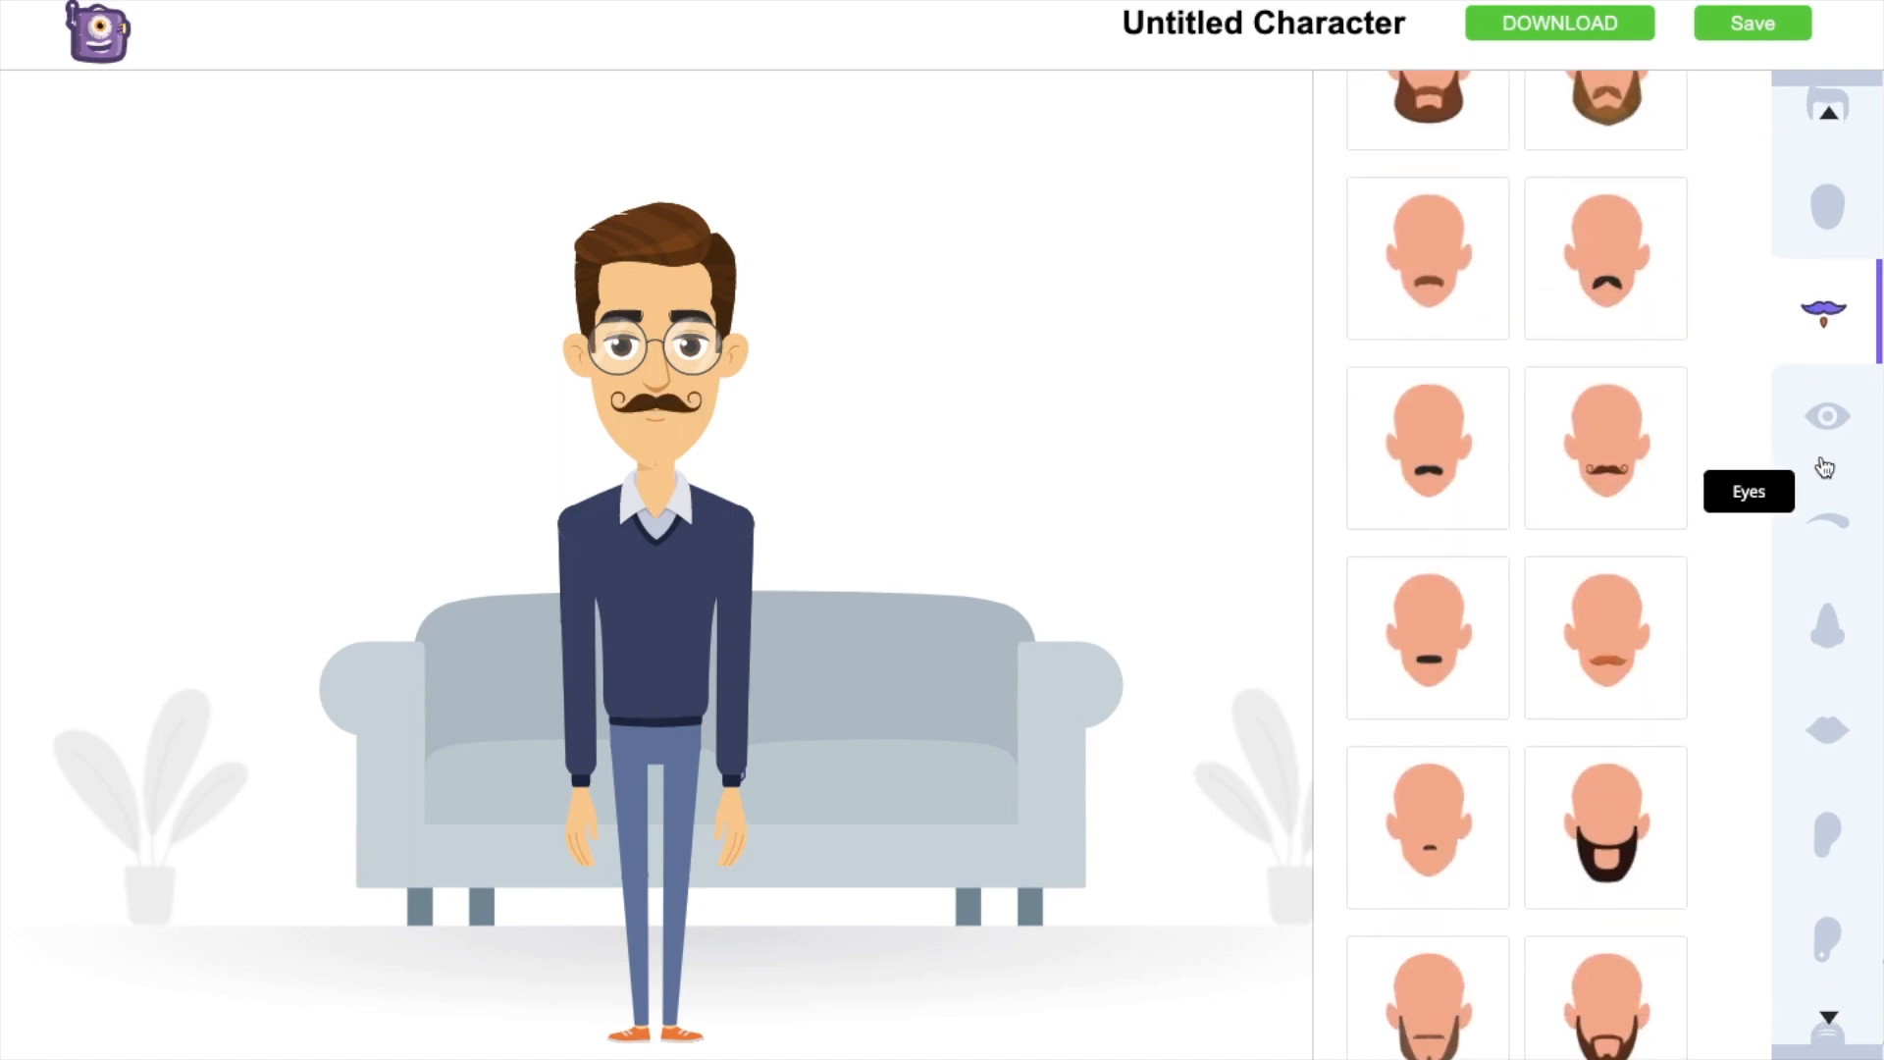
left_click(1825, 469)
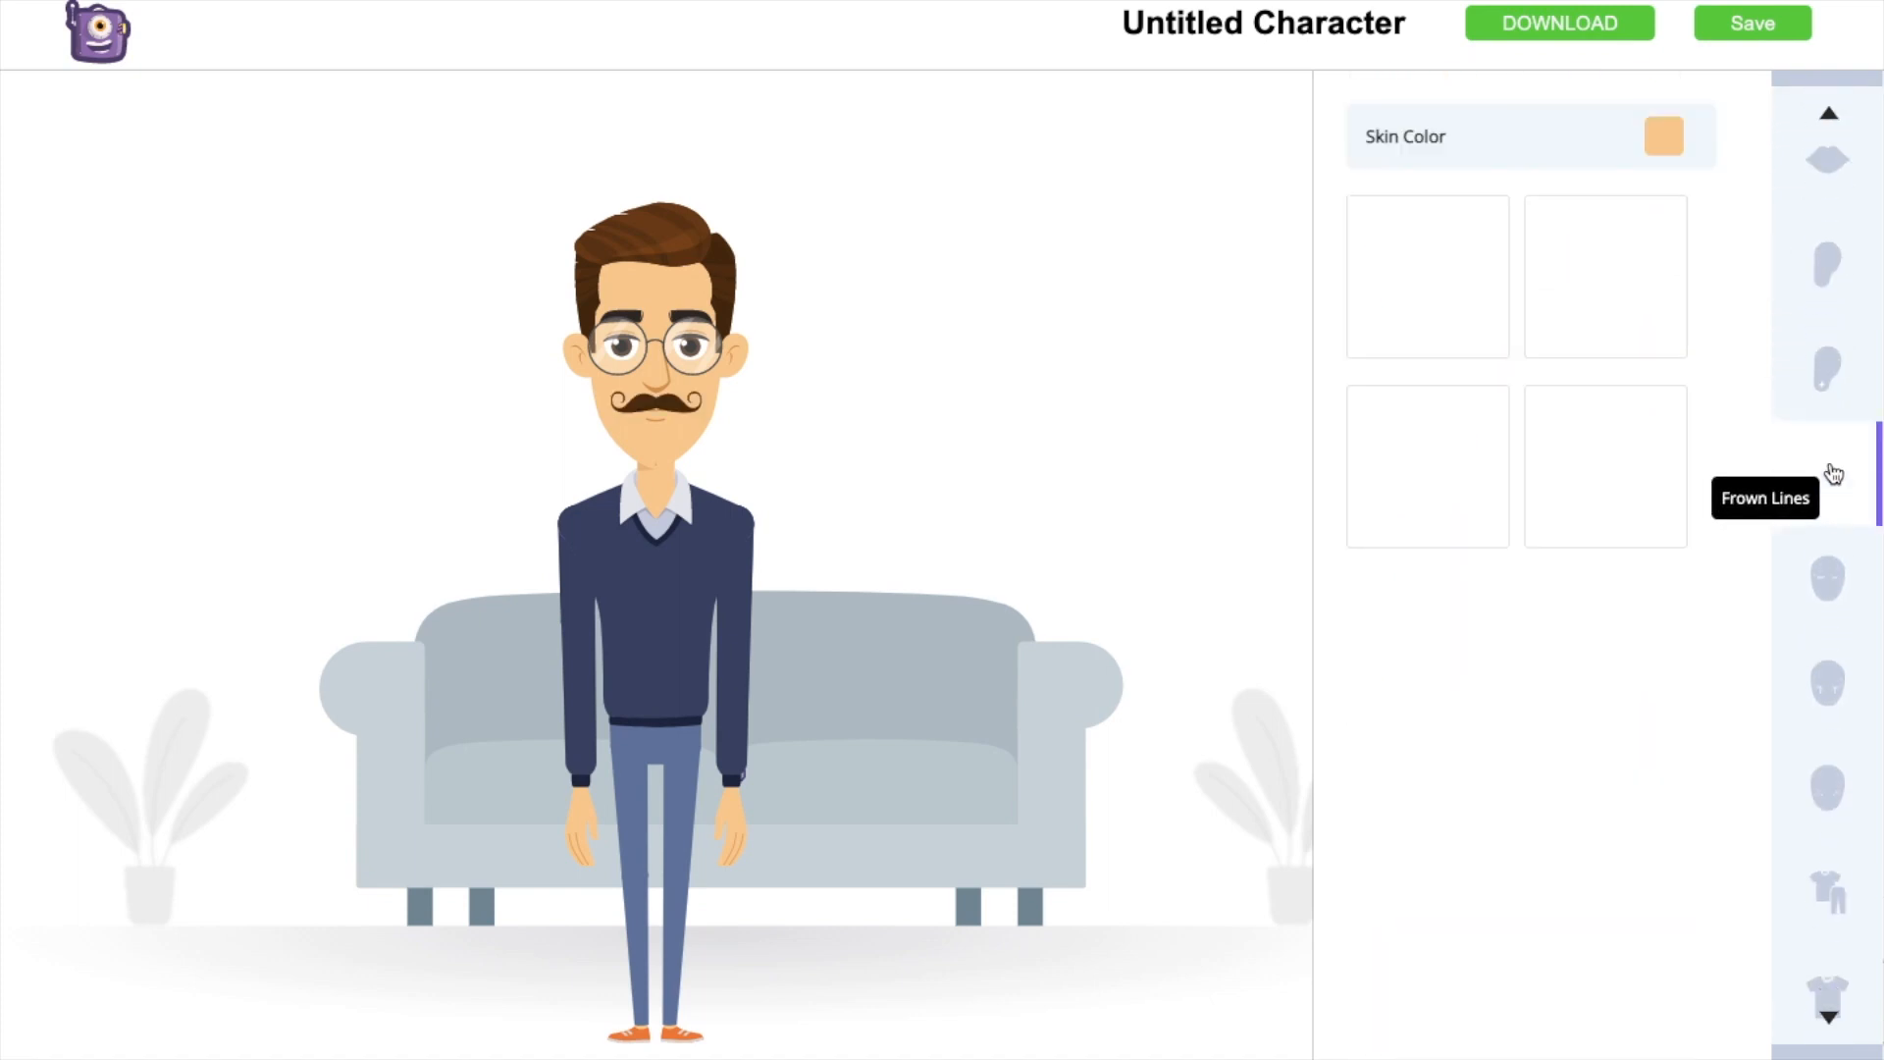
left_click(1825, 554)
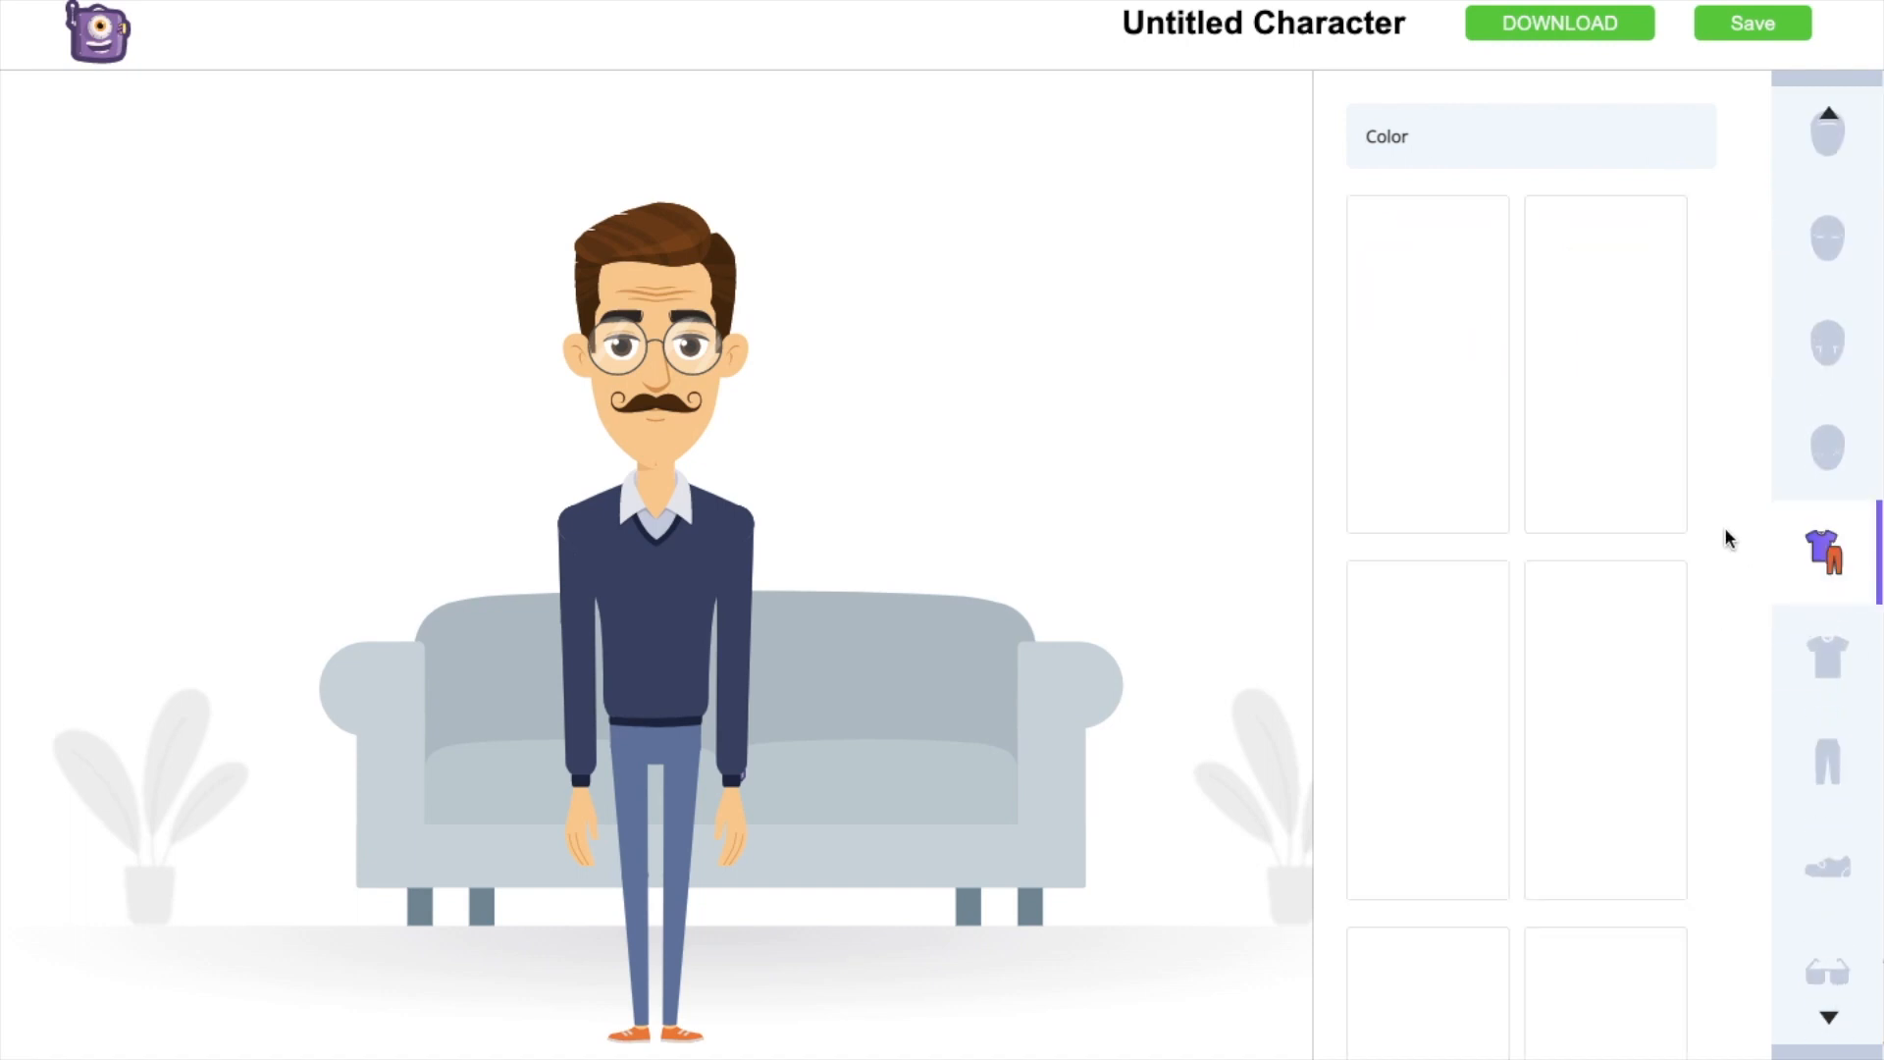
scroll("down", 3)
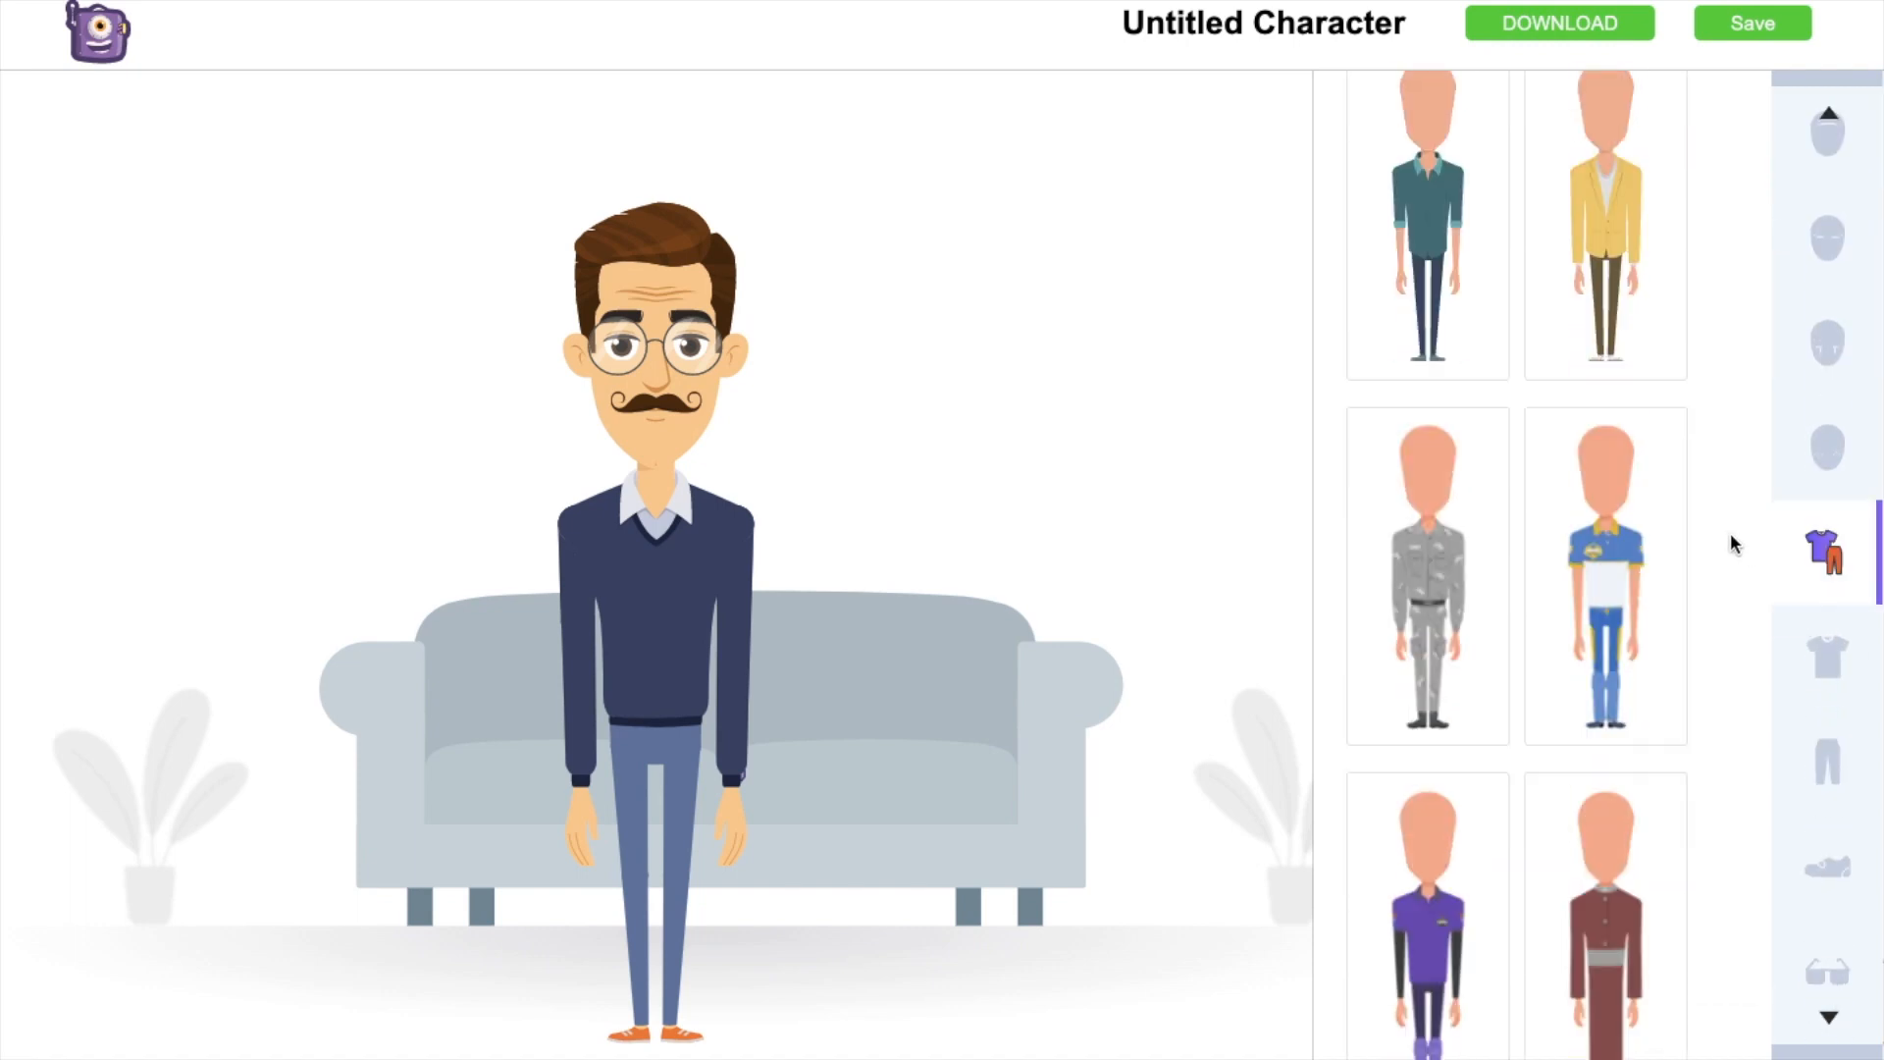
left_click(1427, 242)
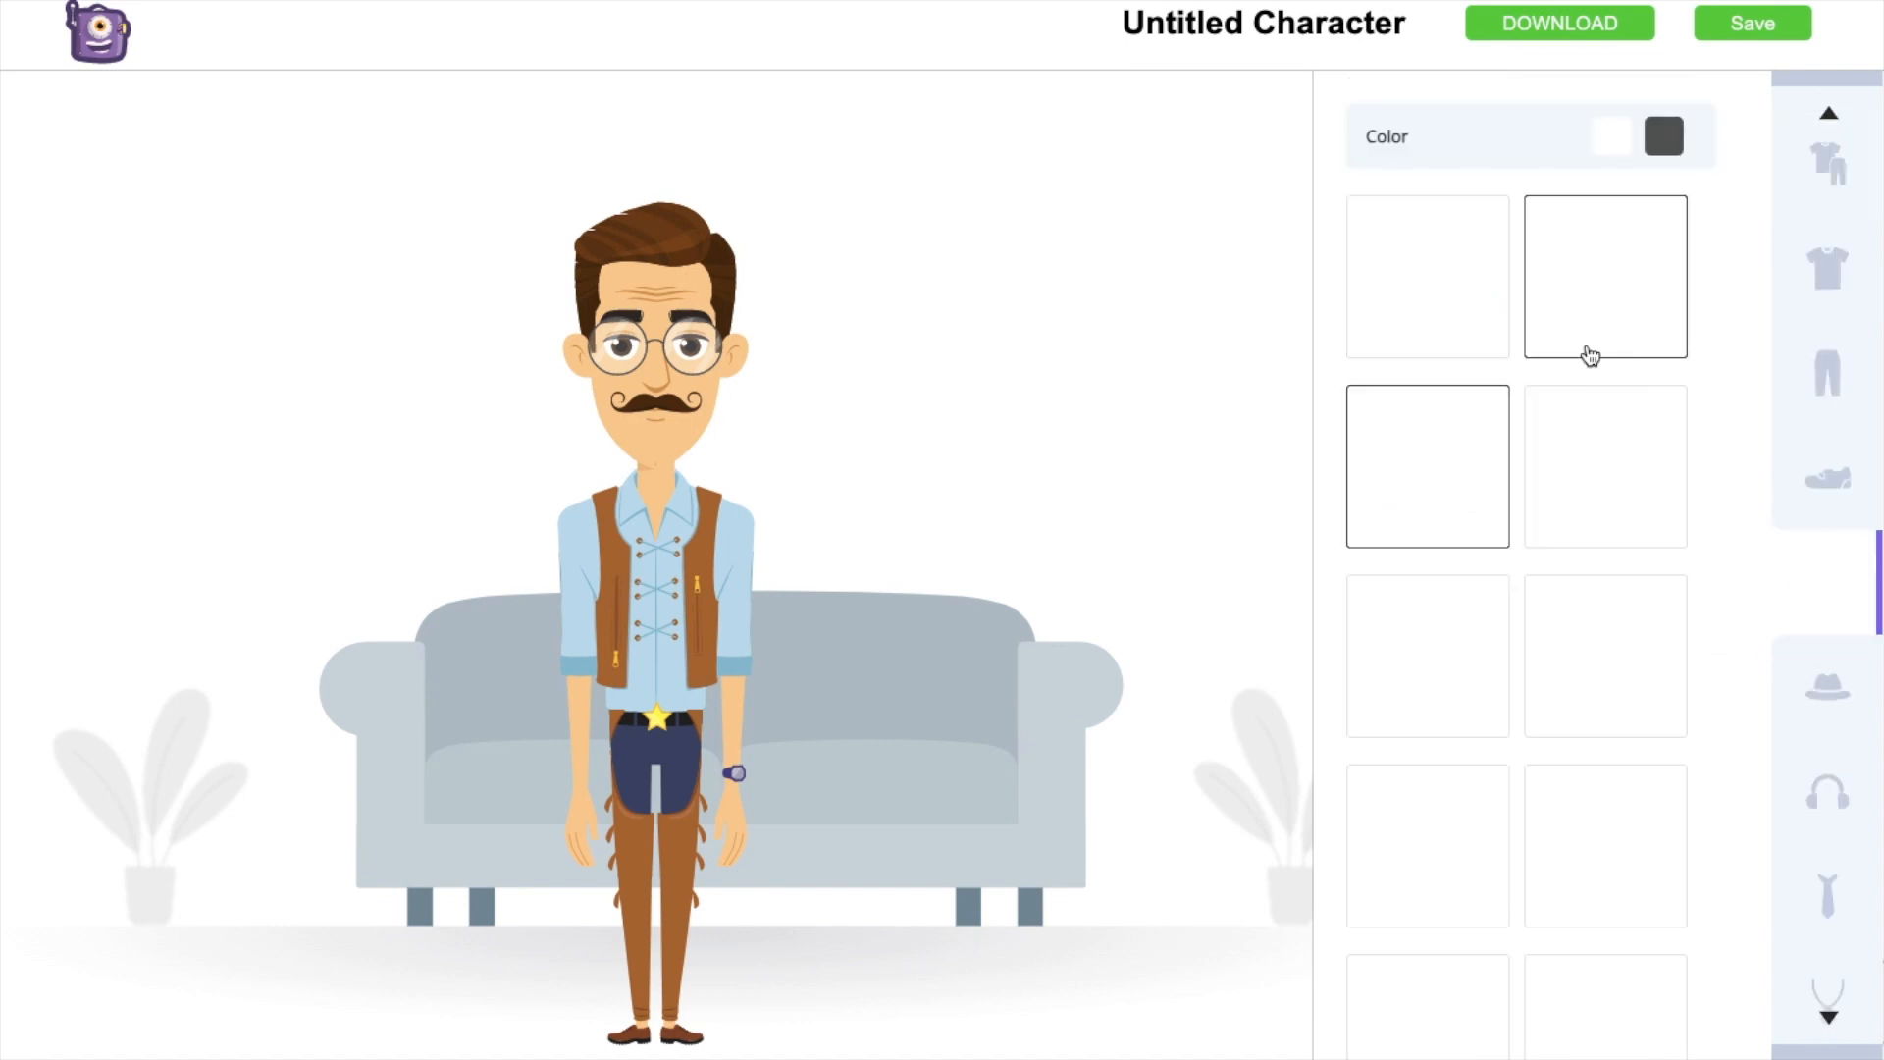
Add the cowboy hat and the cross necklace to finish the cowboy look.
left_click(1828, 532)
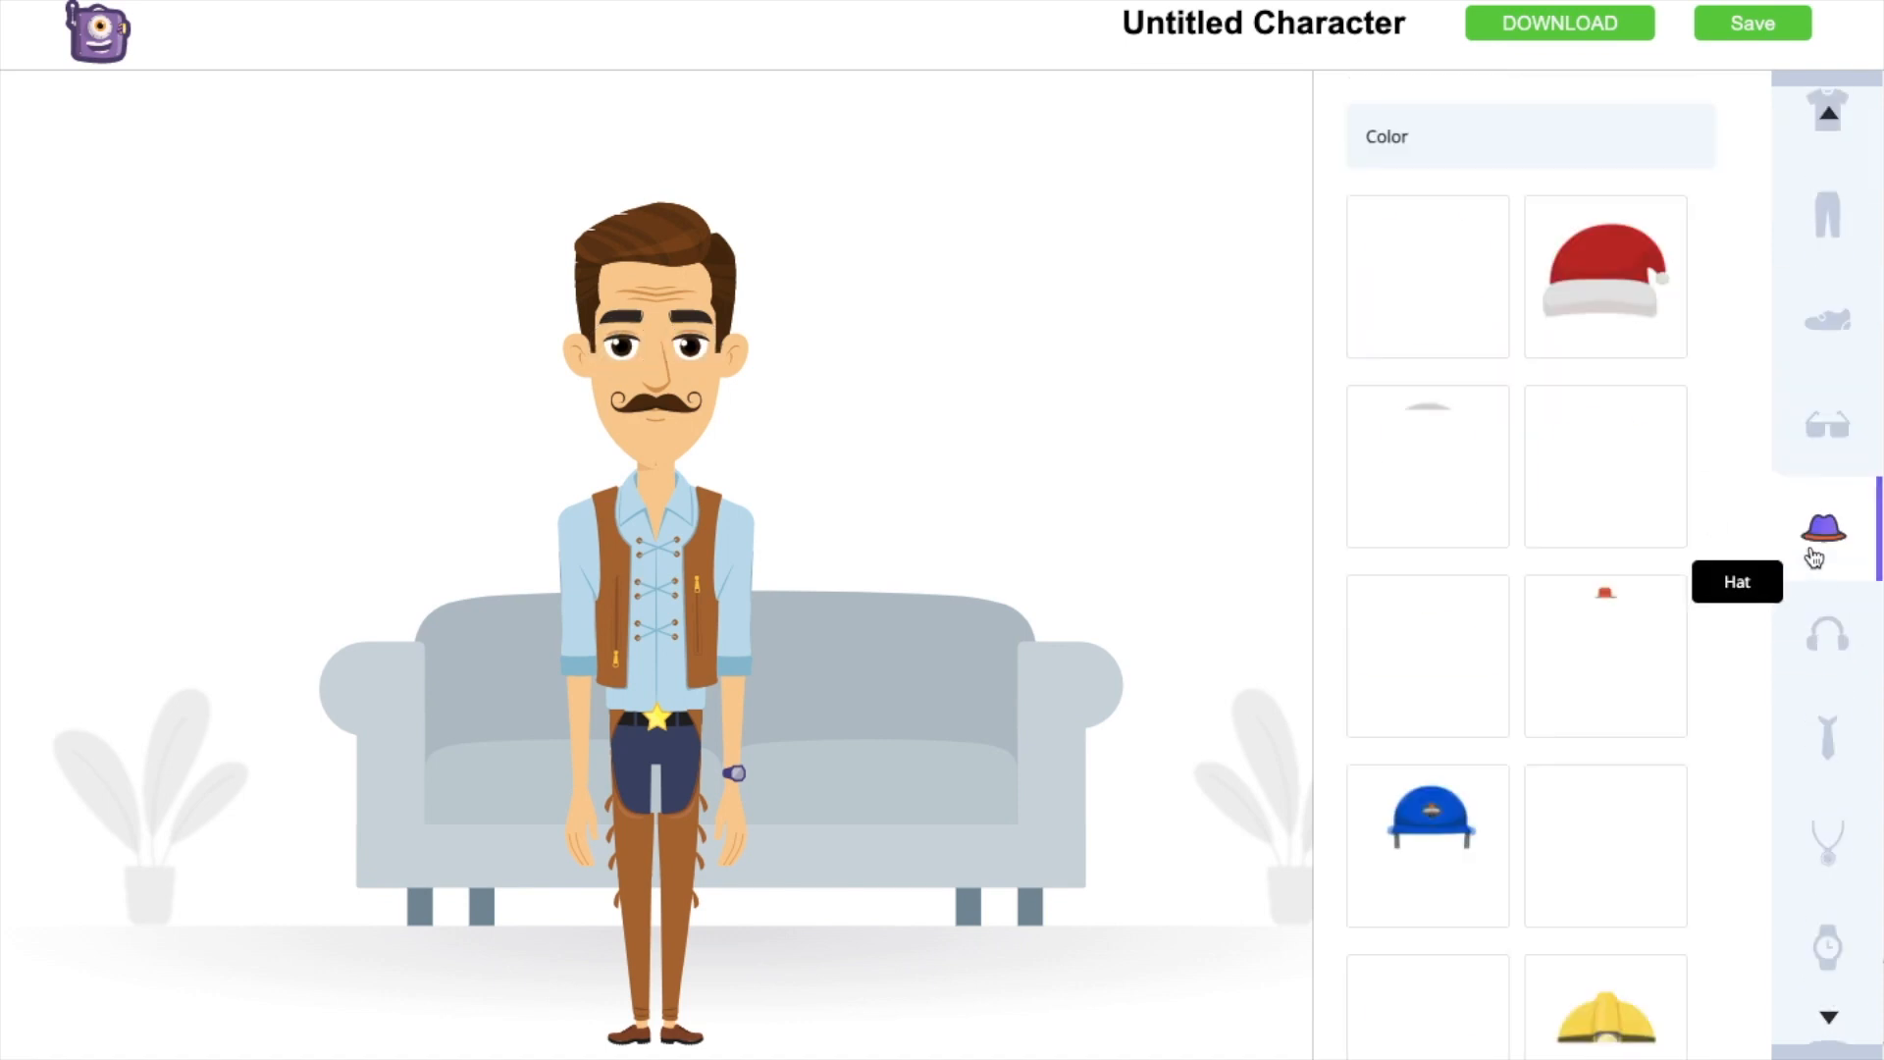
left_click(1604, 640)
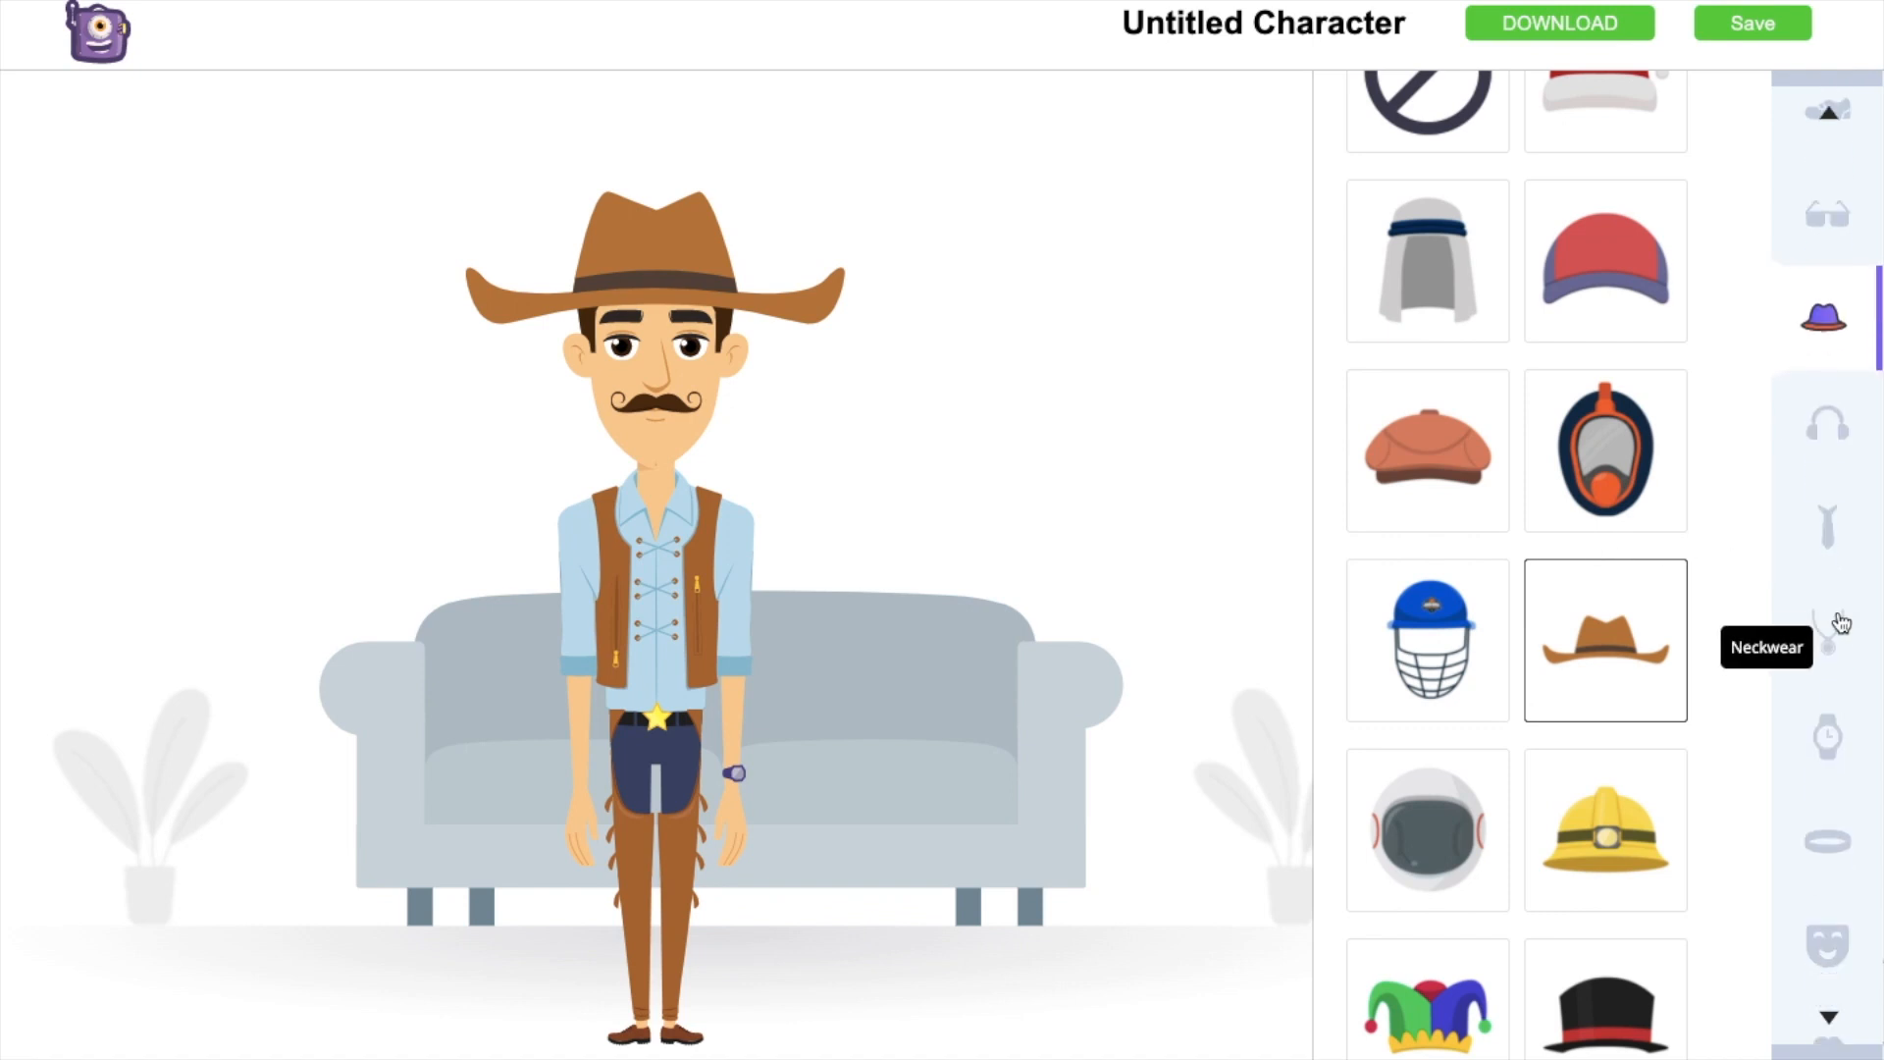
left_click(1825, 565)
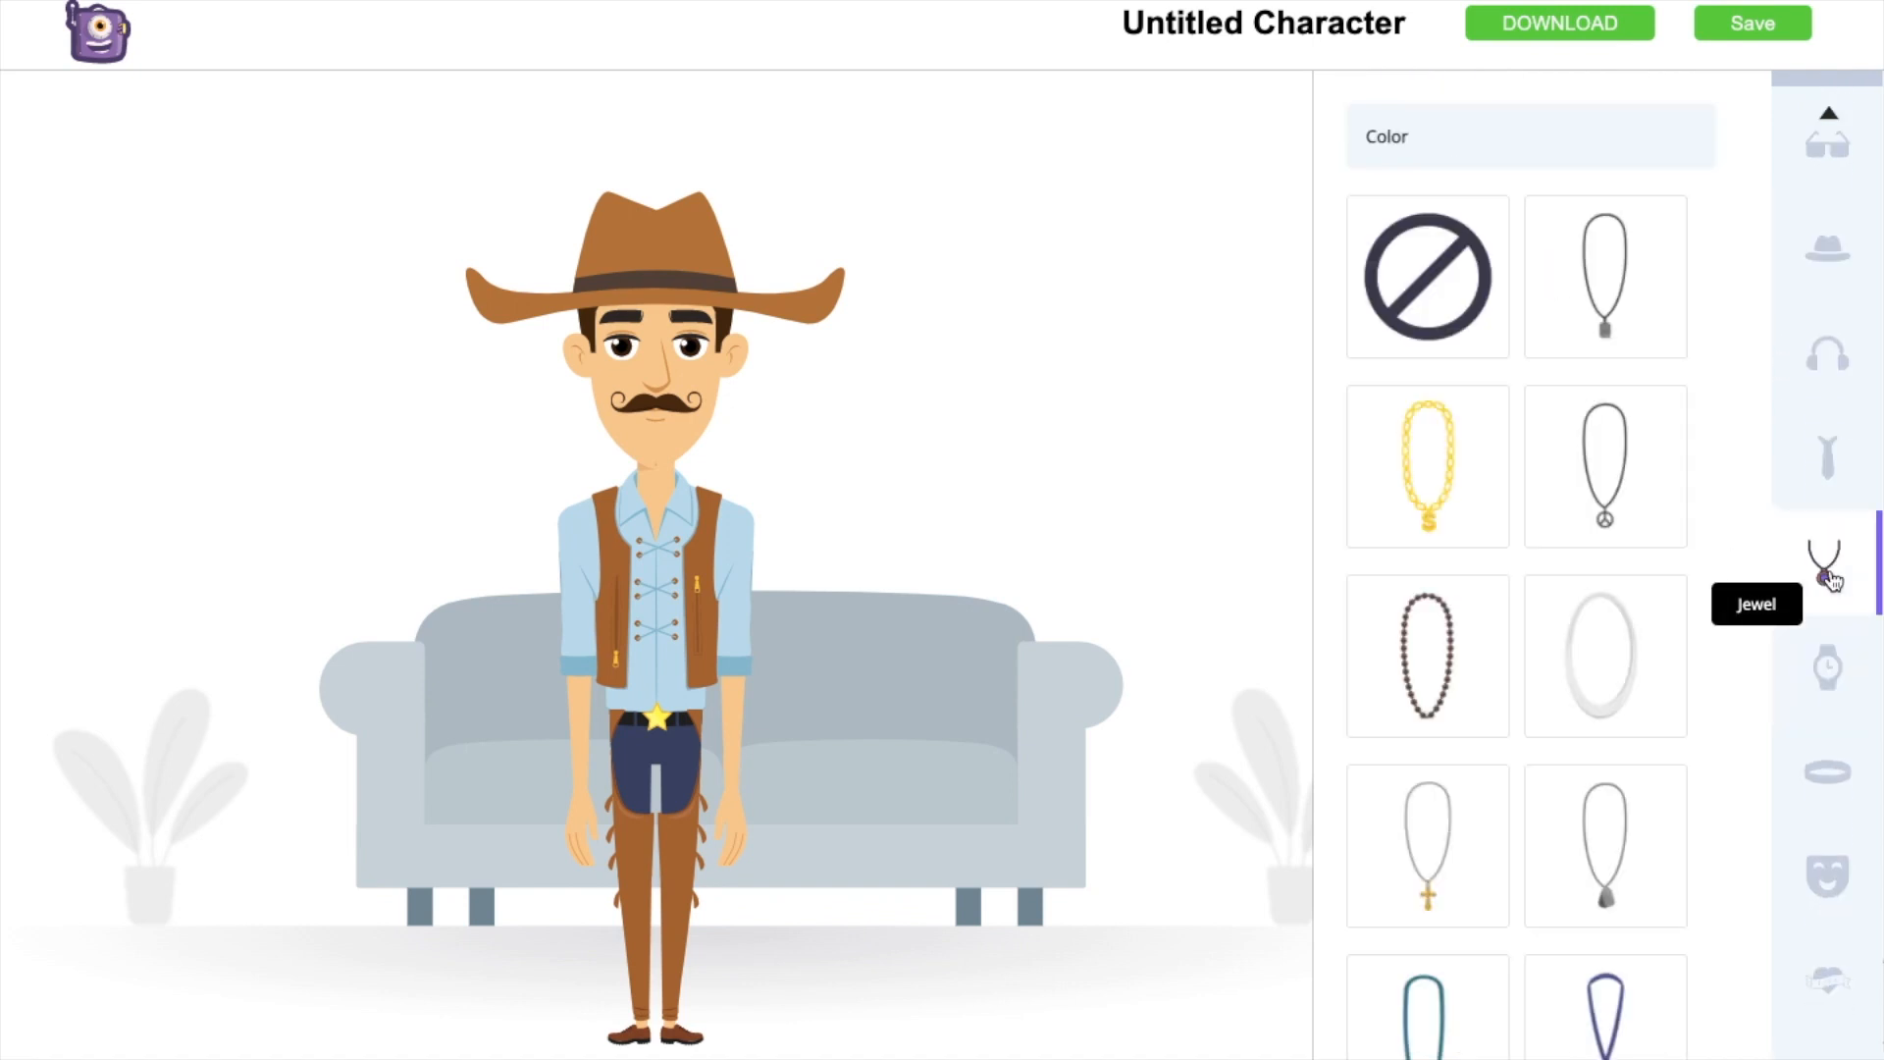
left_click(1427, 844)
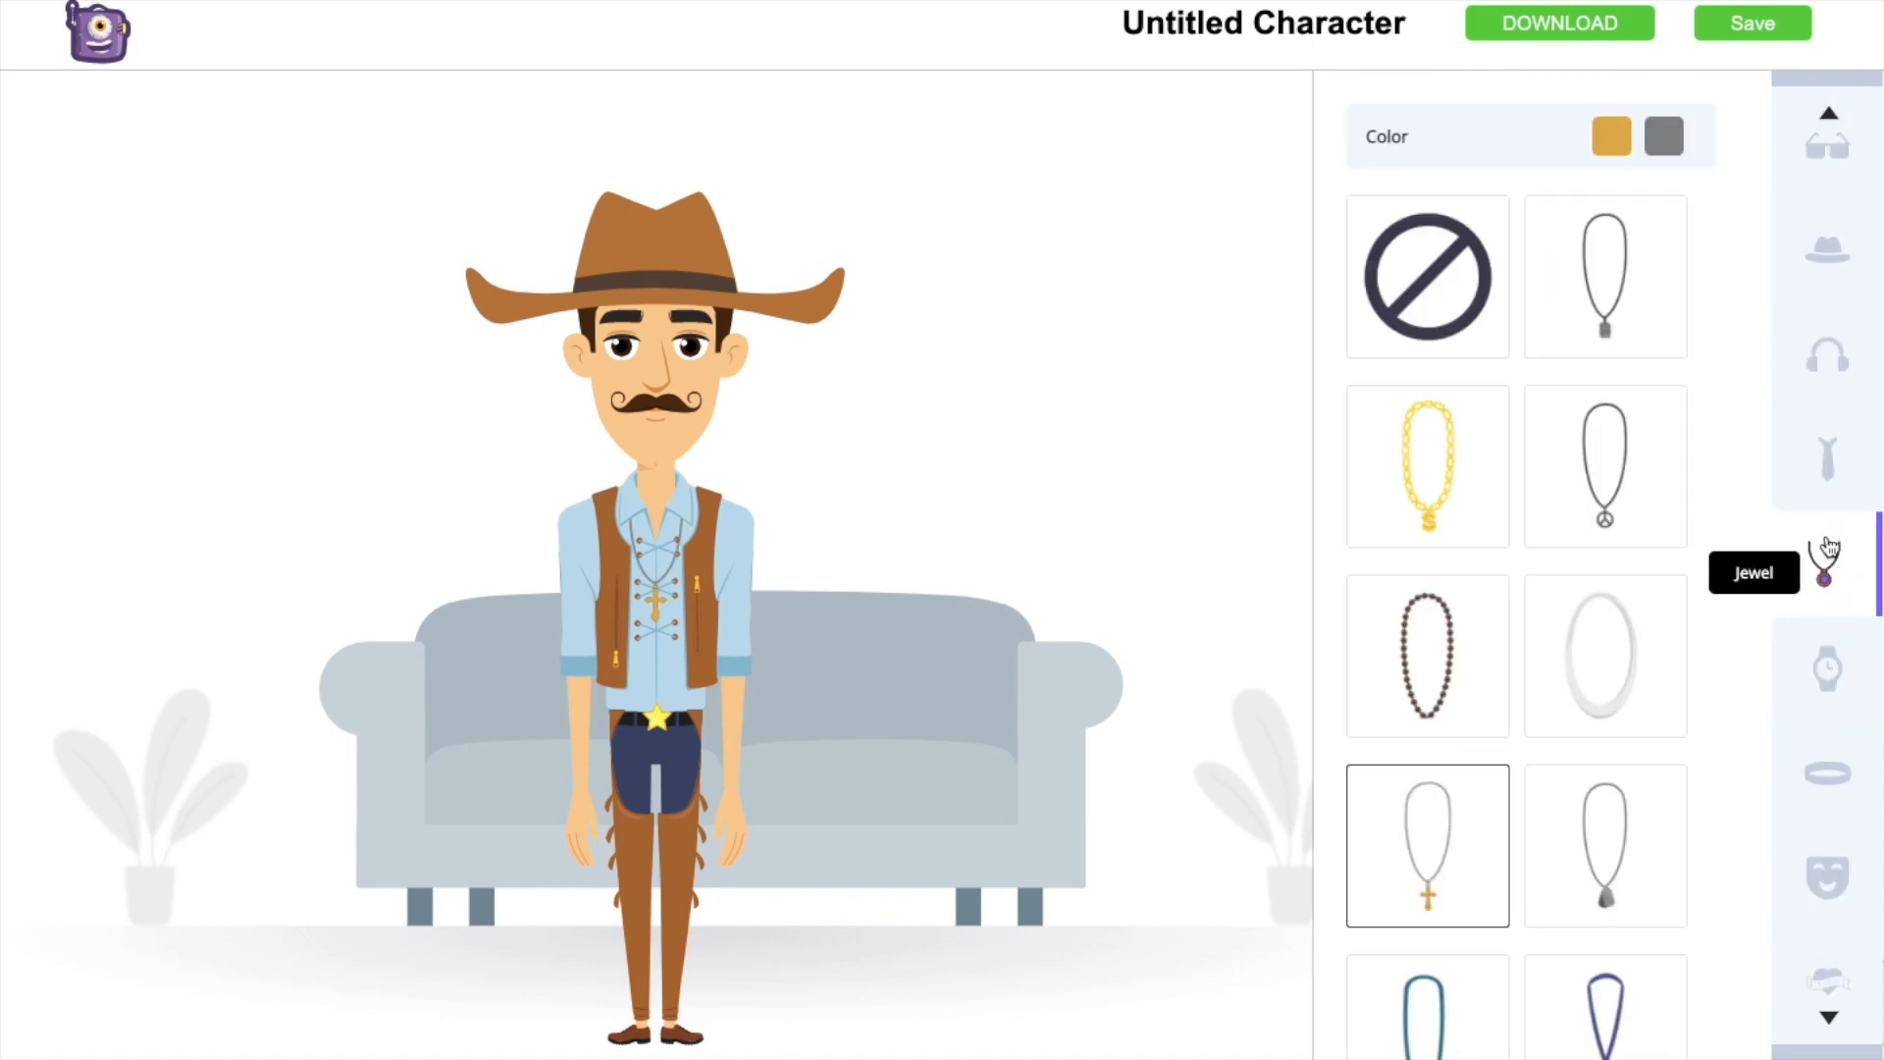
left_click(1825, 570)
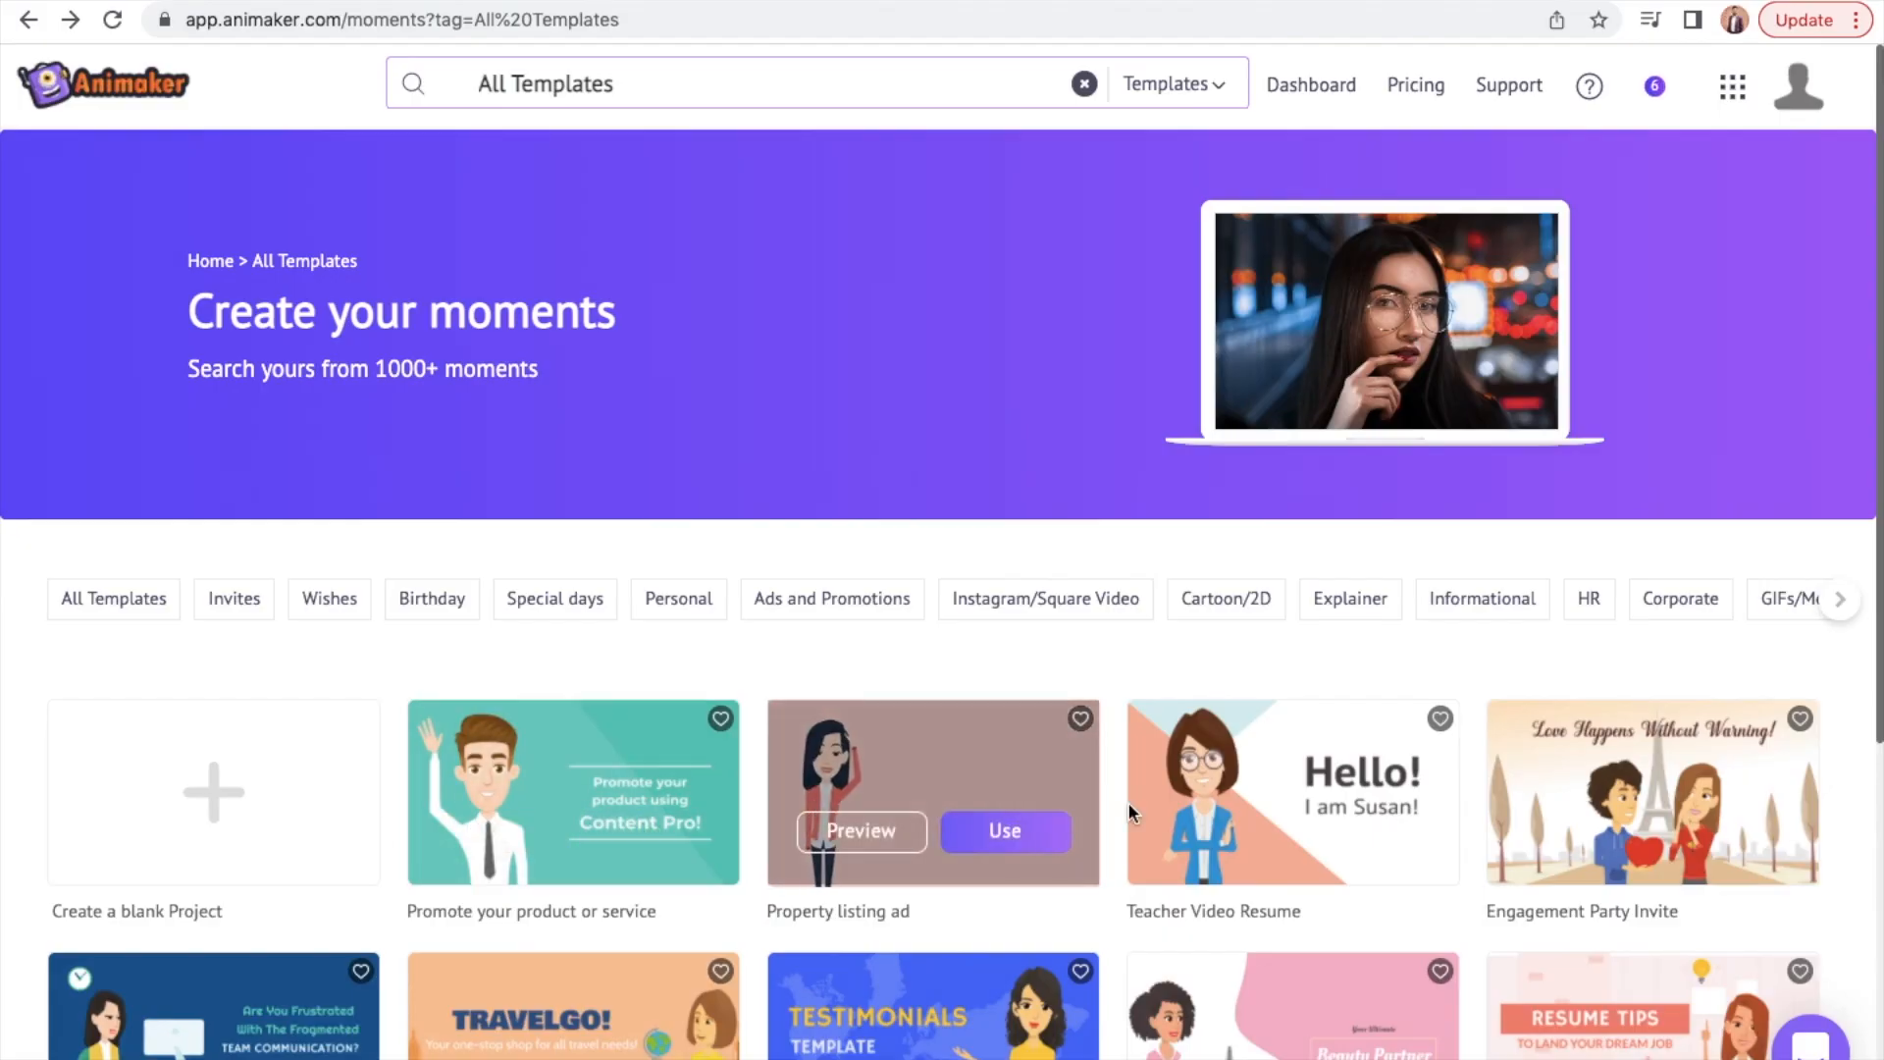
Browse the template gallery and use a forest-cabin template to start the project.
scroll("down", 3)
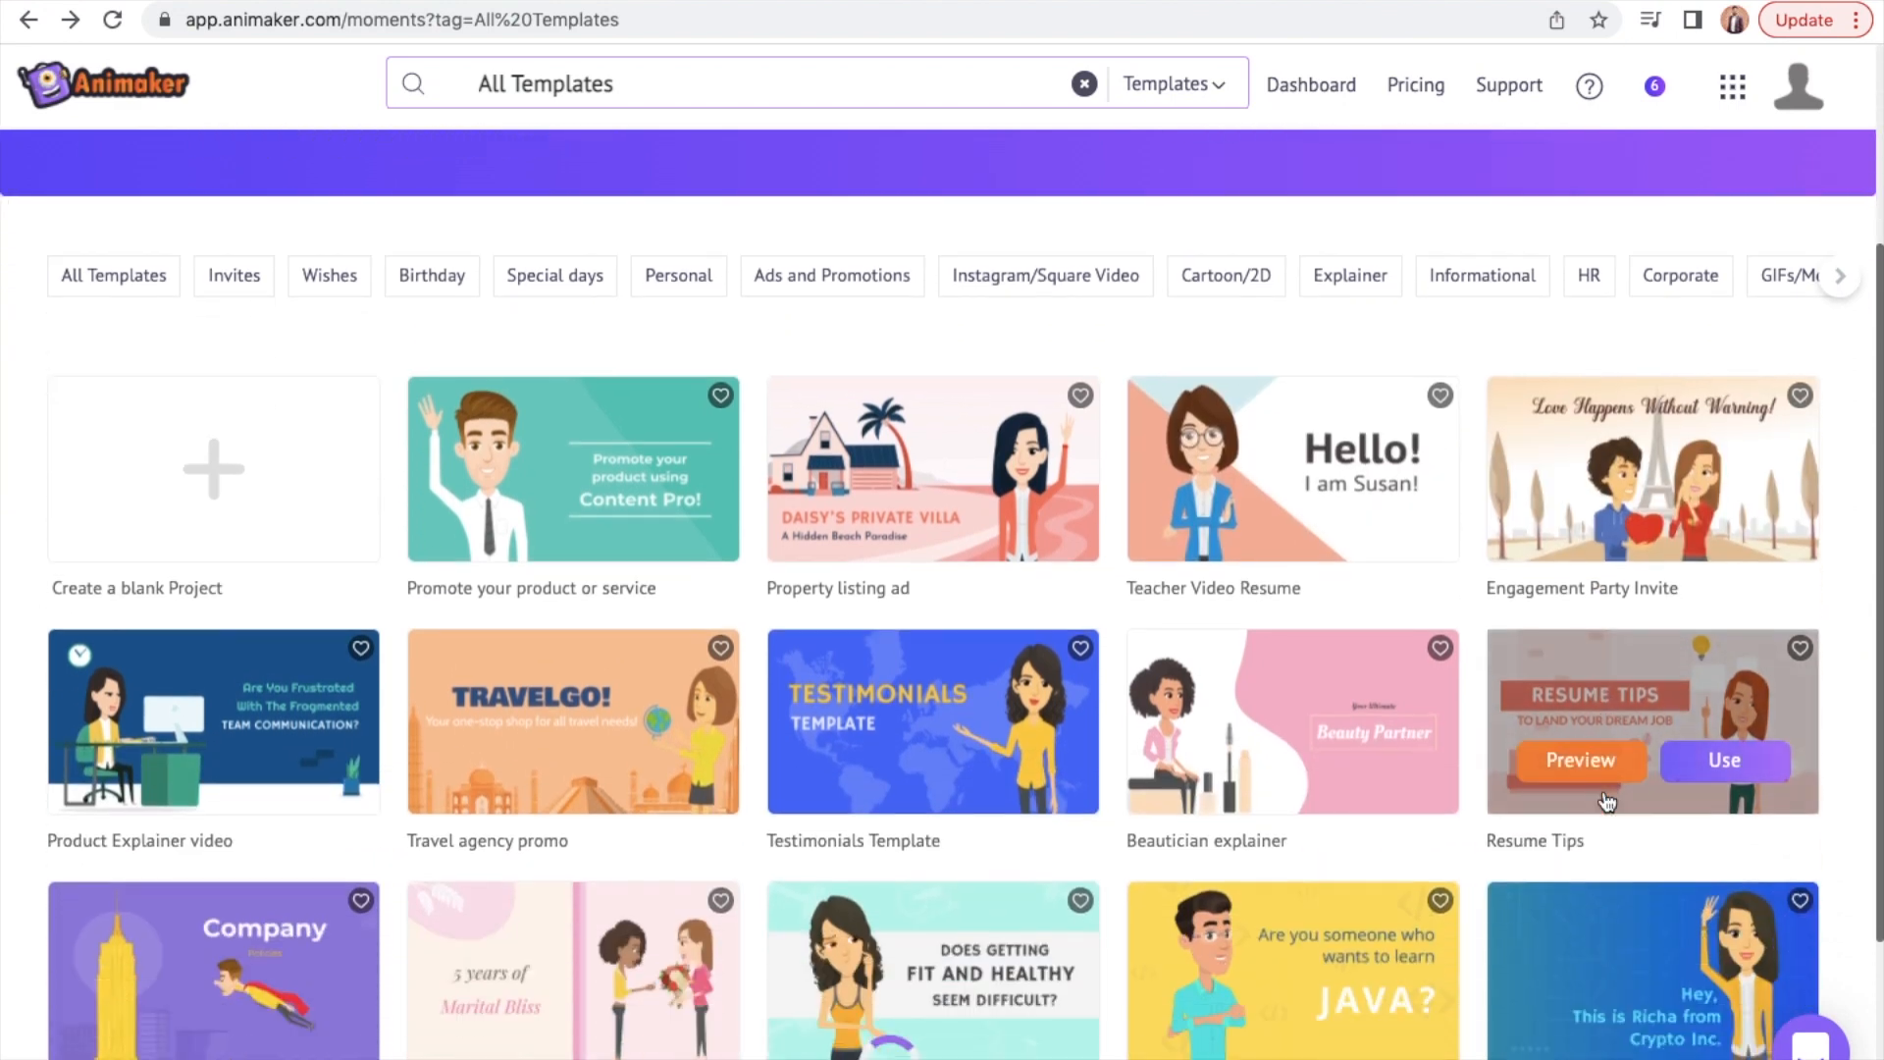
scroll("down", 3)
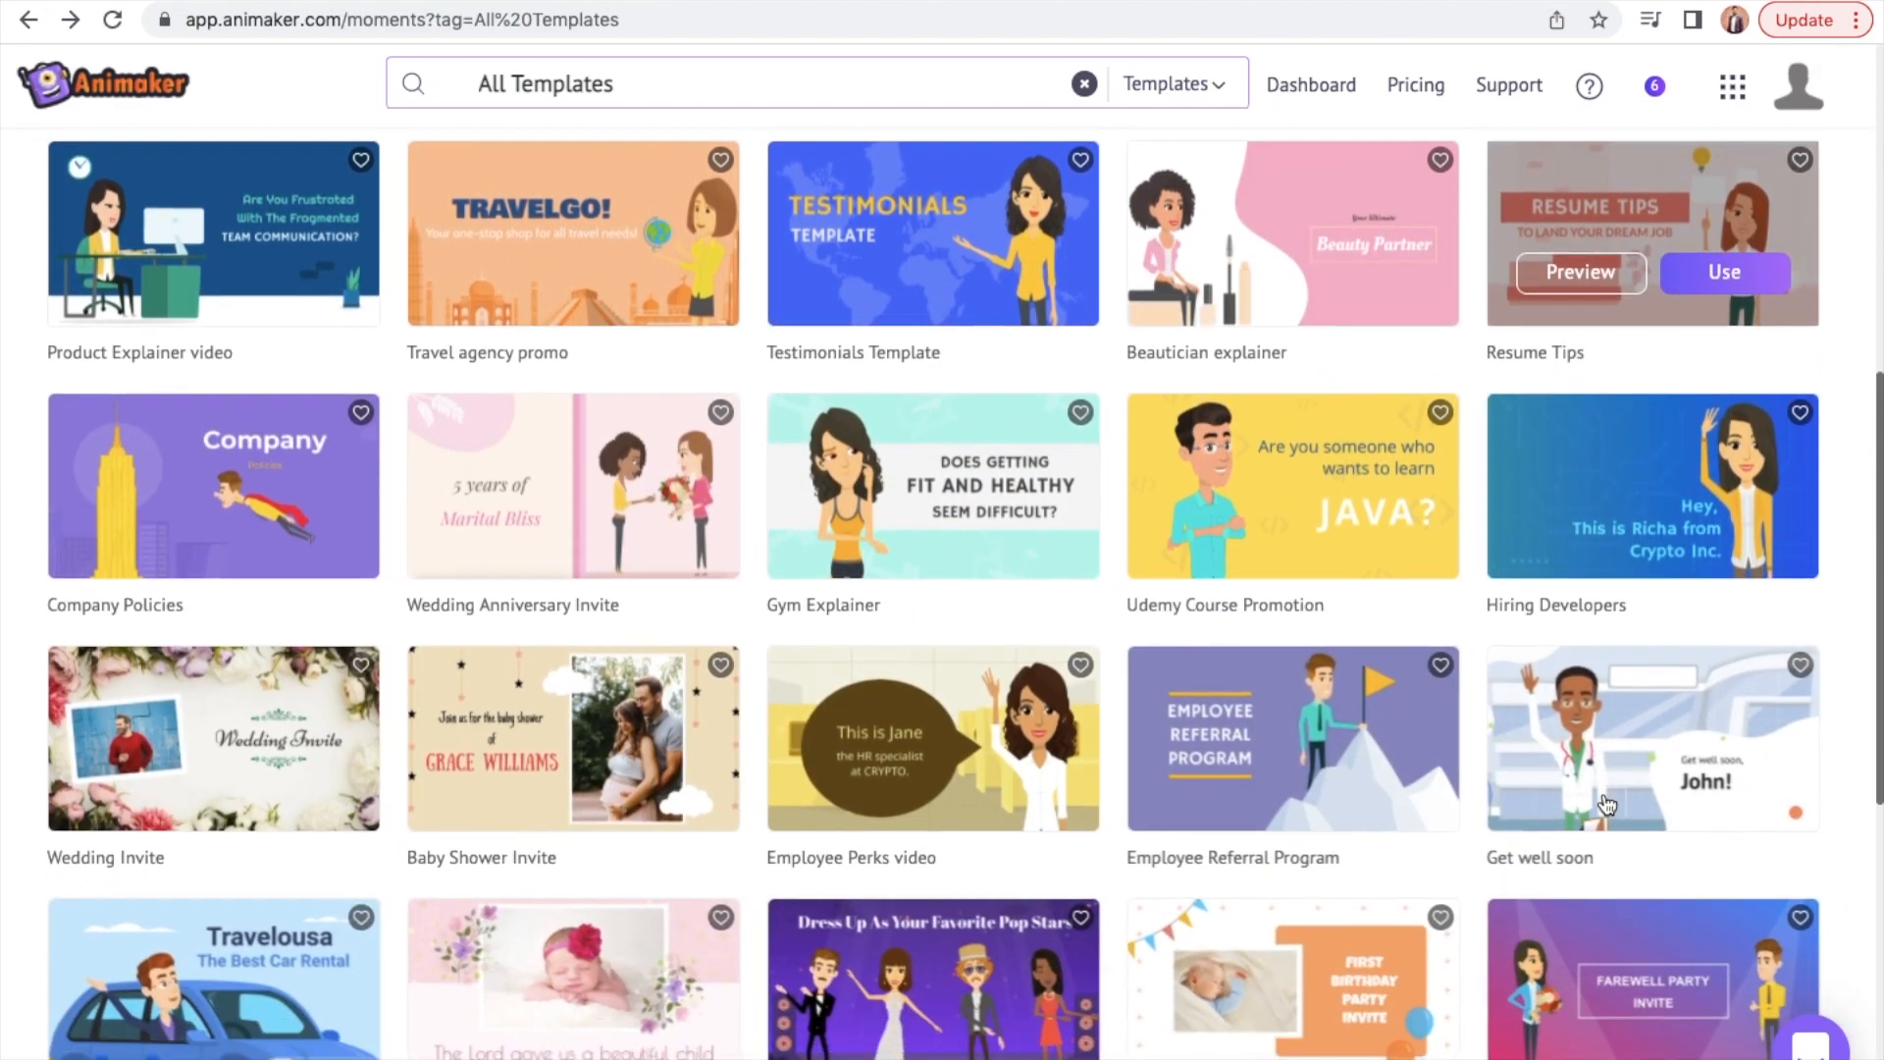
scroll("down", 3)
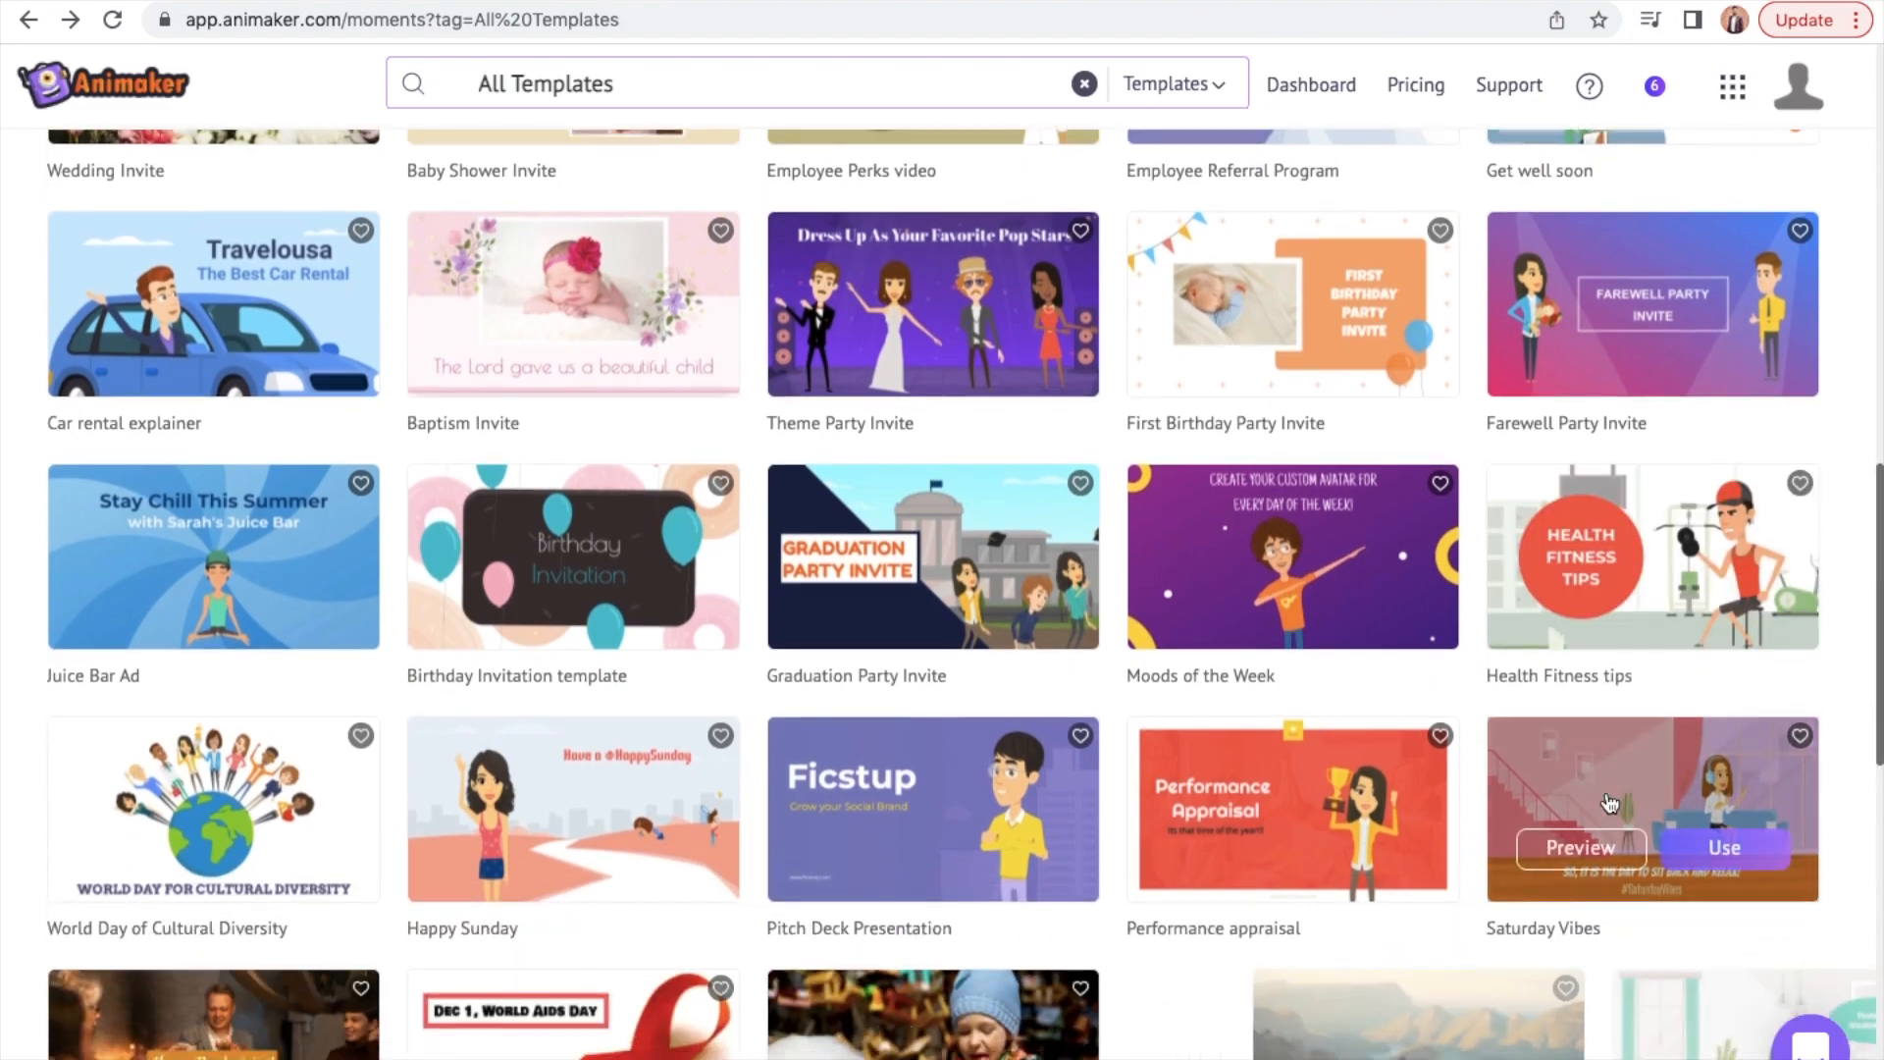
left_click(1723, 848)
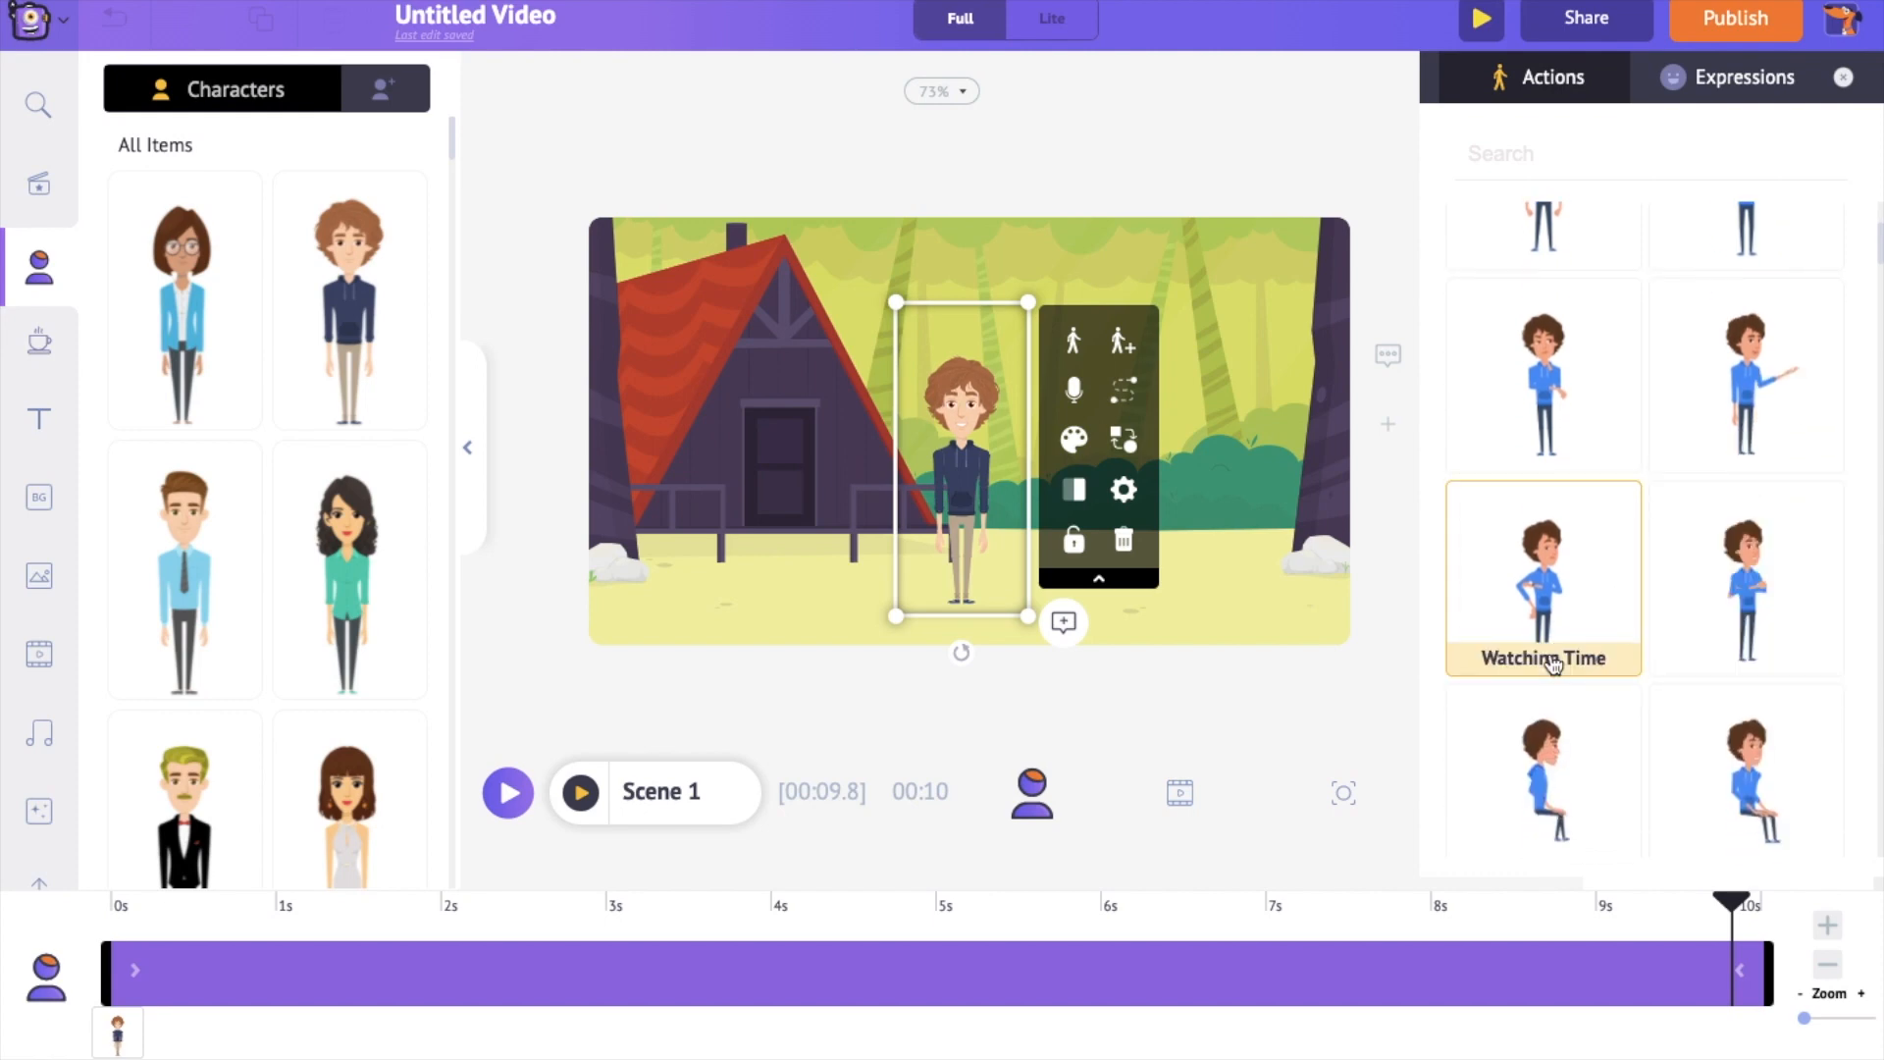
Assign a new action, add a Standing And Talking point near 5.5 s, and play the scene back.
scroll("down", 3)
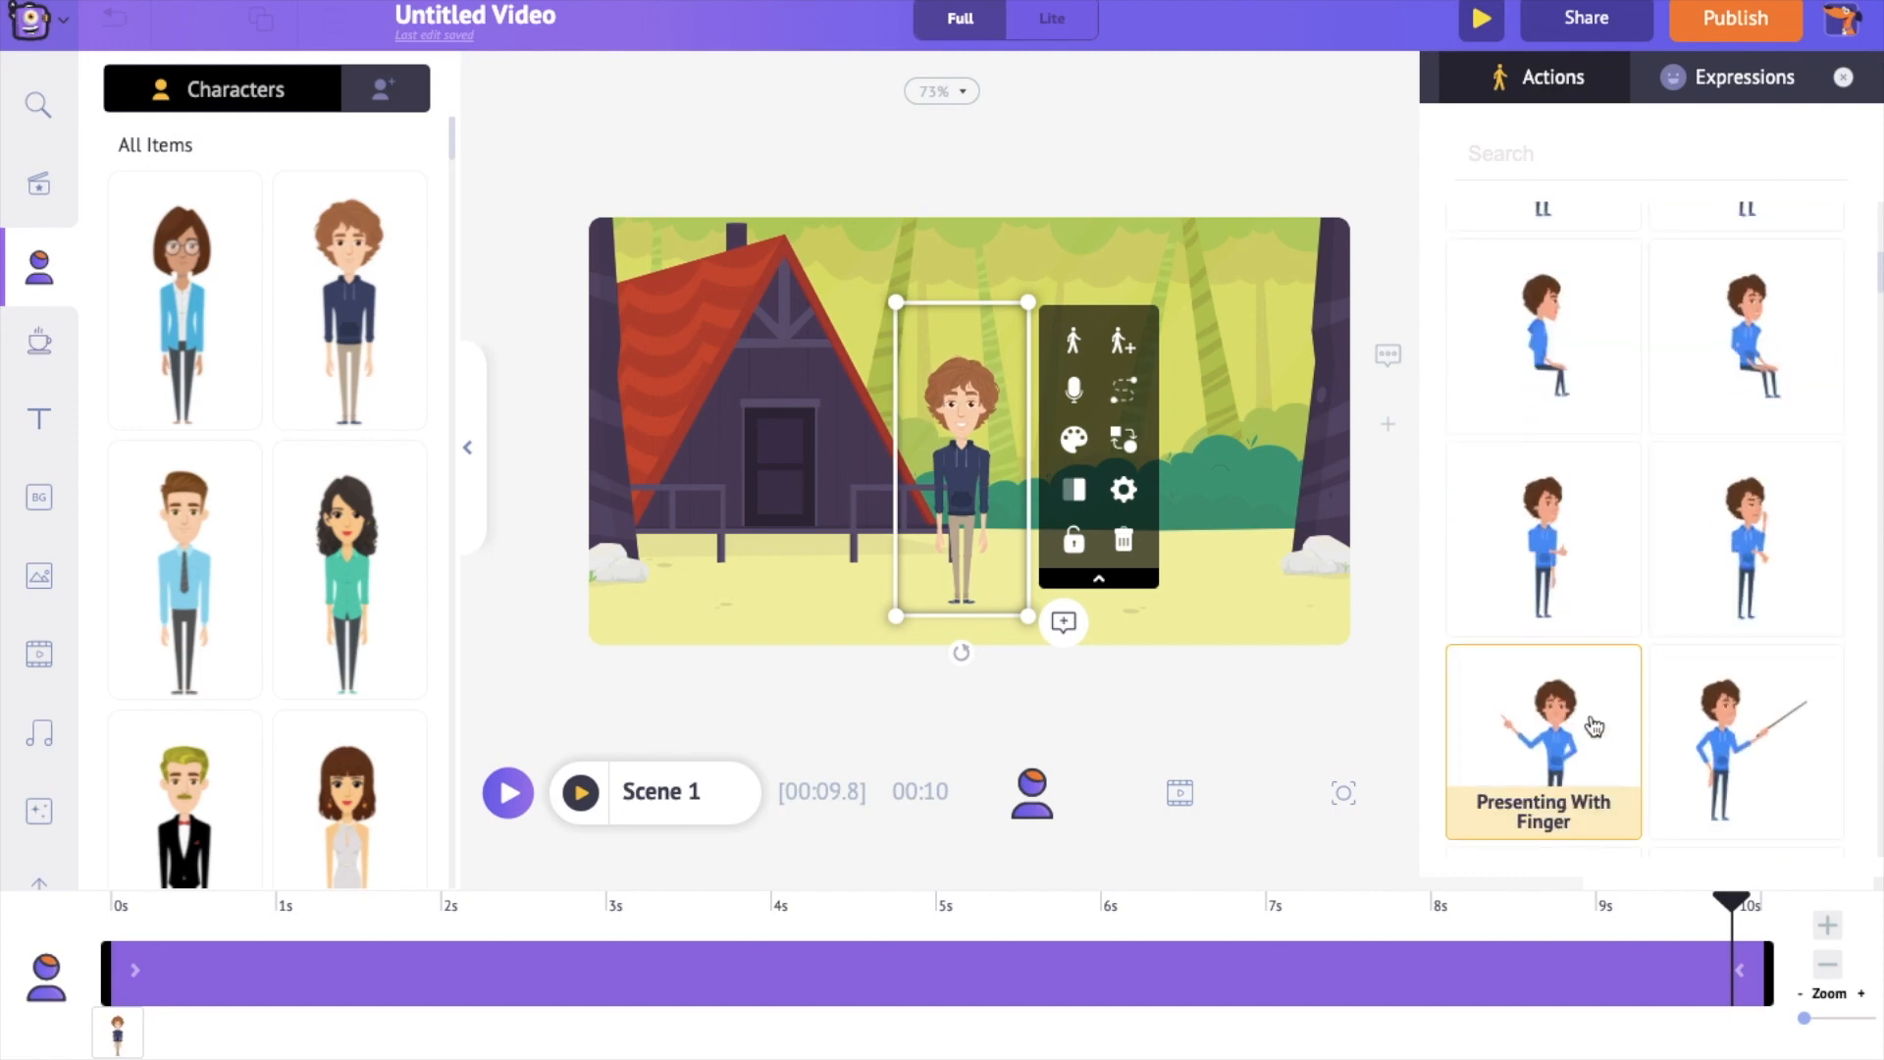
scroll("down", 3)
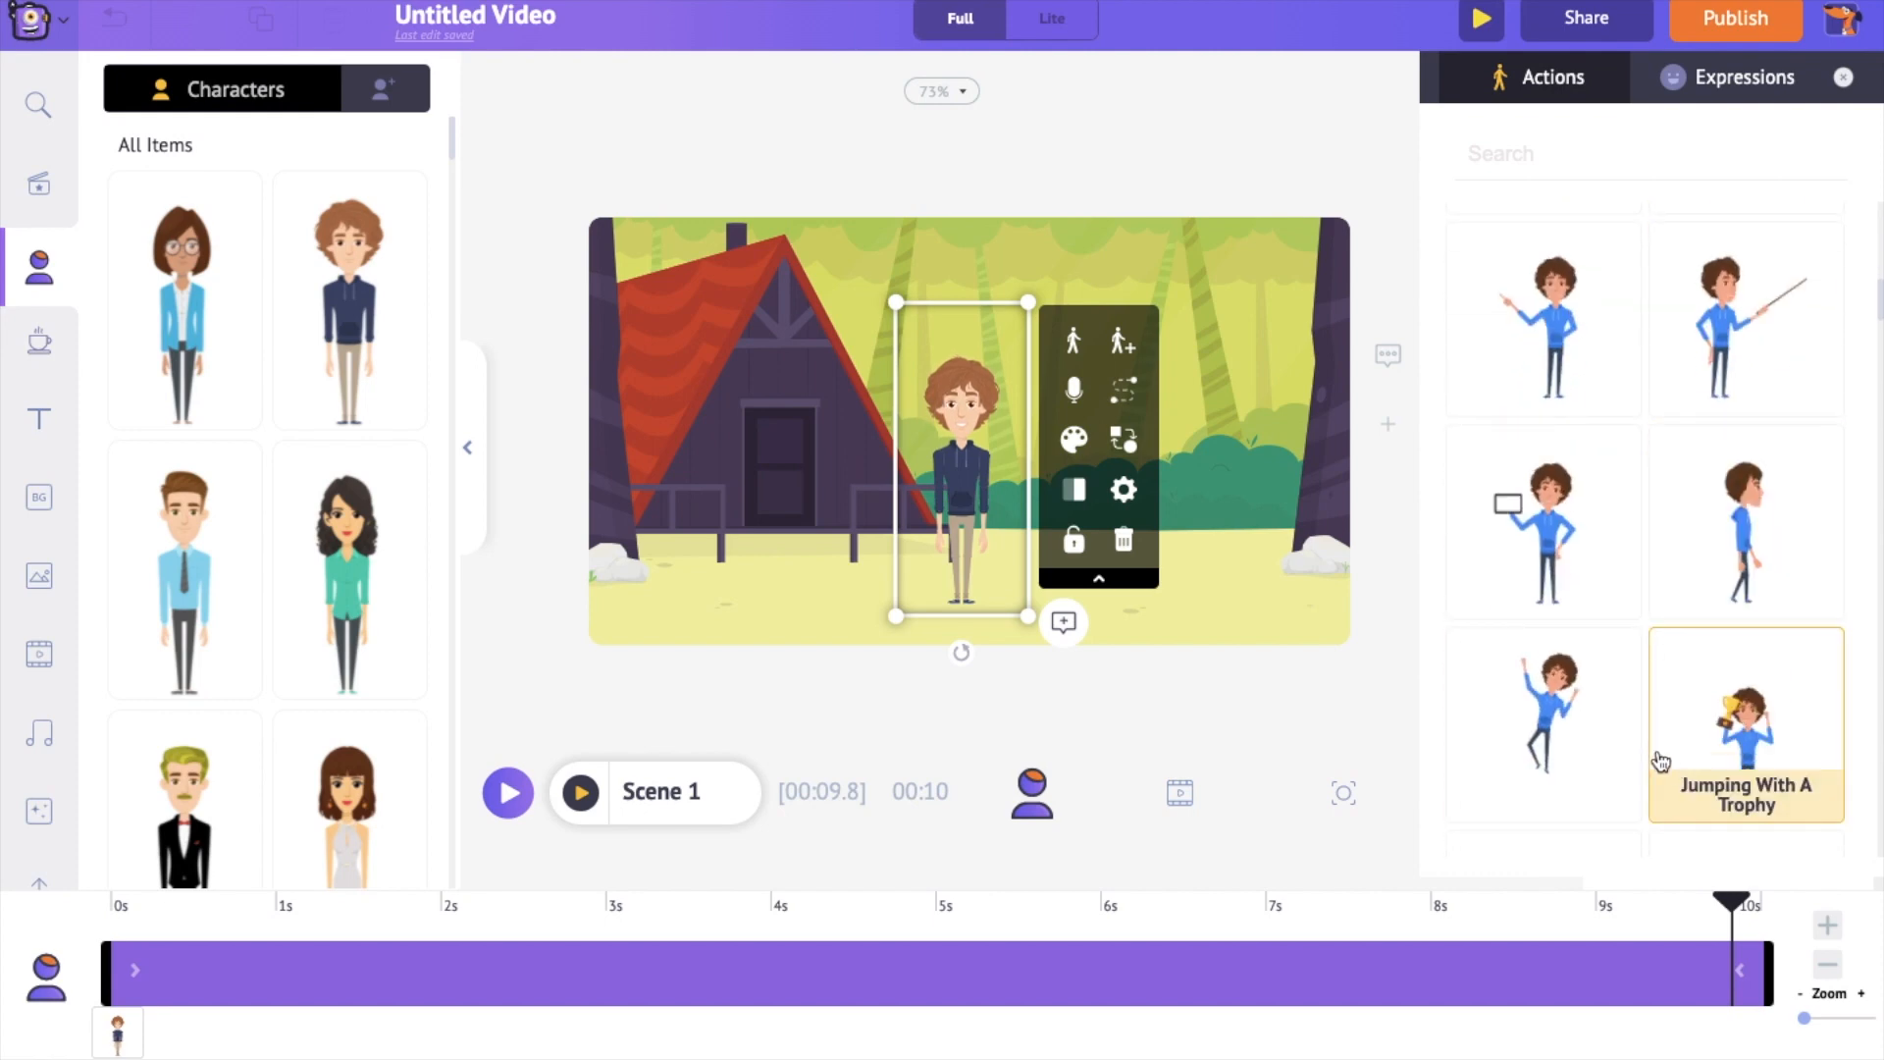
left_click(1743, 720)
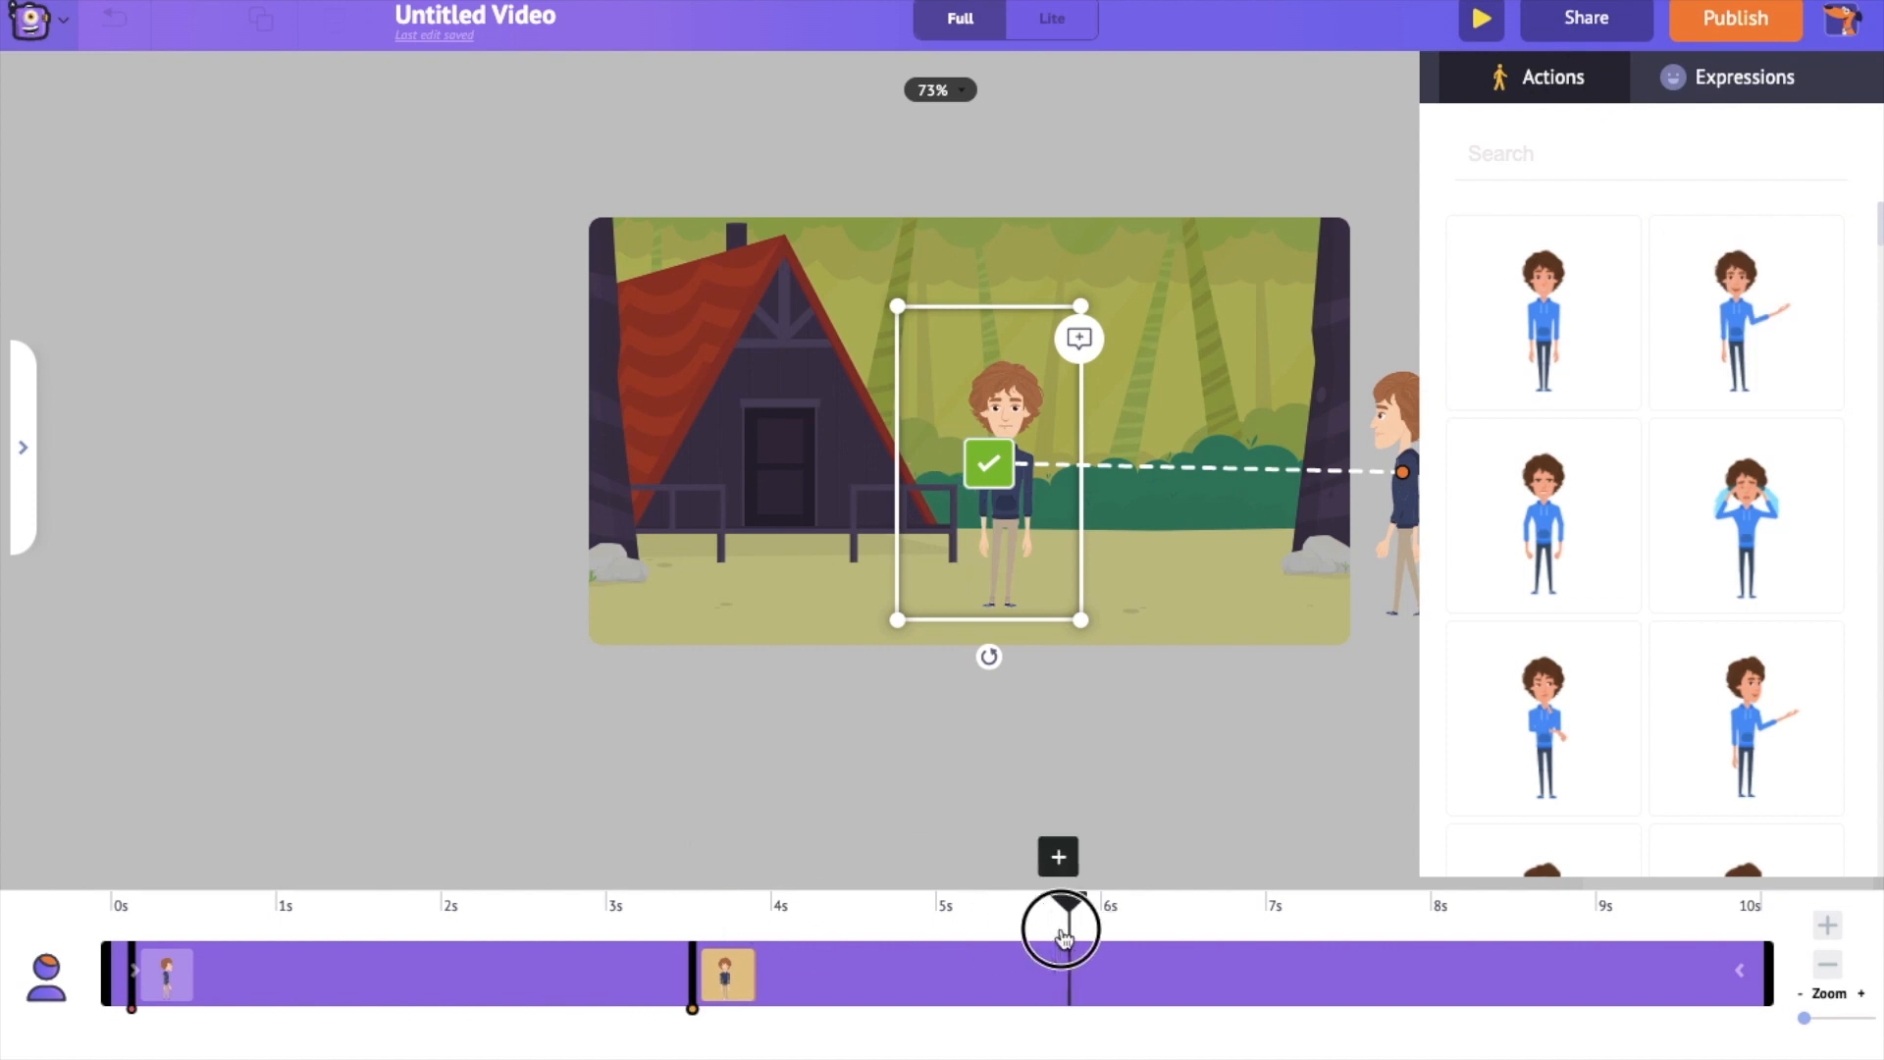
left_click(1743, 310)
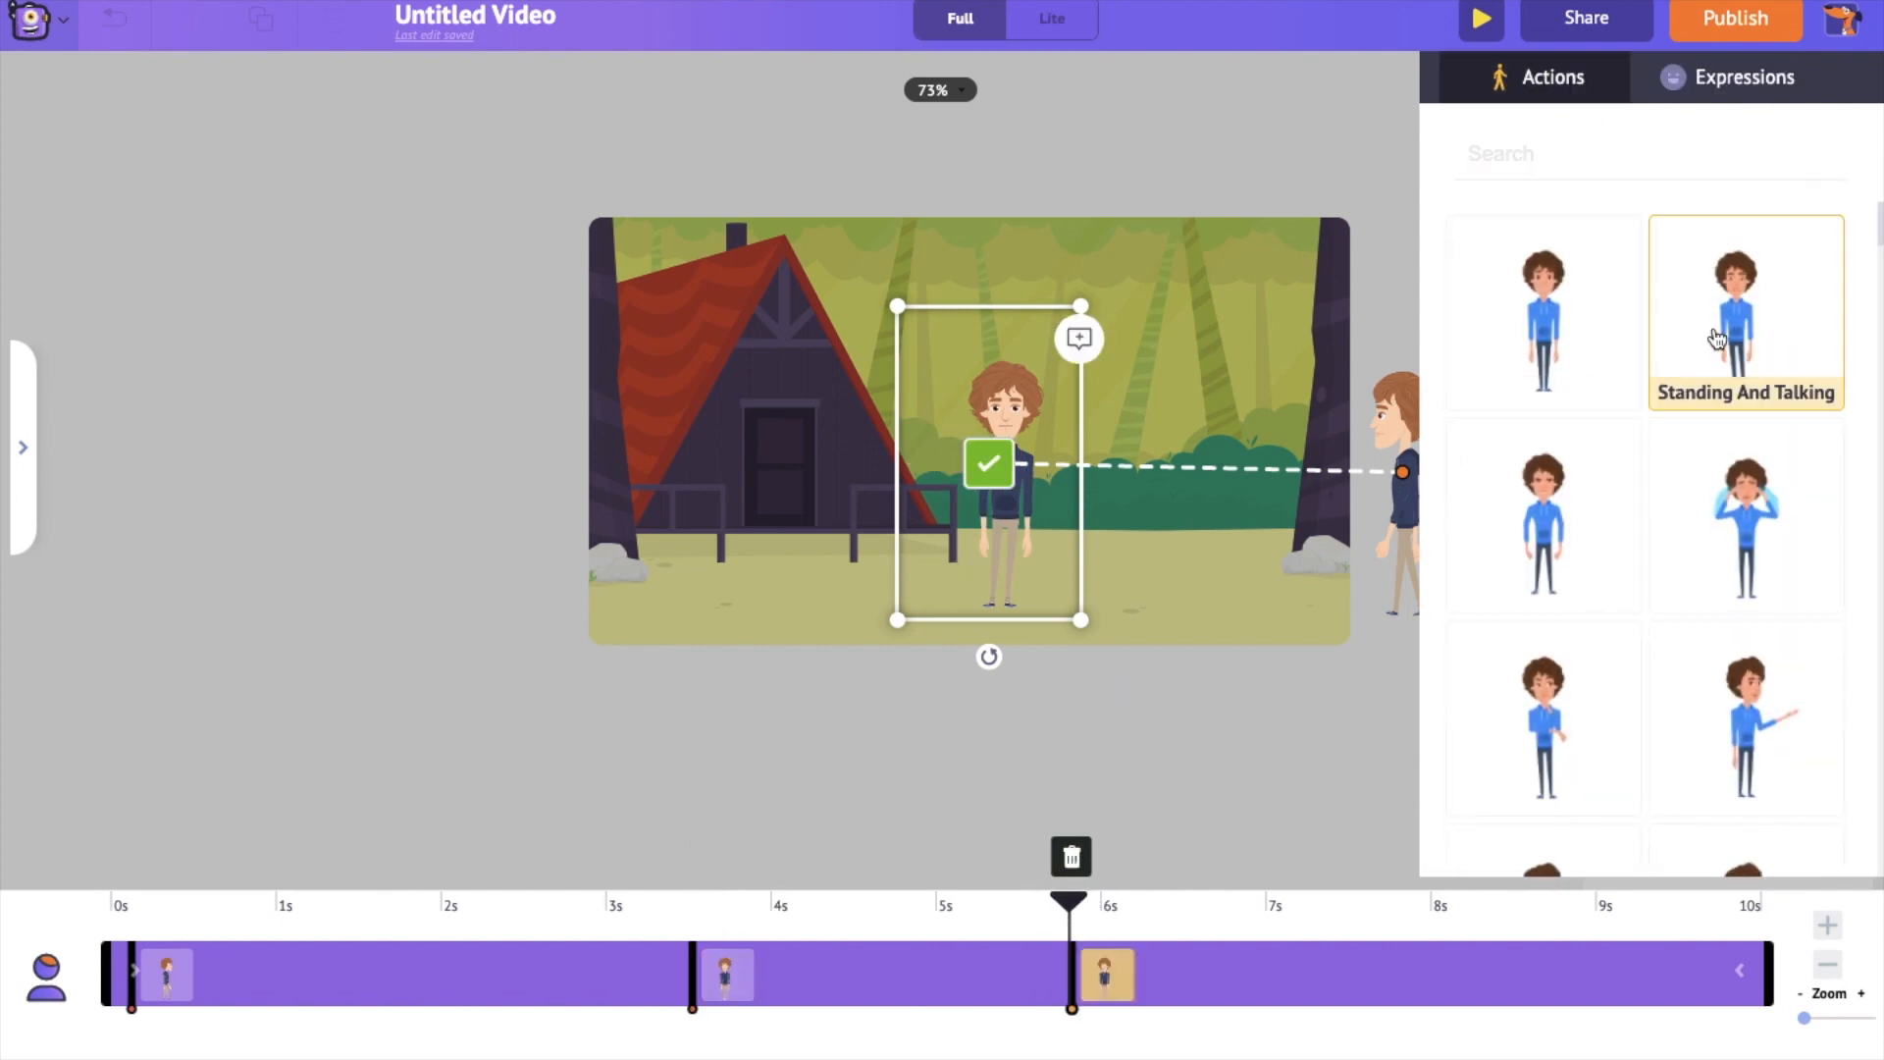
left_click(1745, 308)
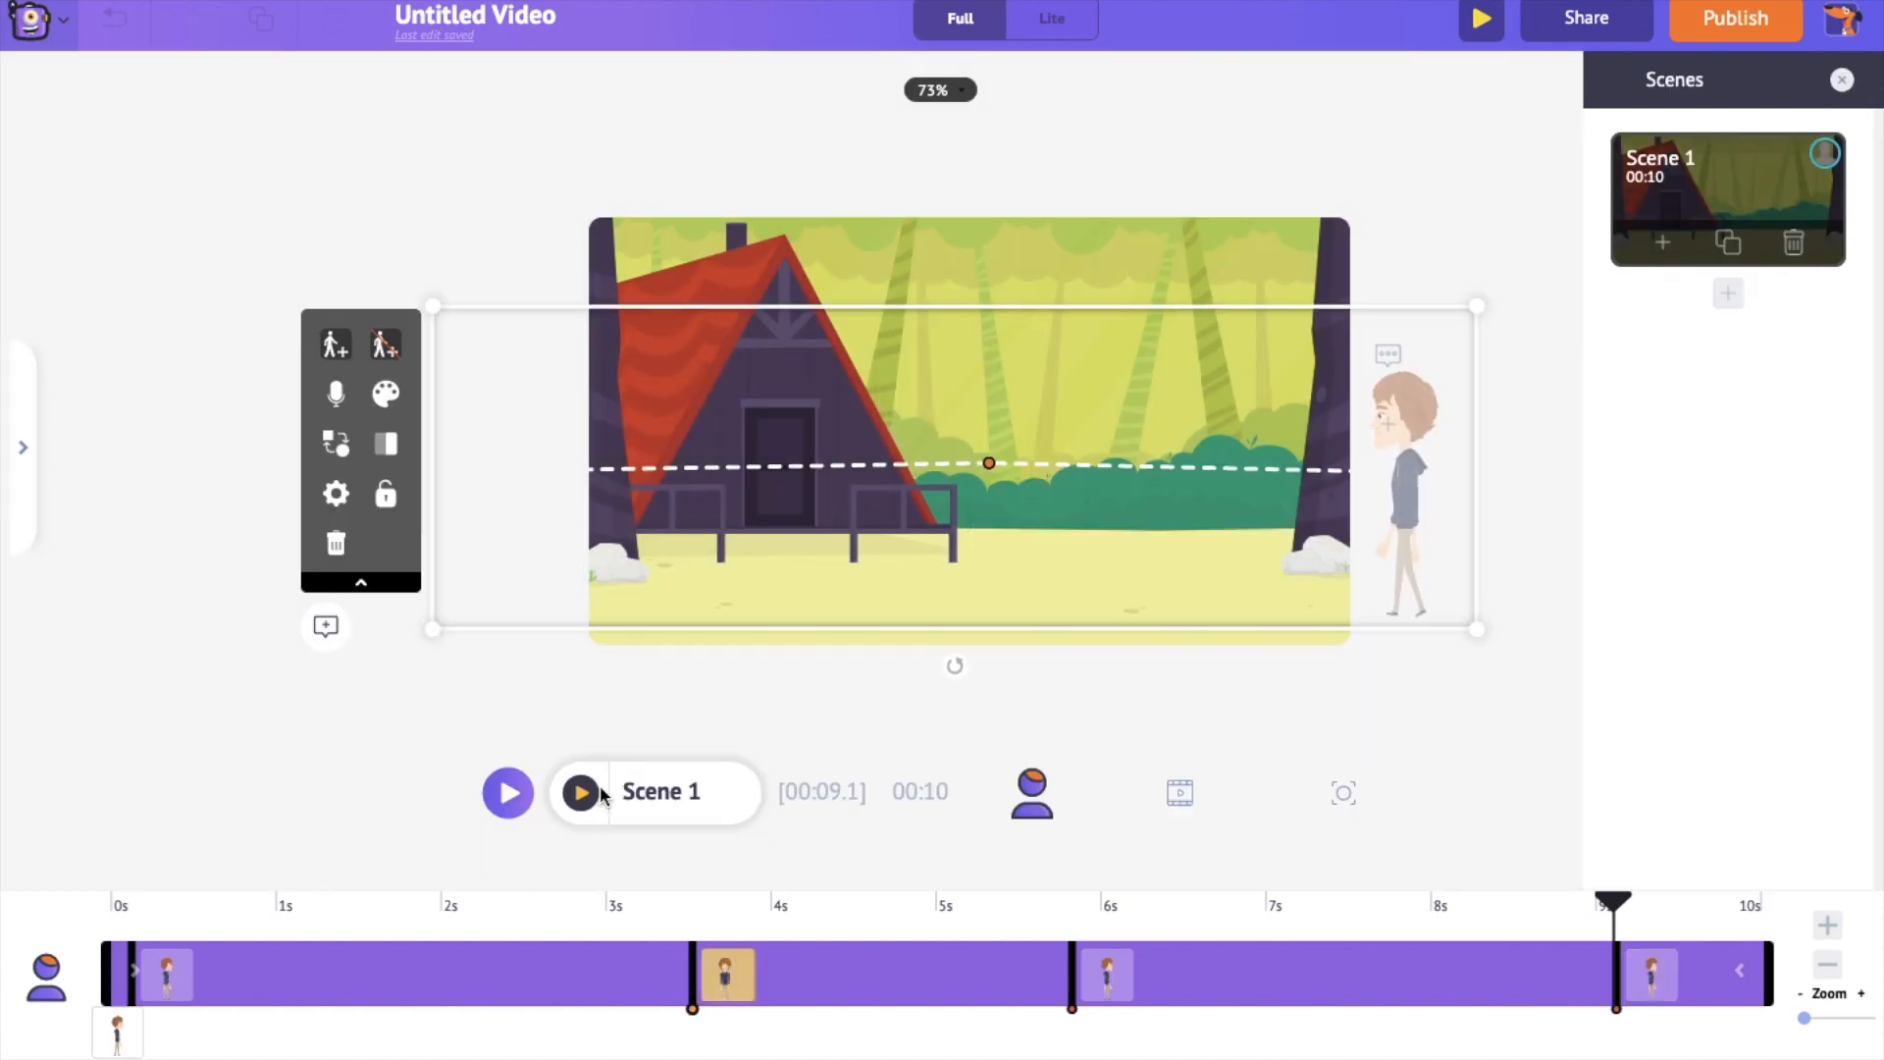
left_click(581, 791)
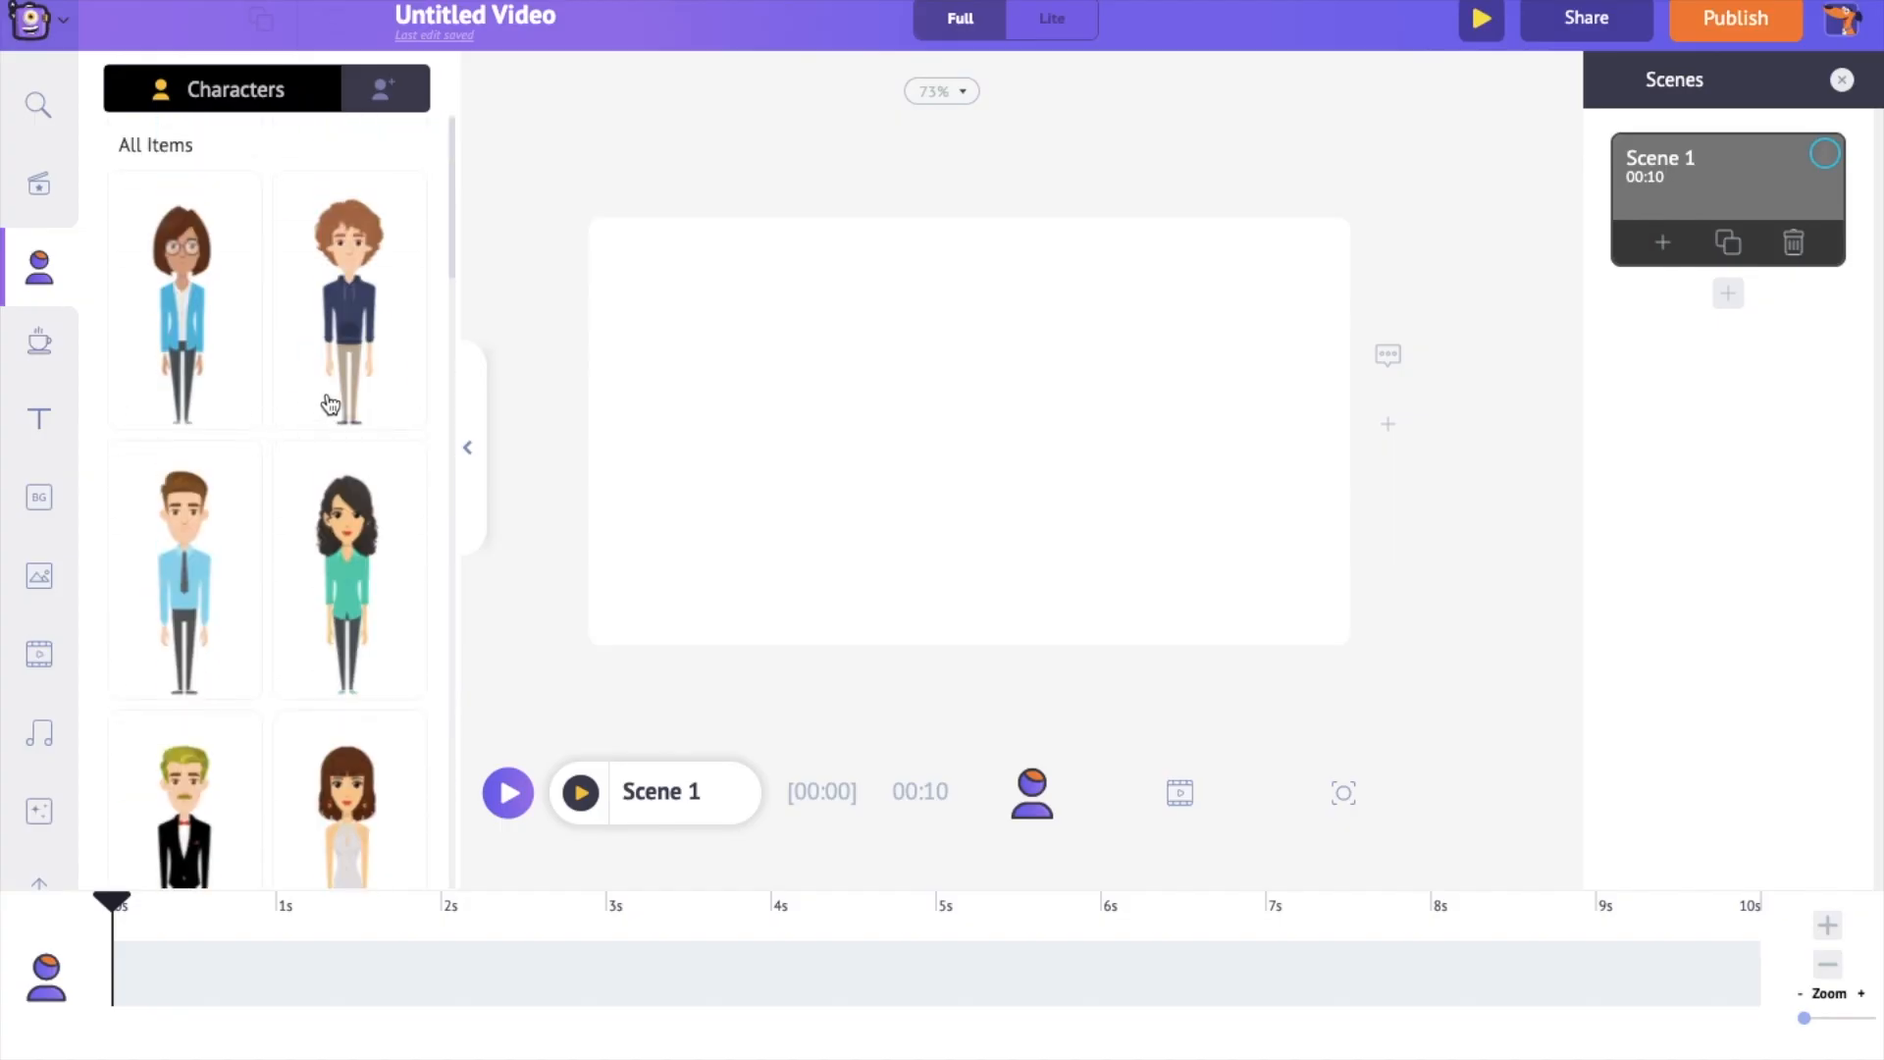
Browse the background, props, effects, stock photo and stock video libraries.
left_click(40, 496)
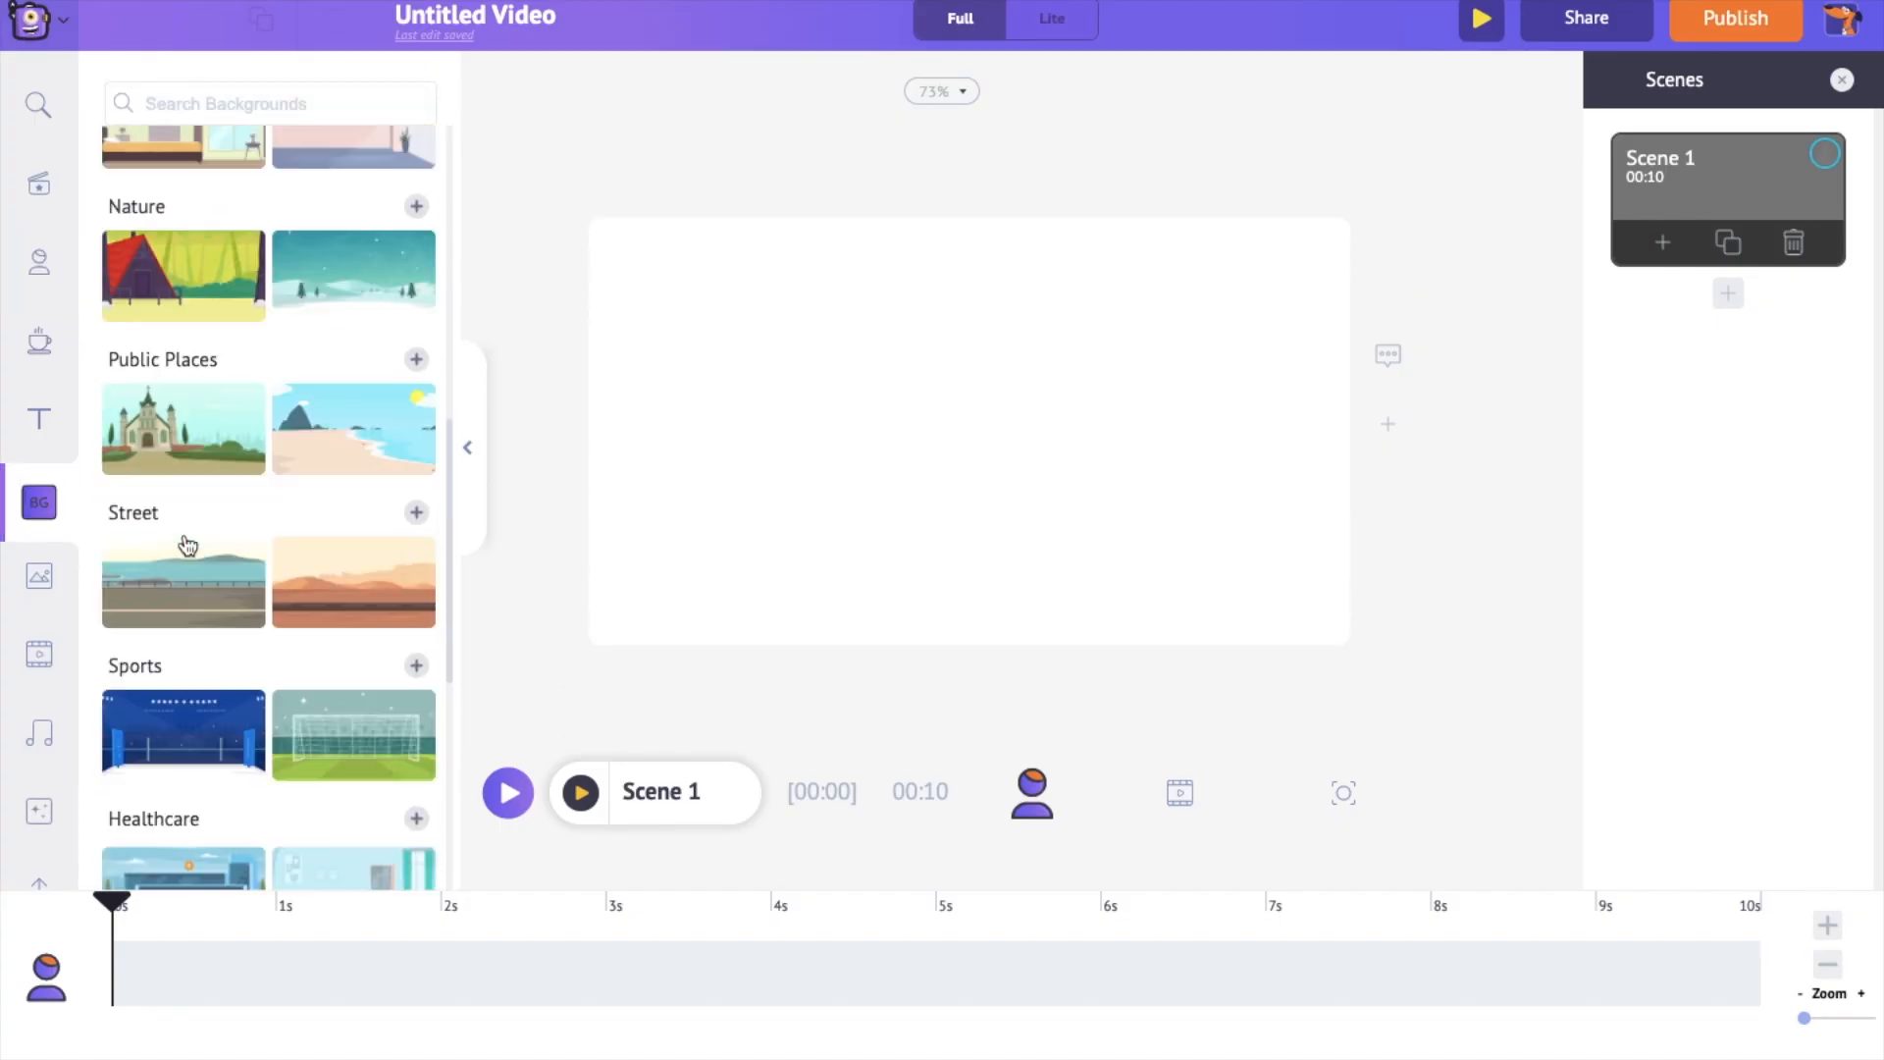
scroll("down", 3)
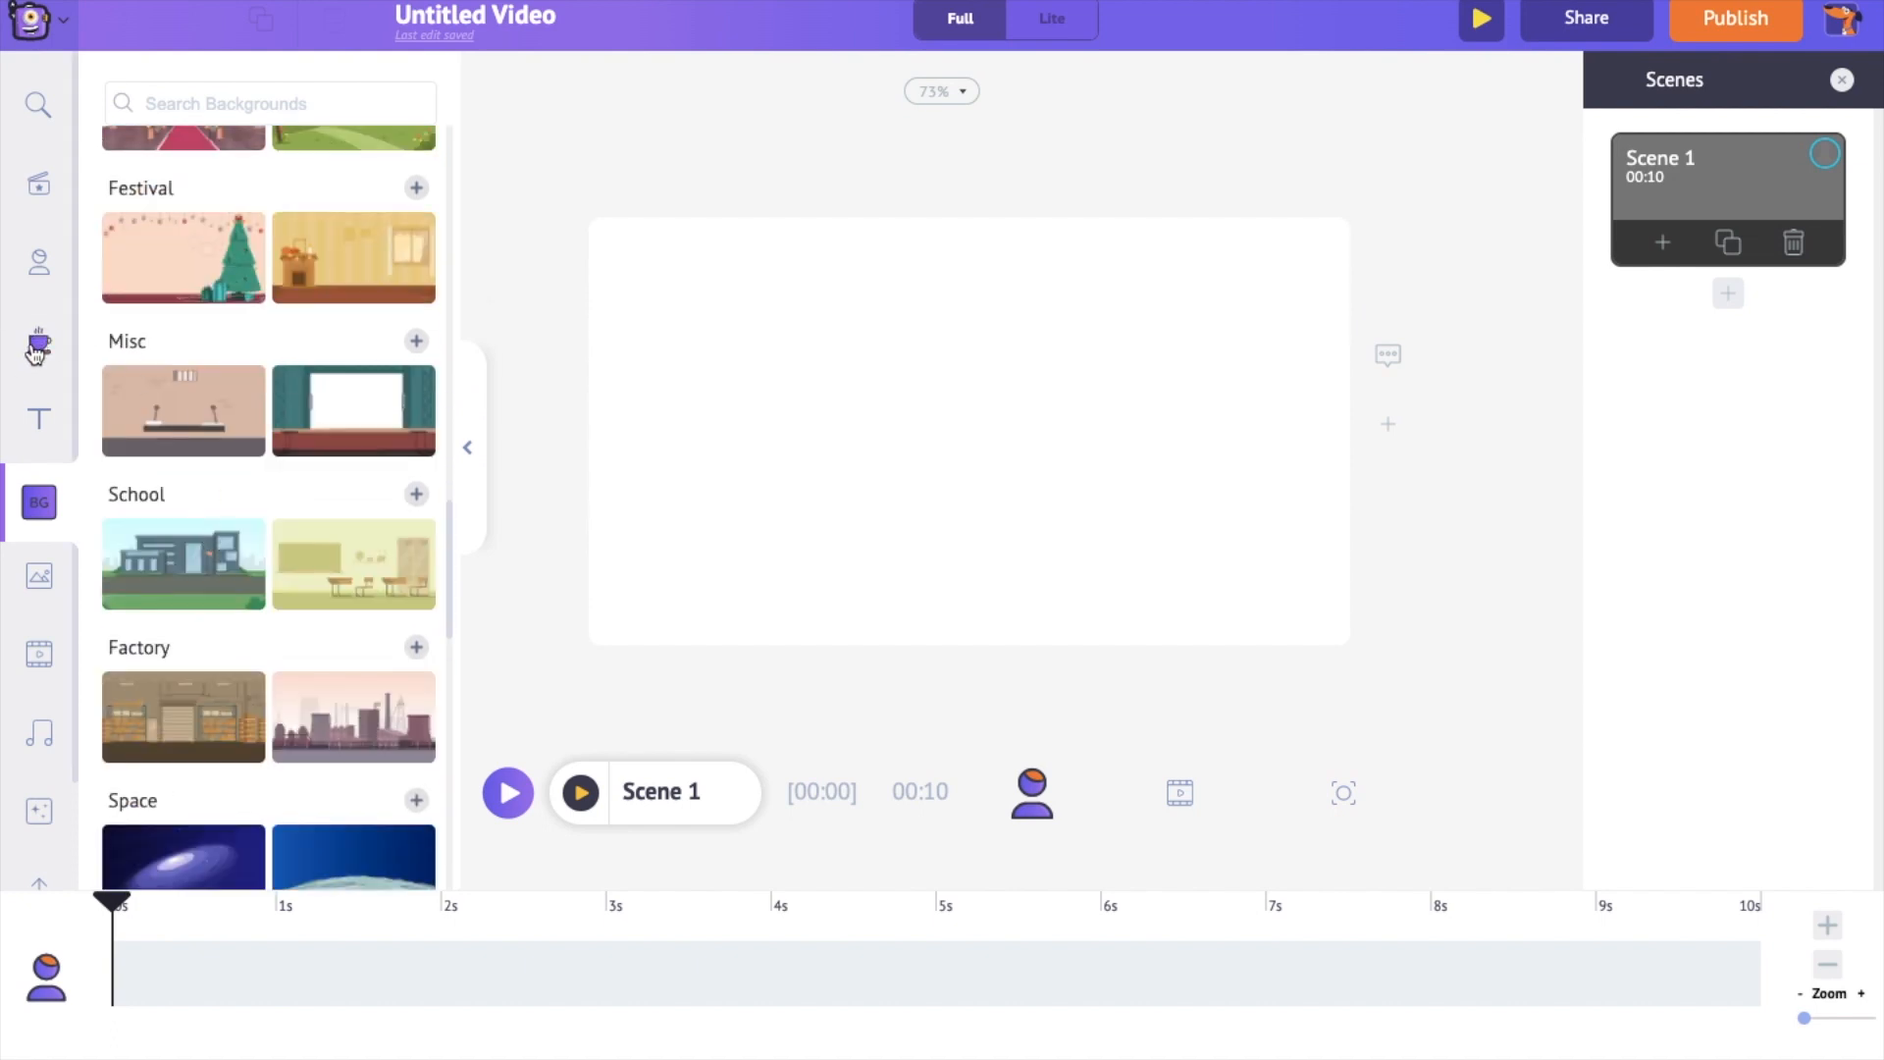
left_click(37, 418)
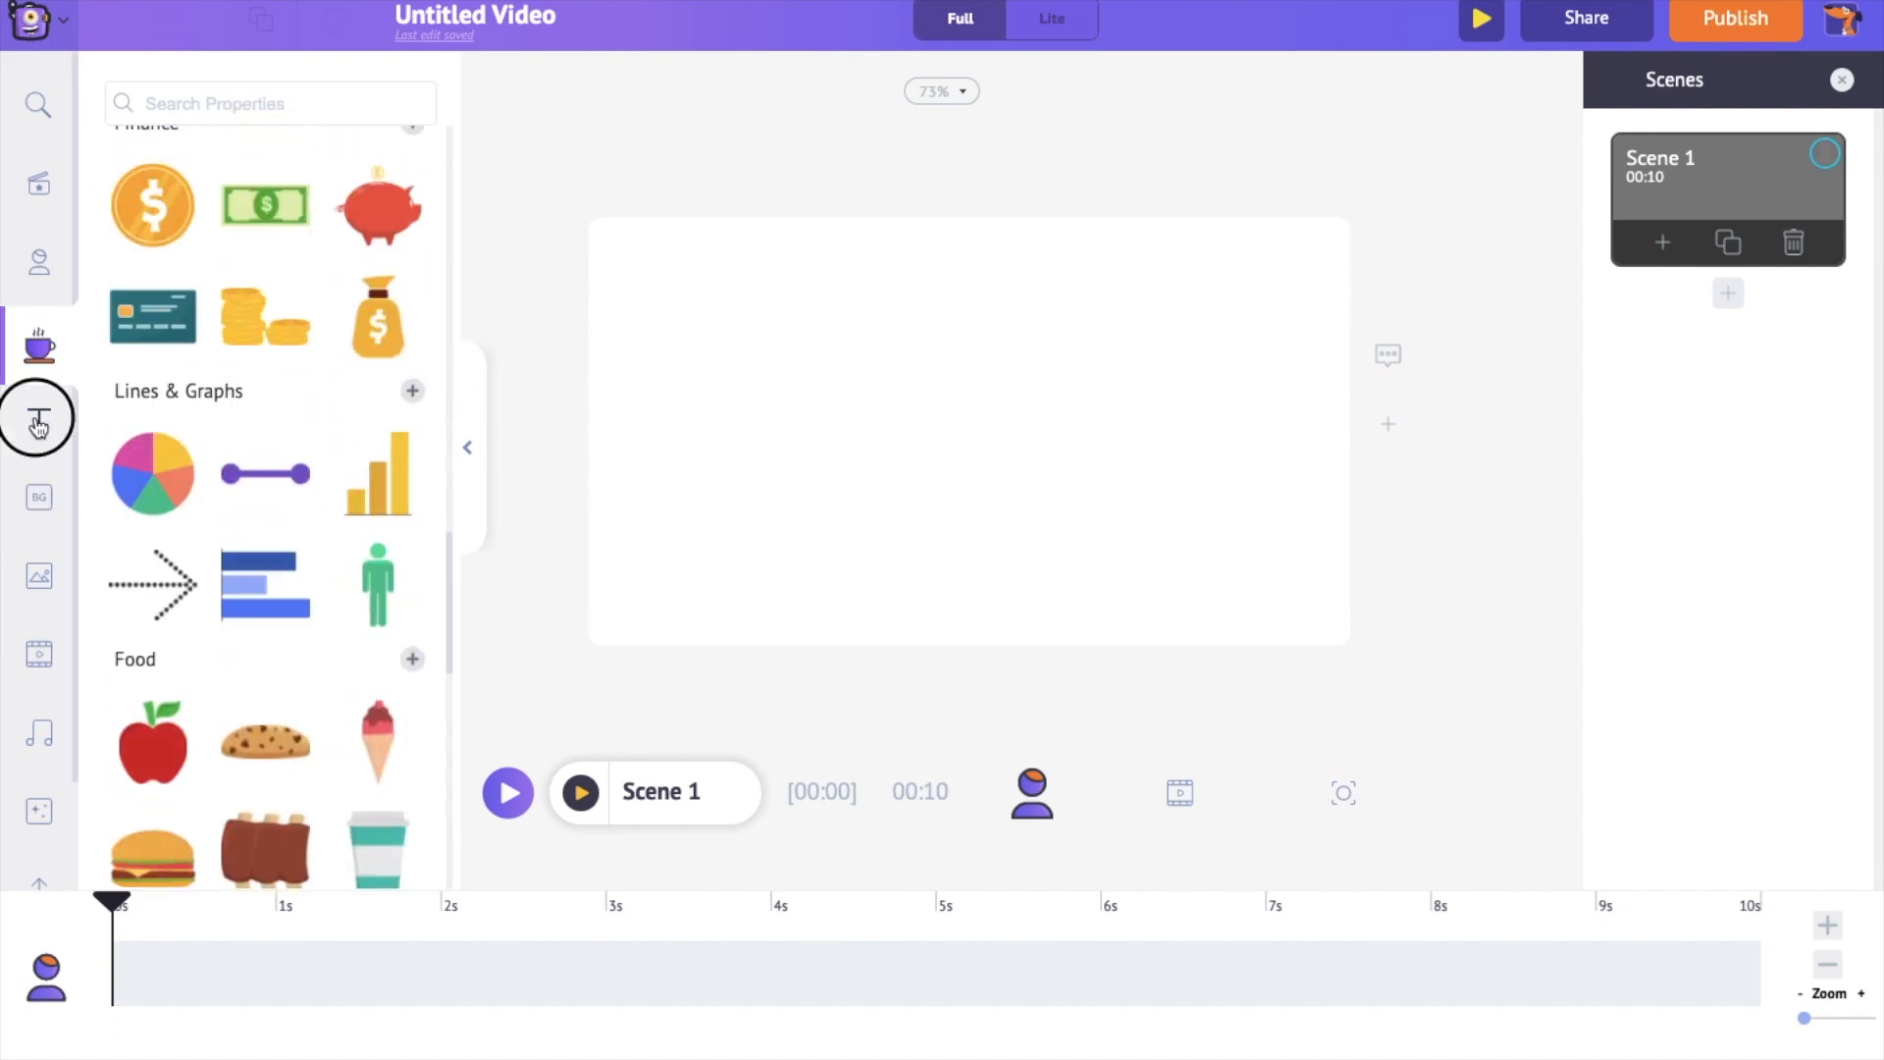
left_click(37, 817)
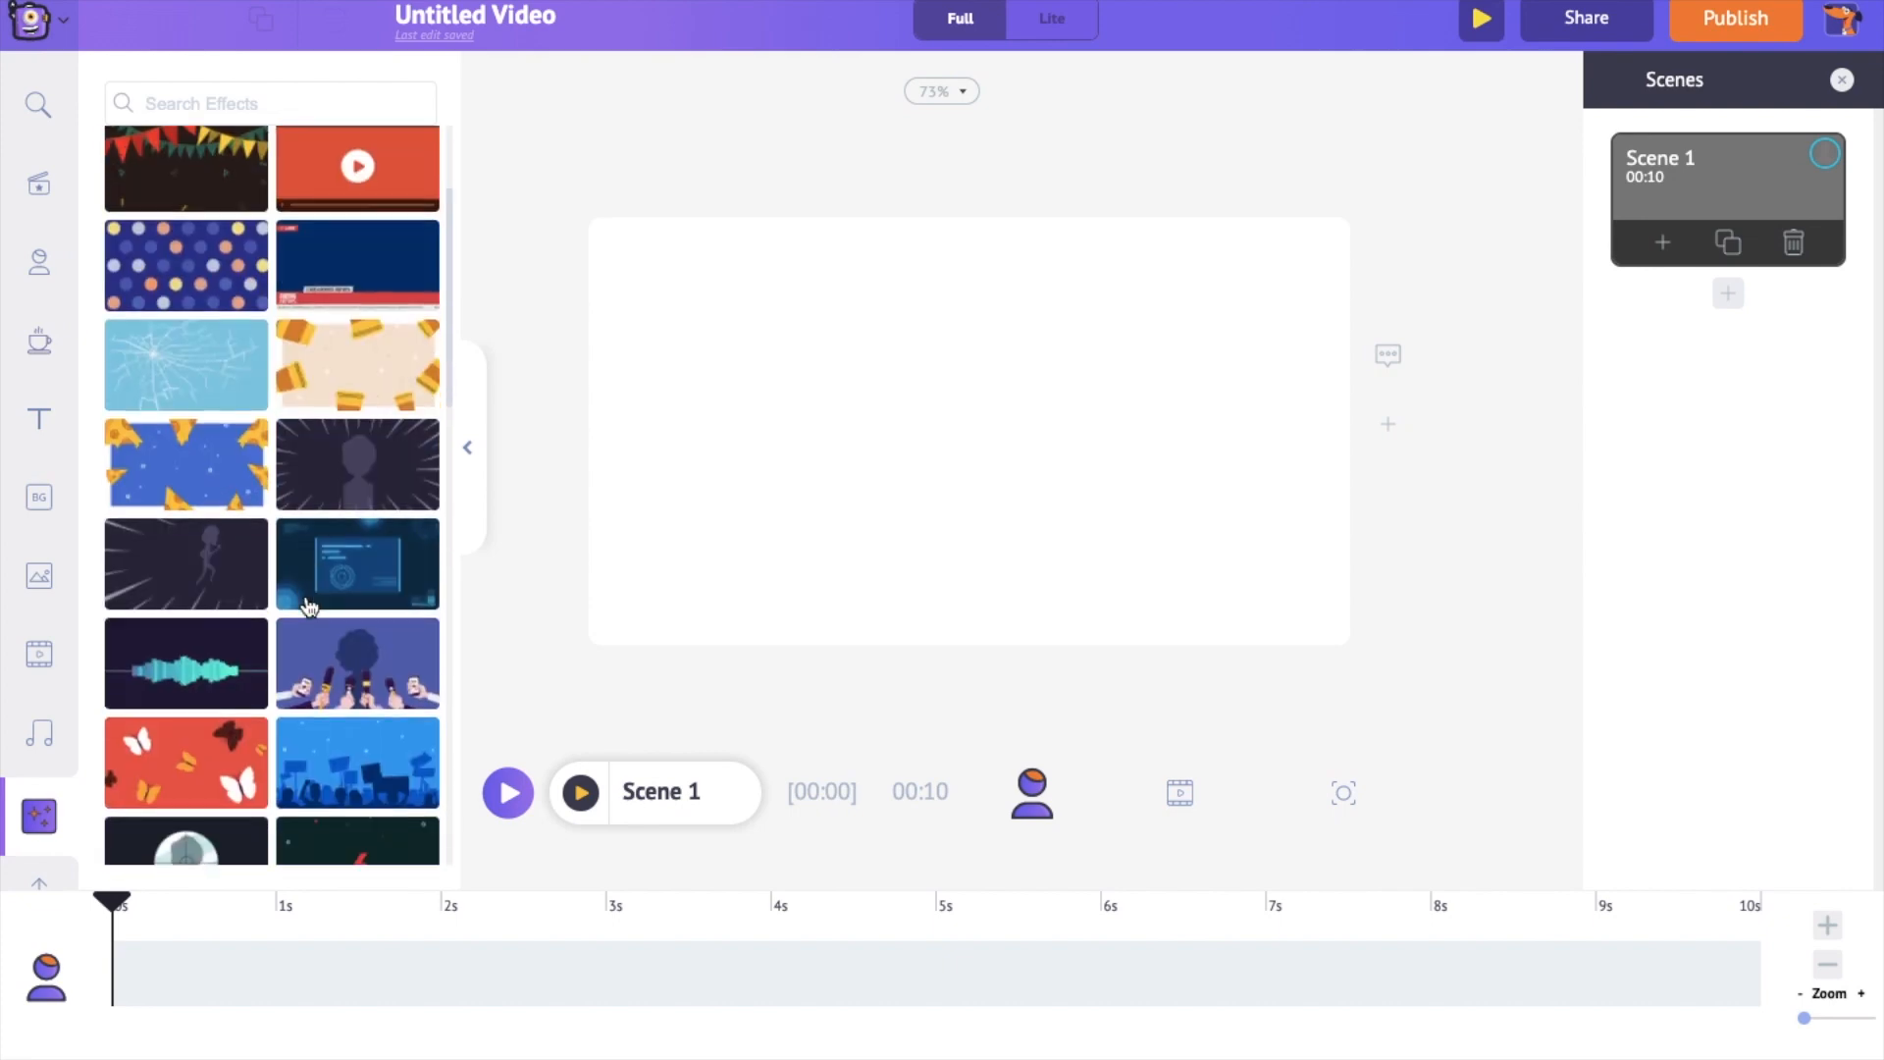
left_click(39, 581)
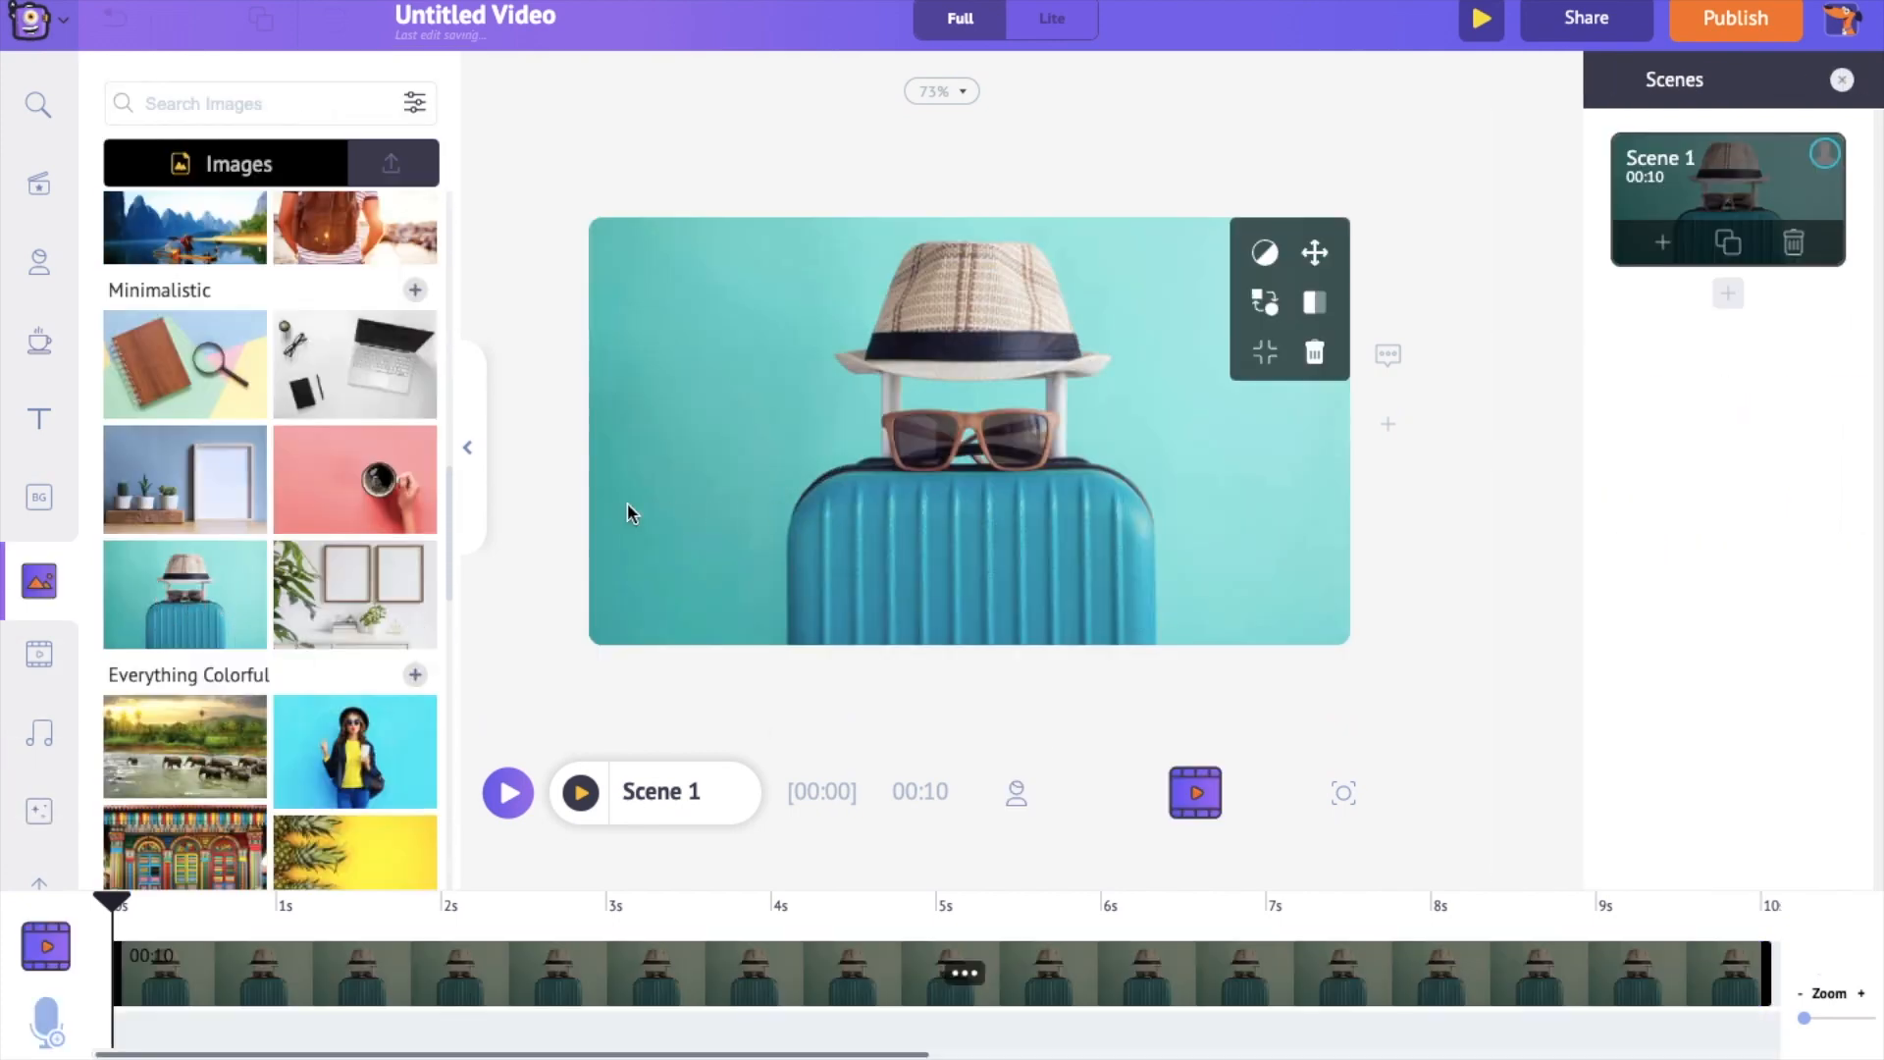
left_click(40, 659)
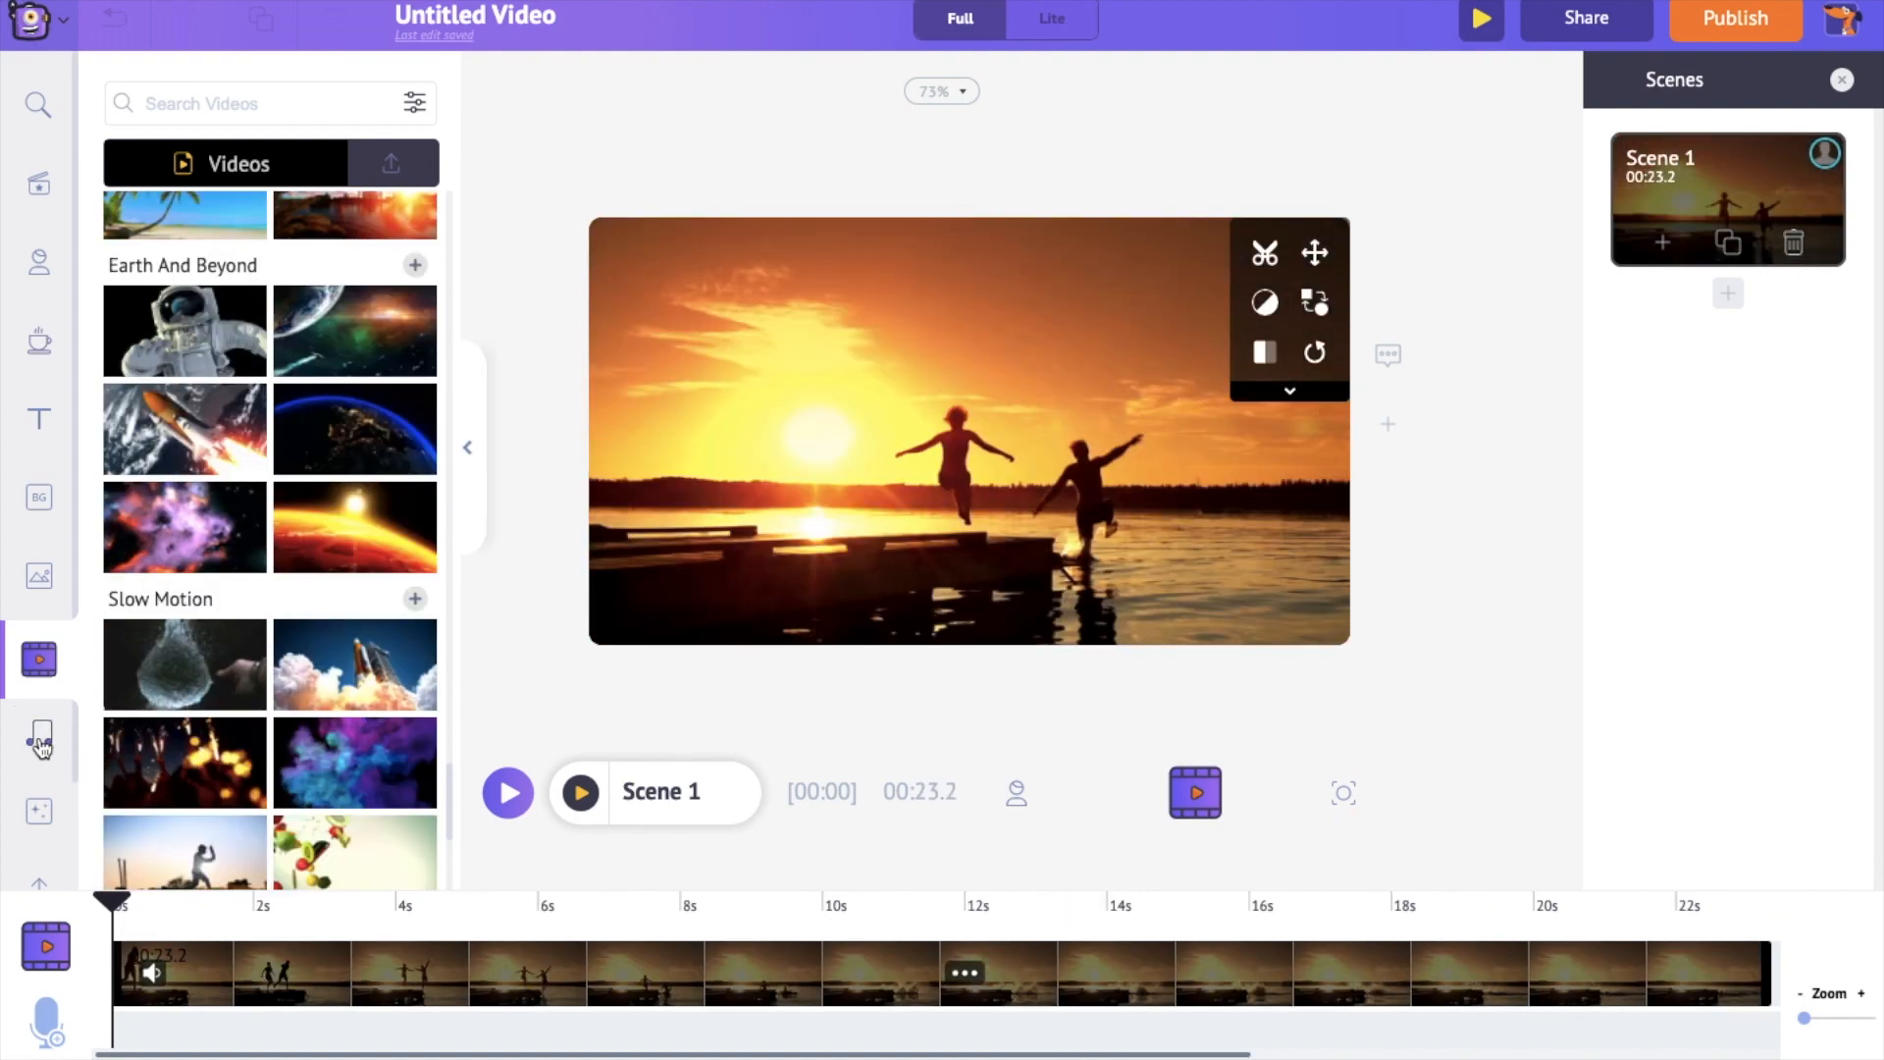
Look through the music tracks, then choose the forest cabin background from Nature.
left_click(39, 740)
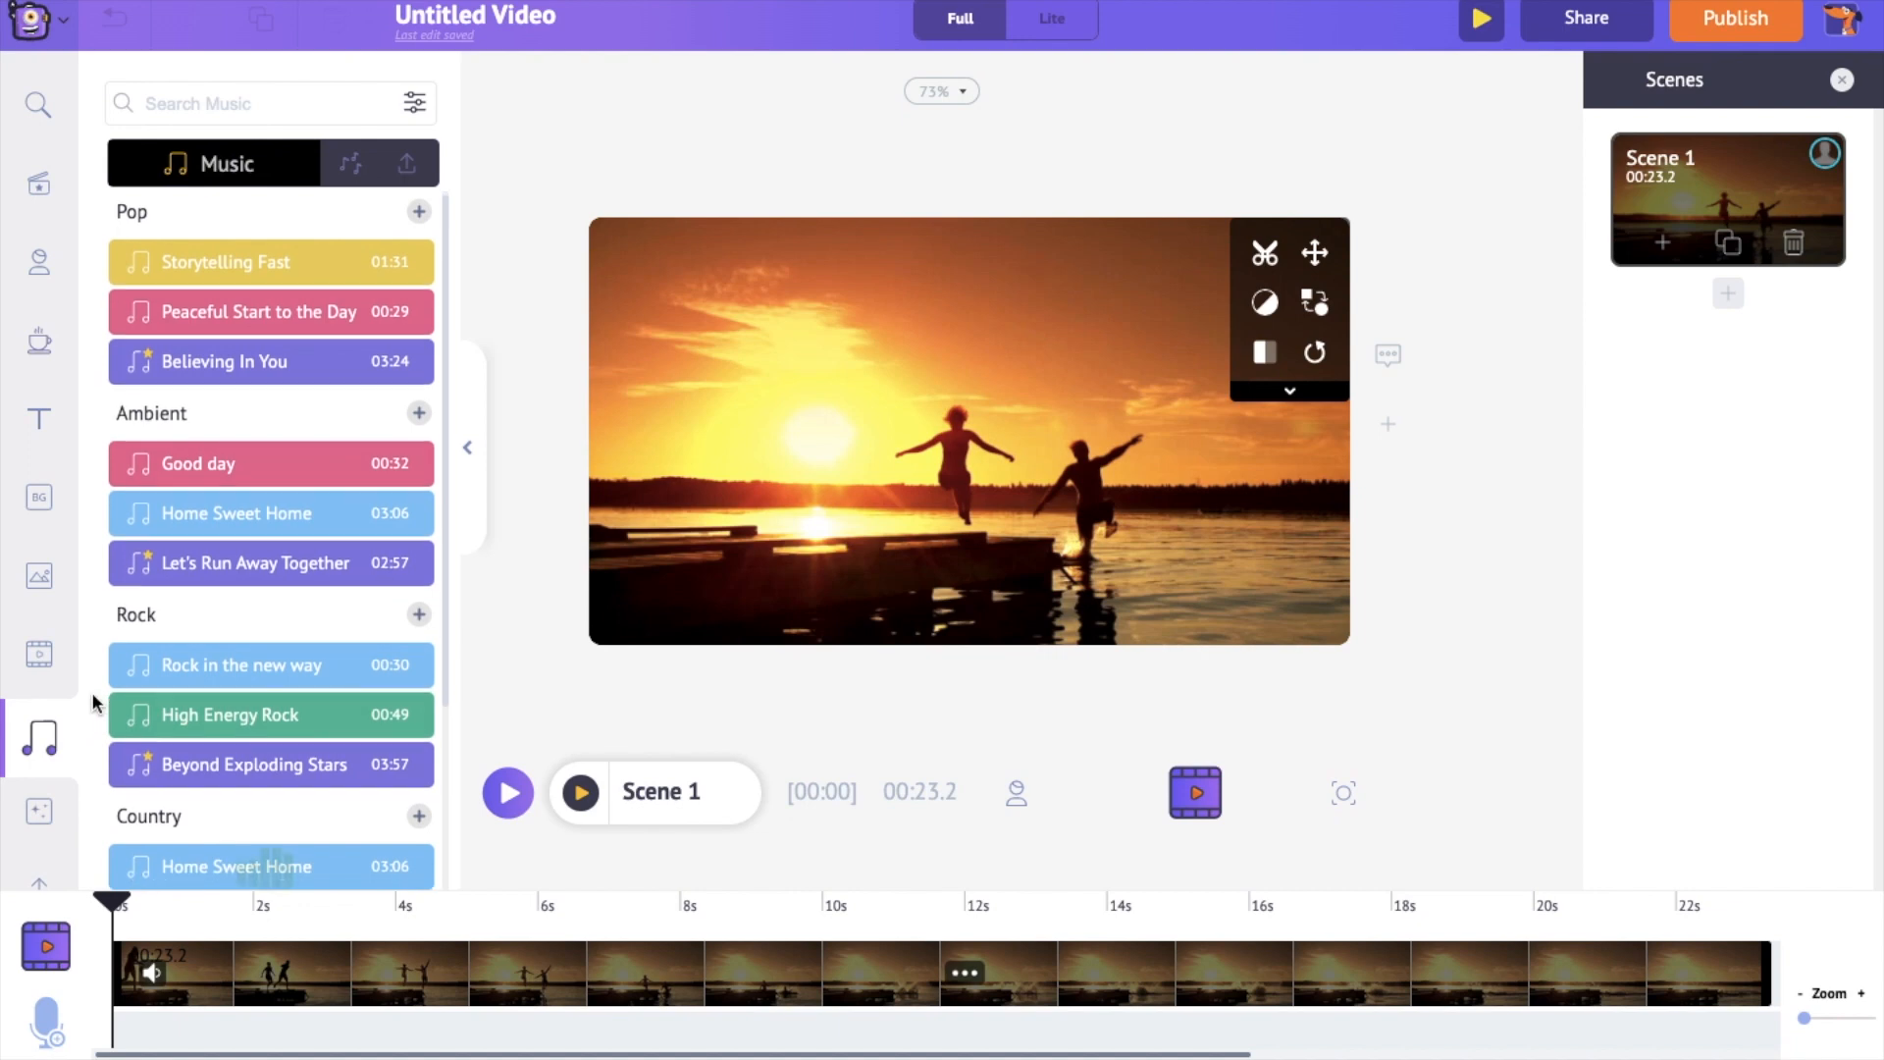
scroll("down", 3)
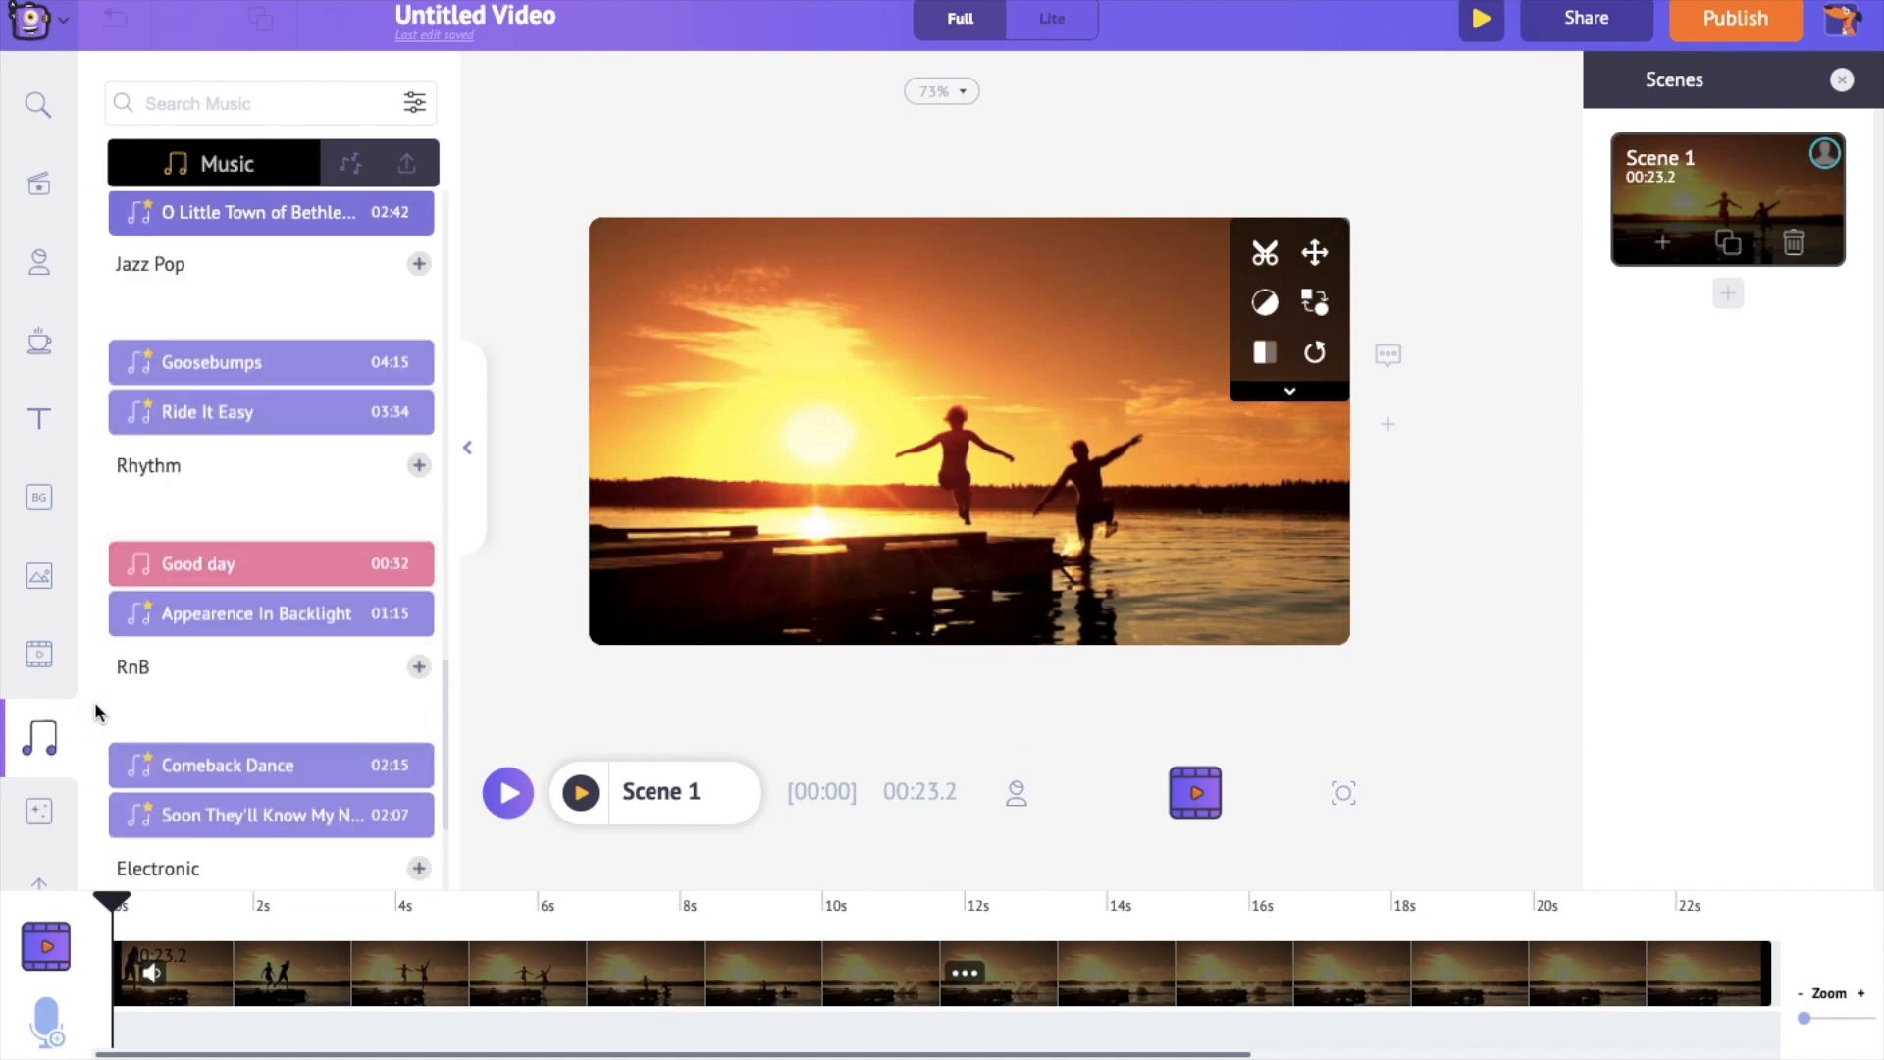
scroll("down", 3)
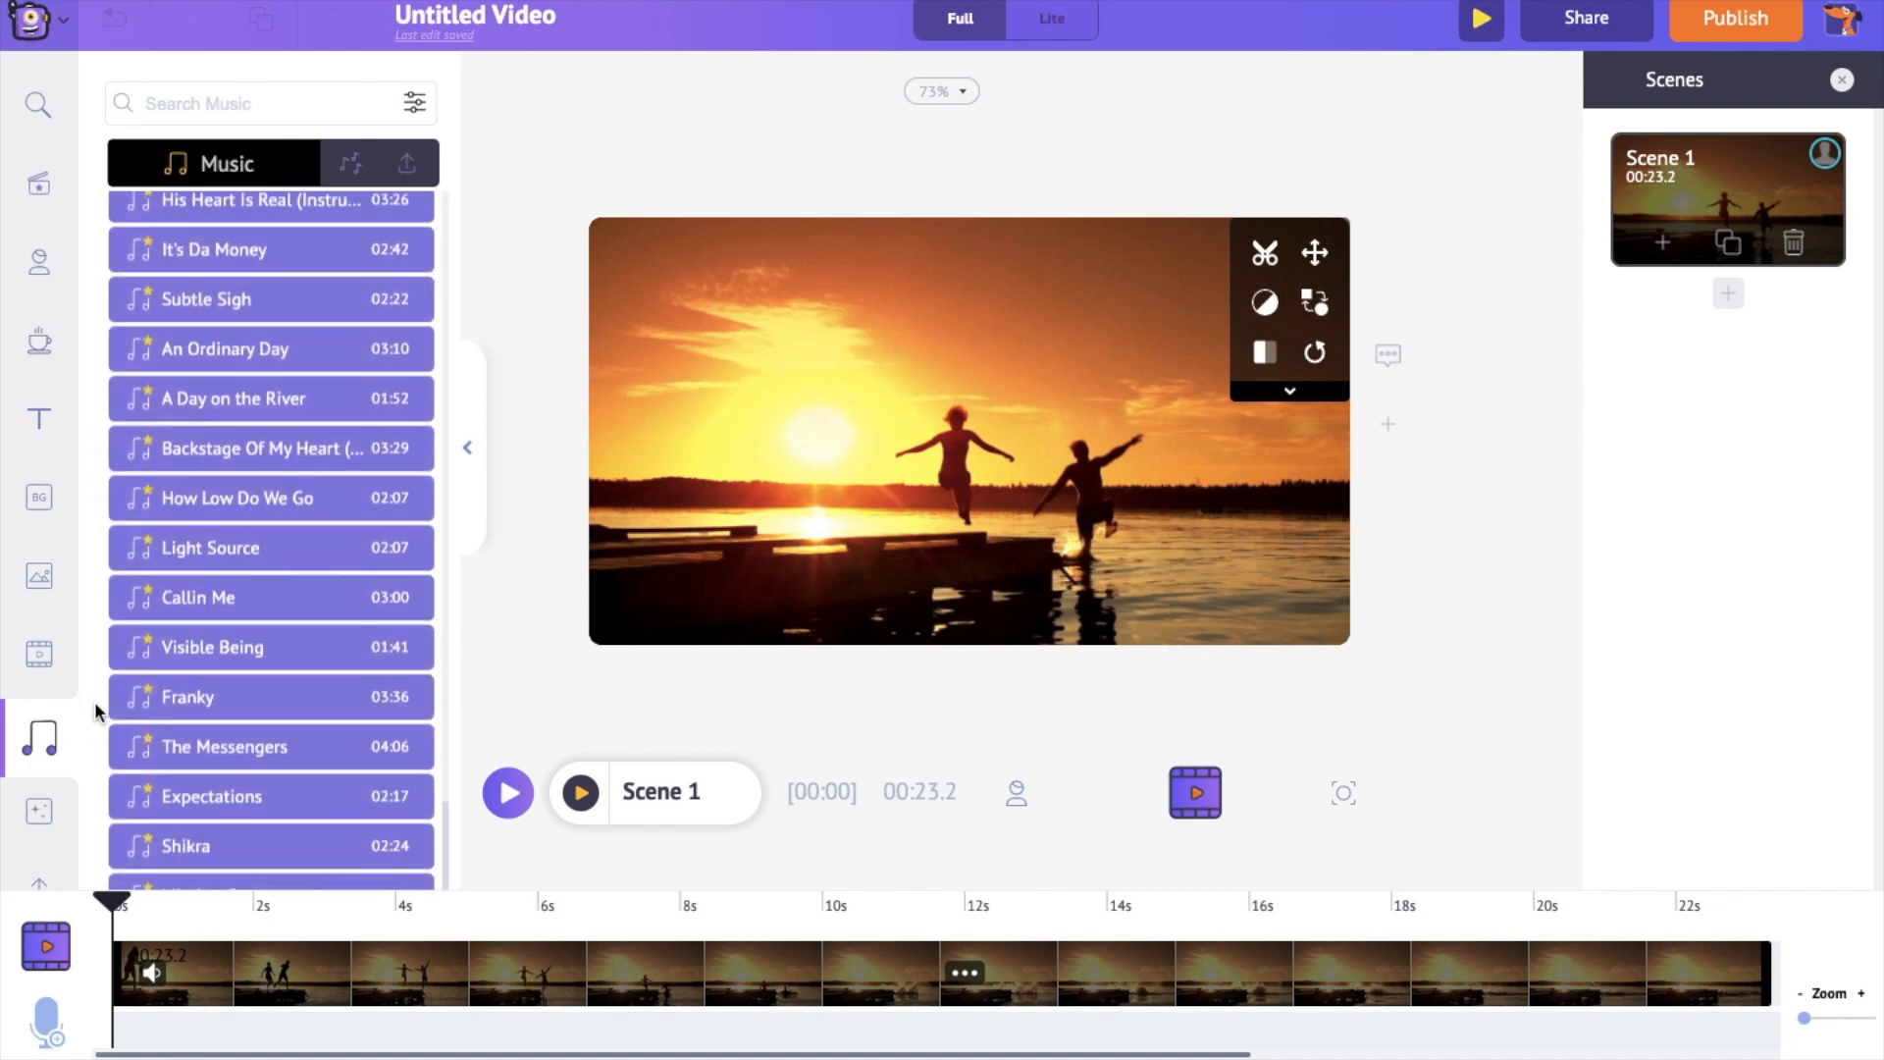
left_click(39, 496)
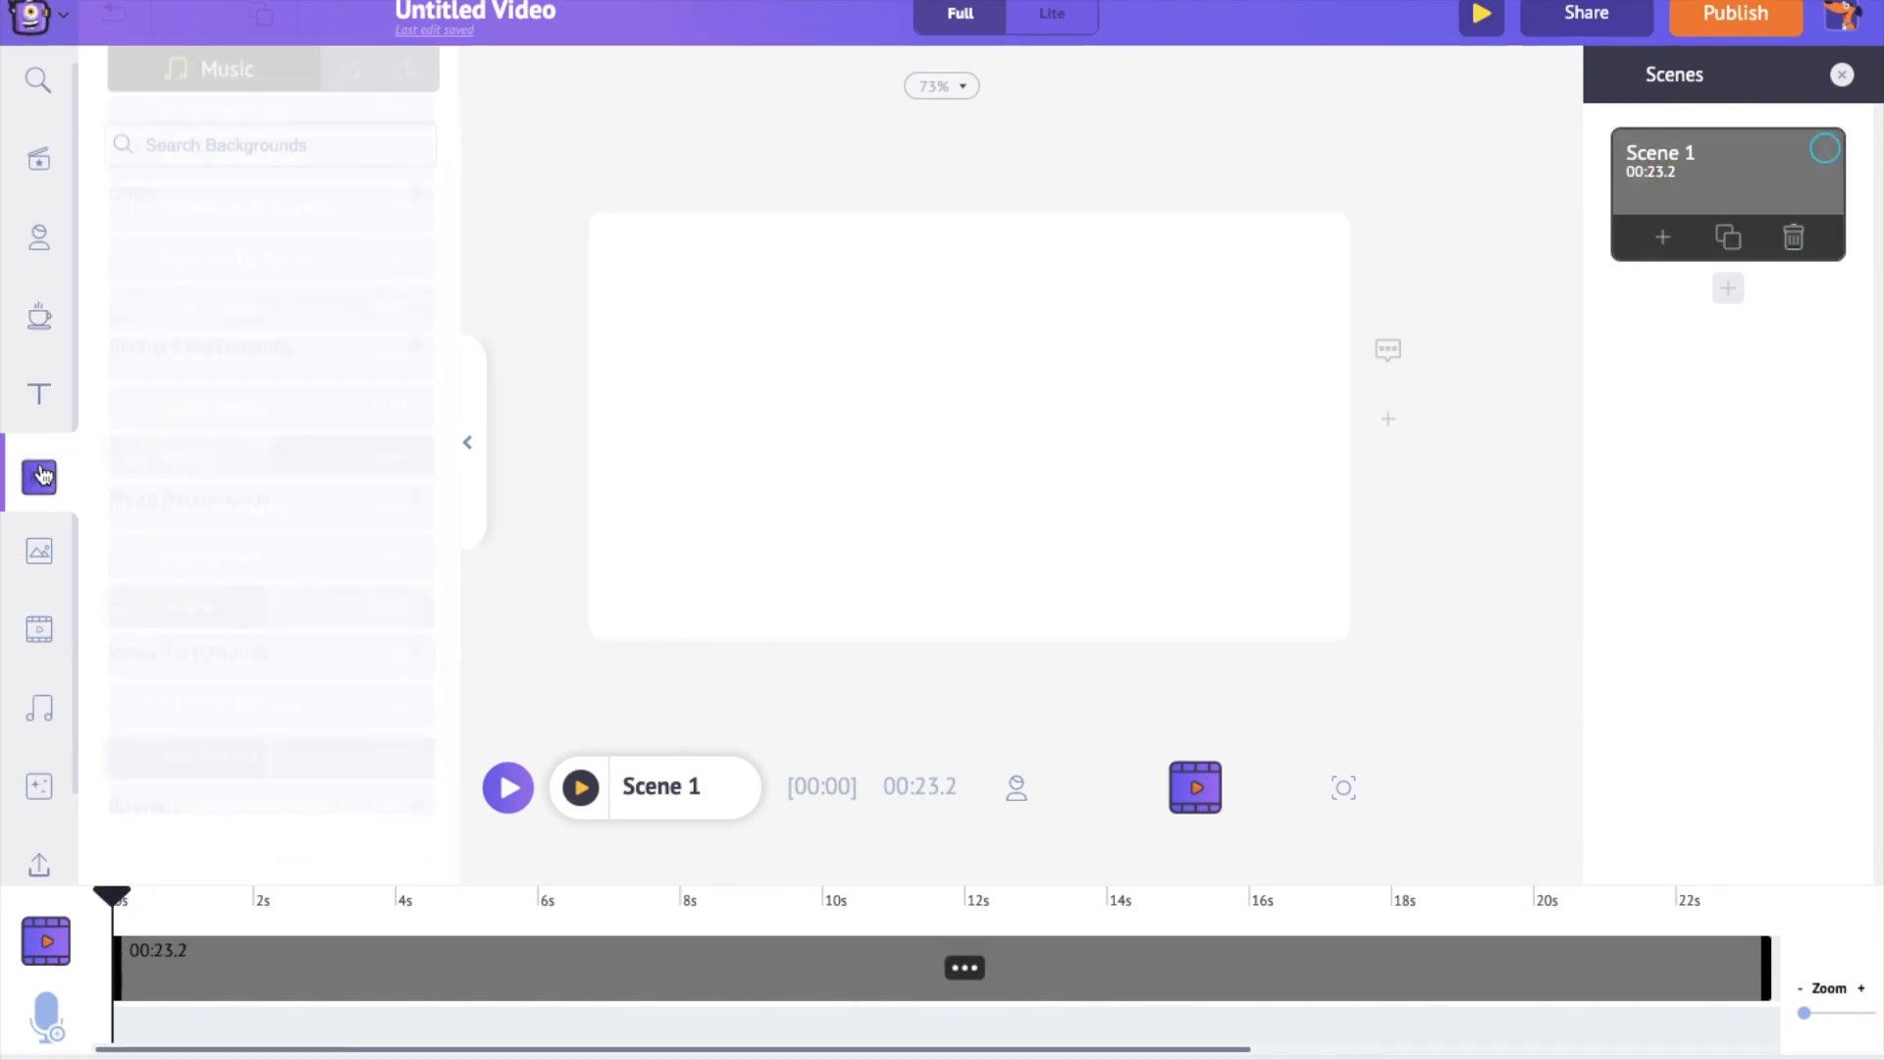
left_click(39, 475)
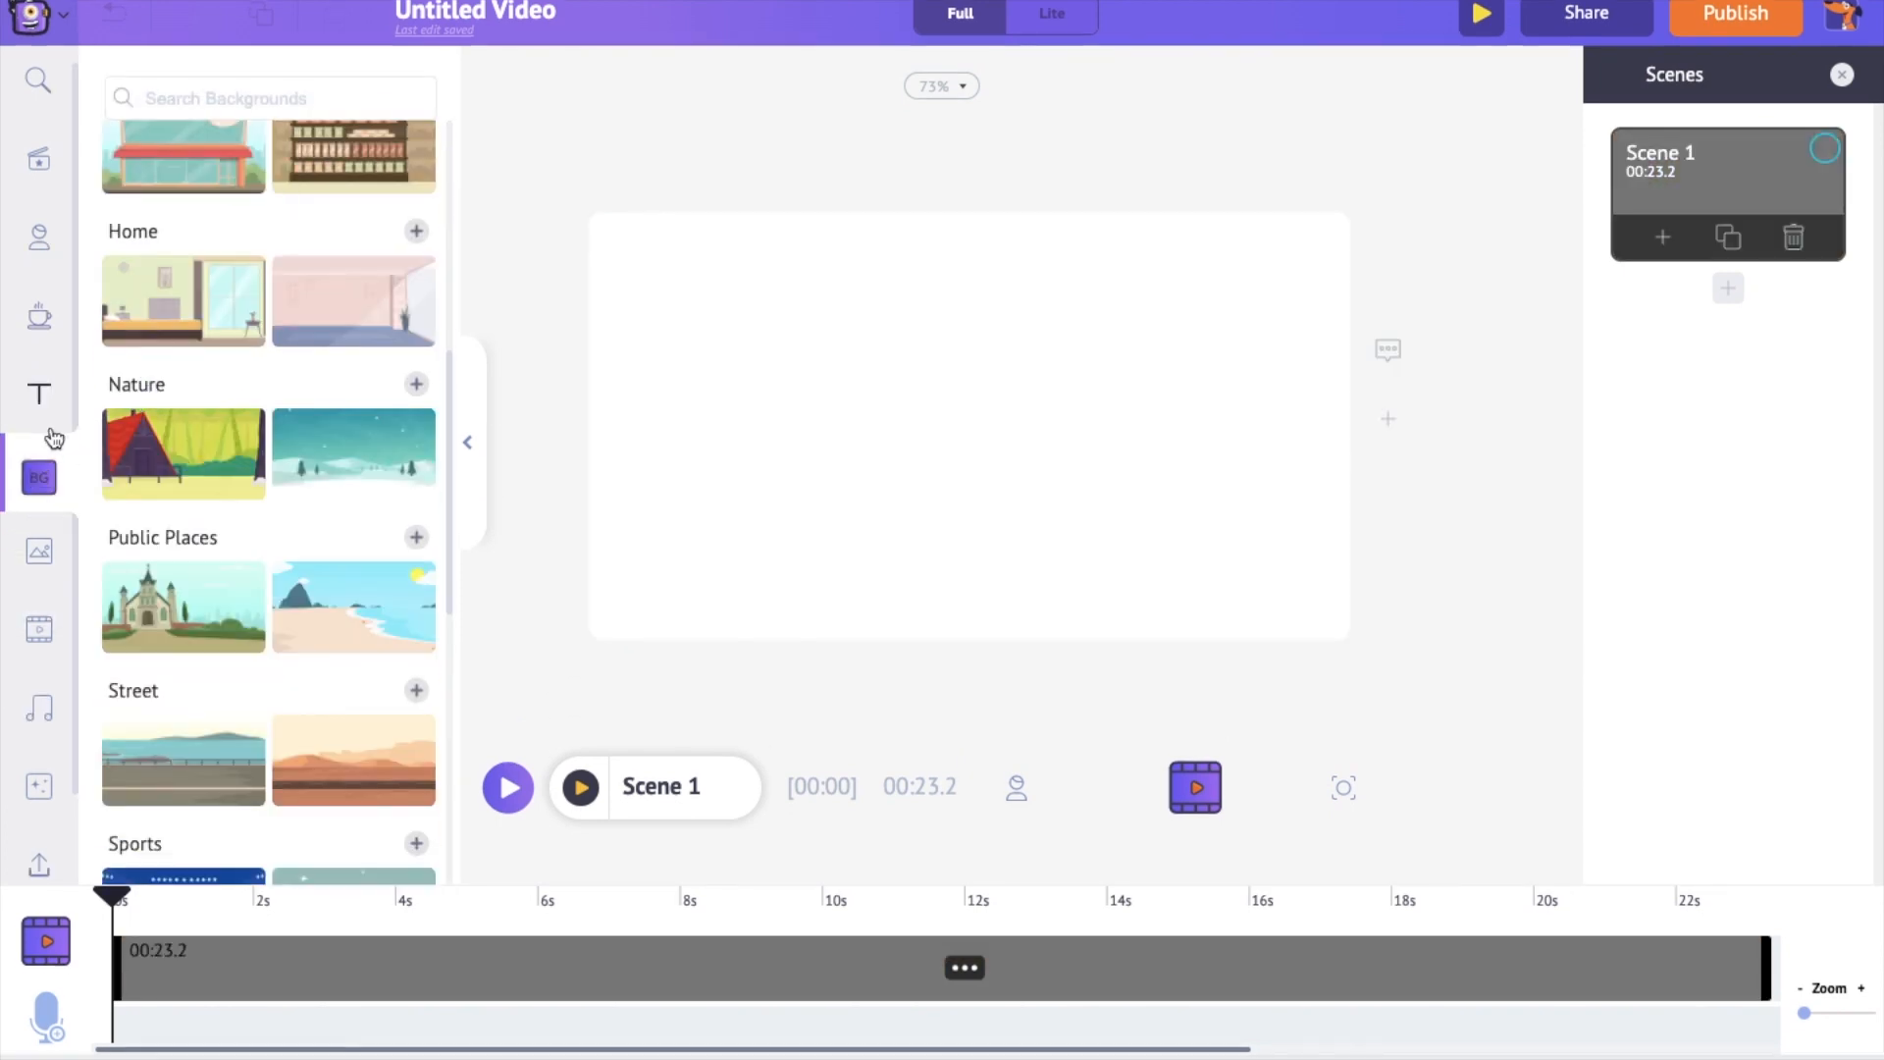
left_click(183, 453)
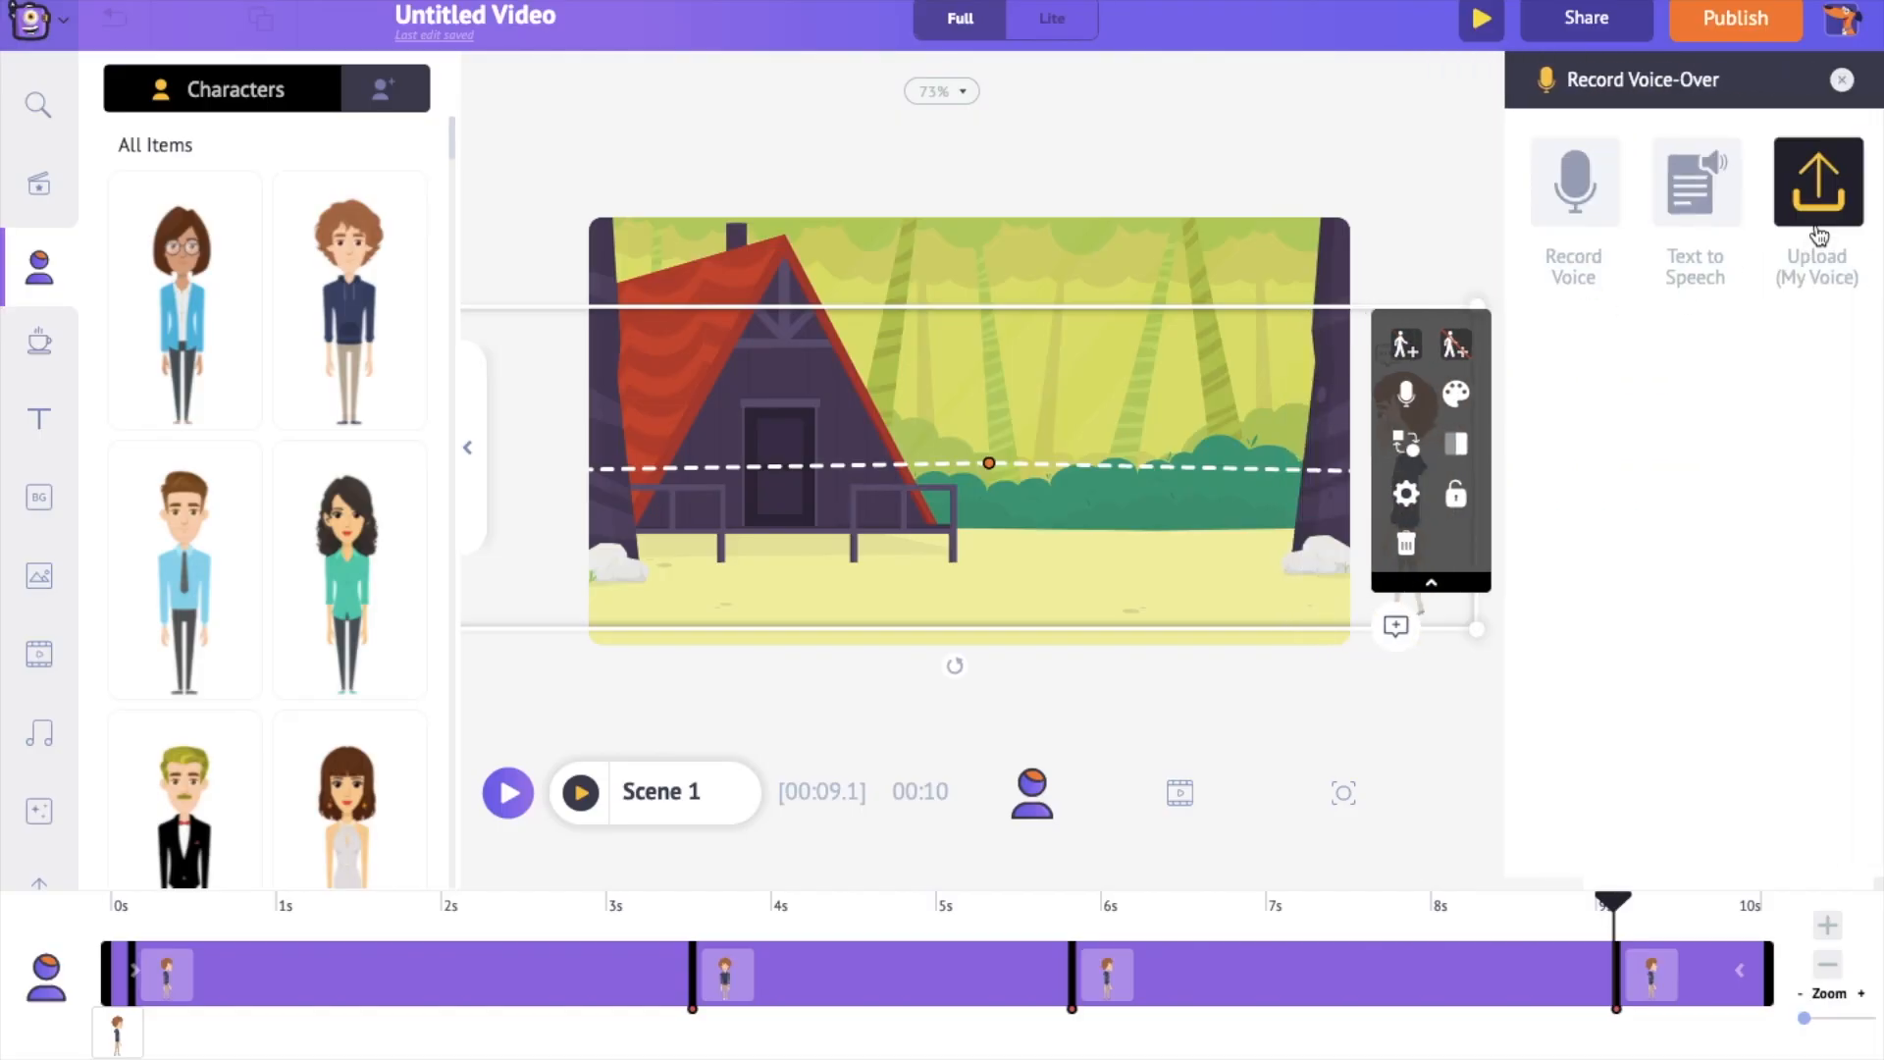
Briefly record a voiceover, stop it, and view the uploaded lip-sync audio files.
left_click(1573, 185)
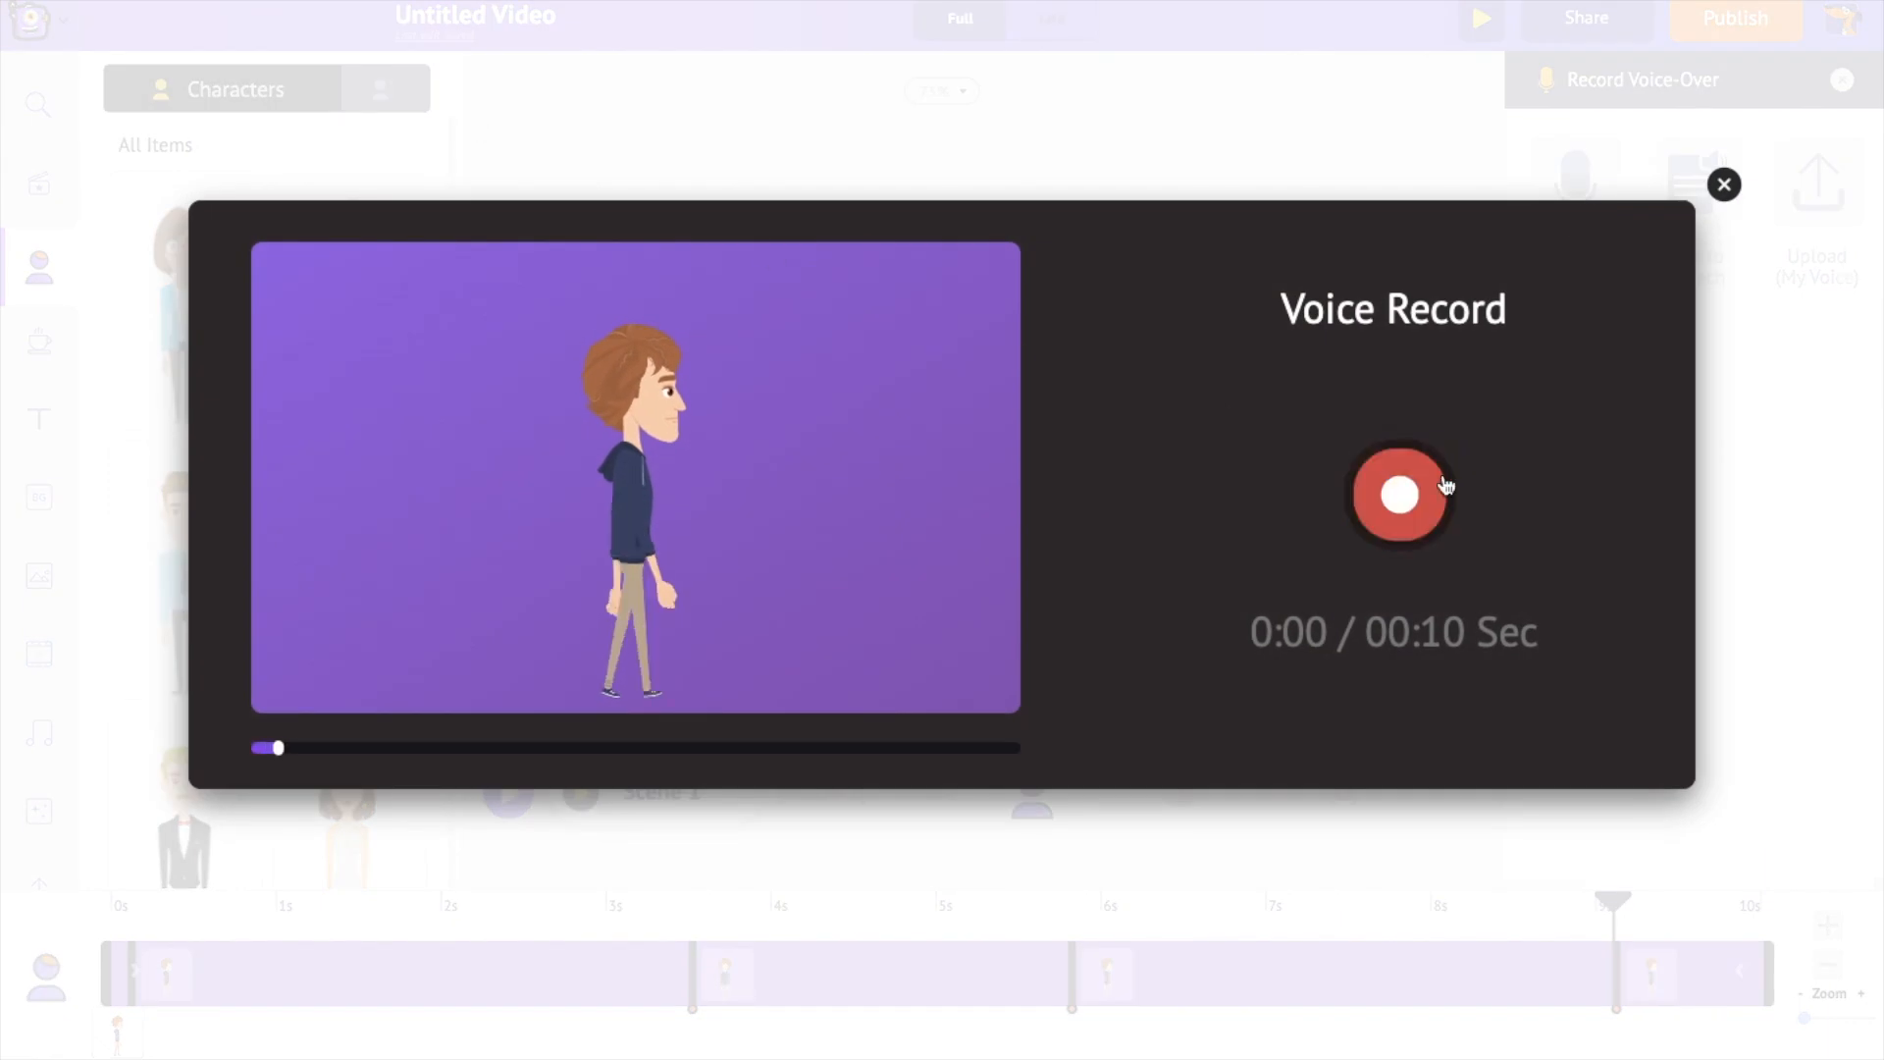
left_click(1397, 497)
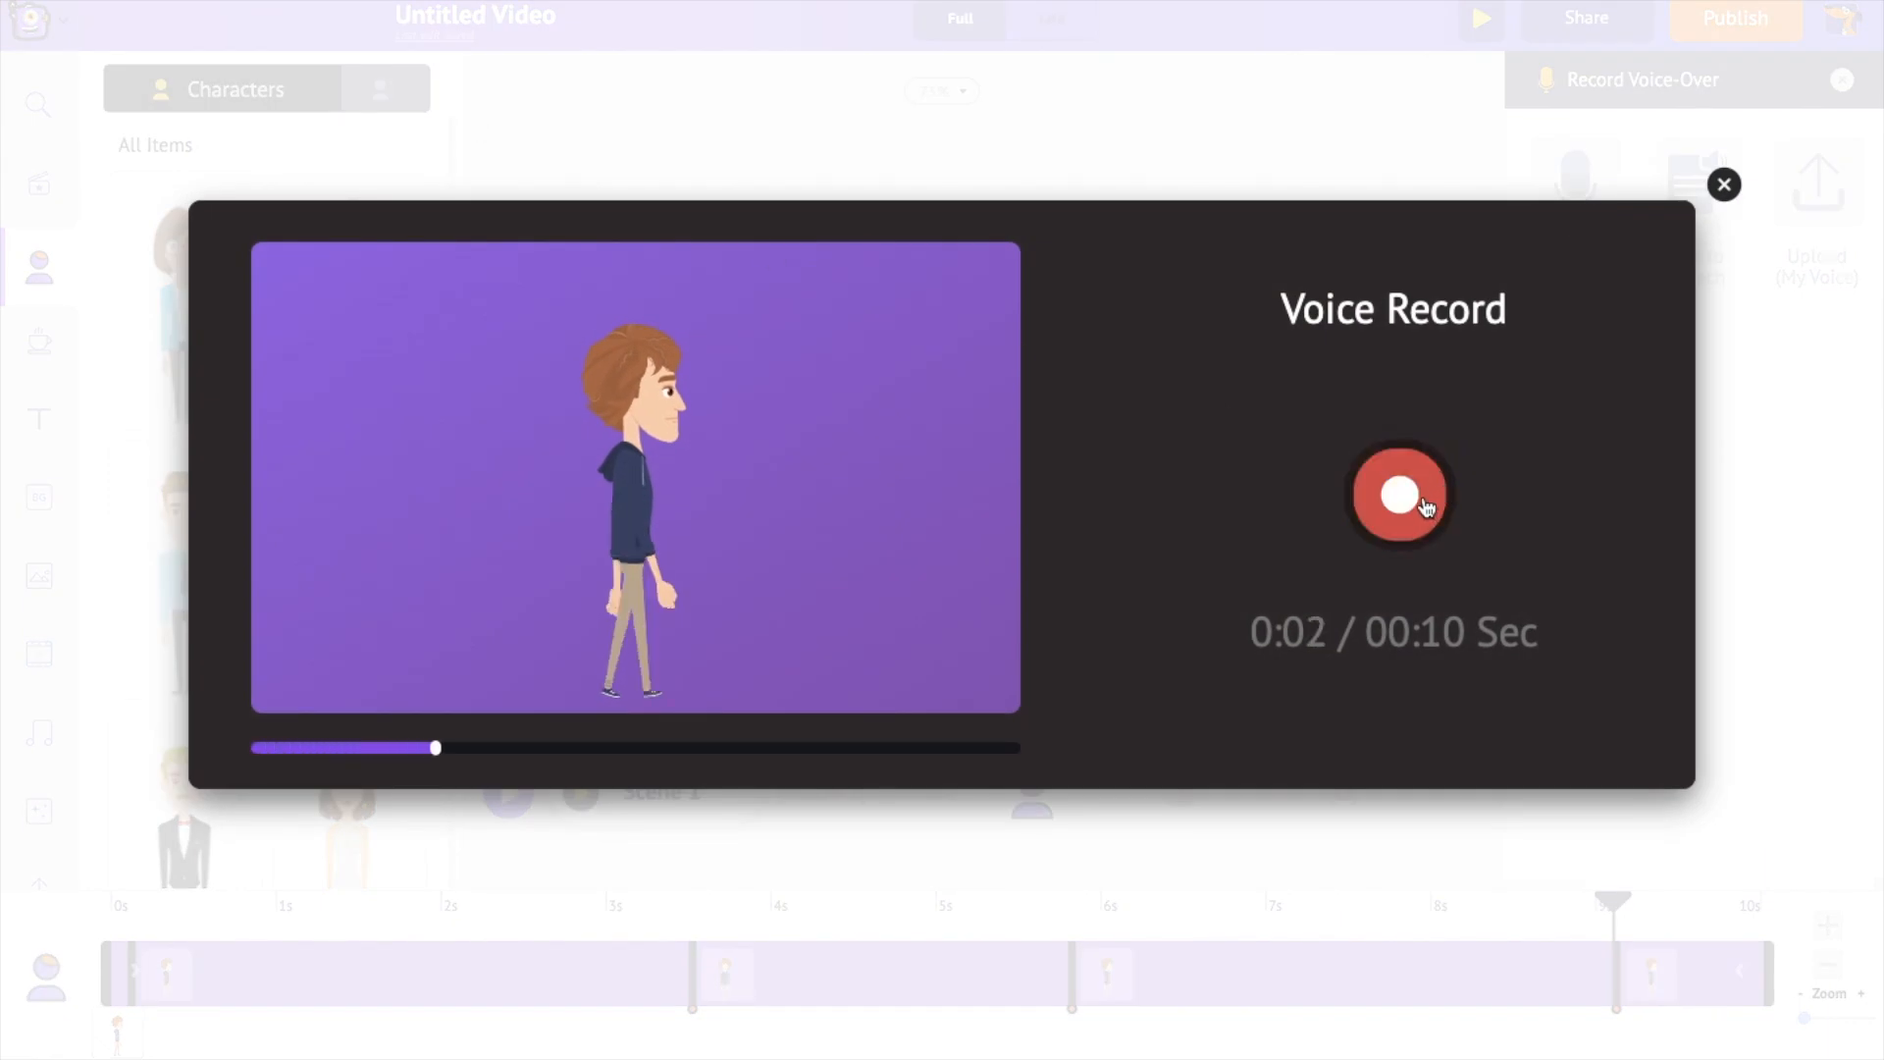
left_click(1724, 185)
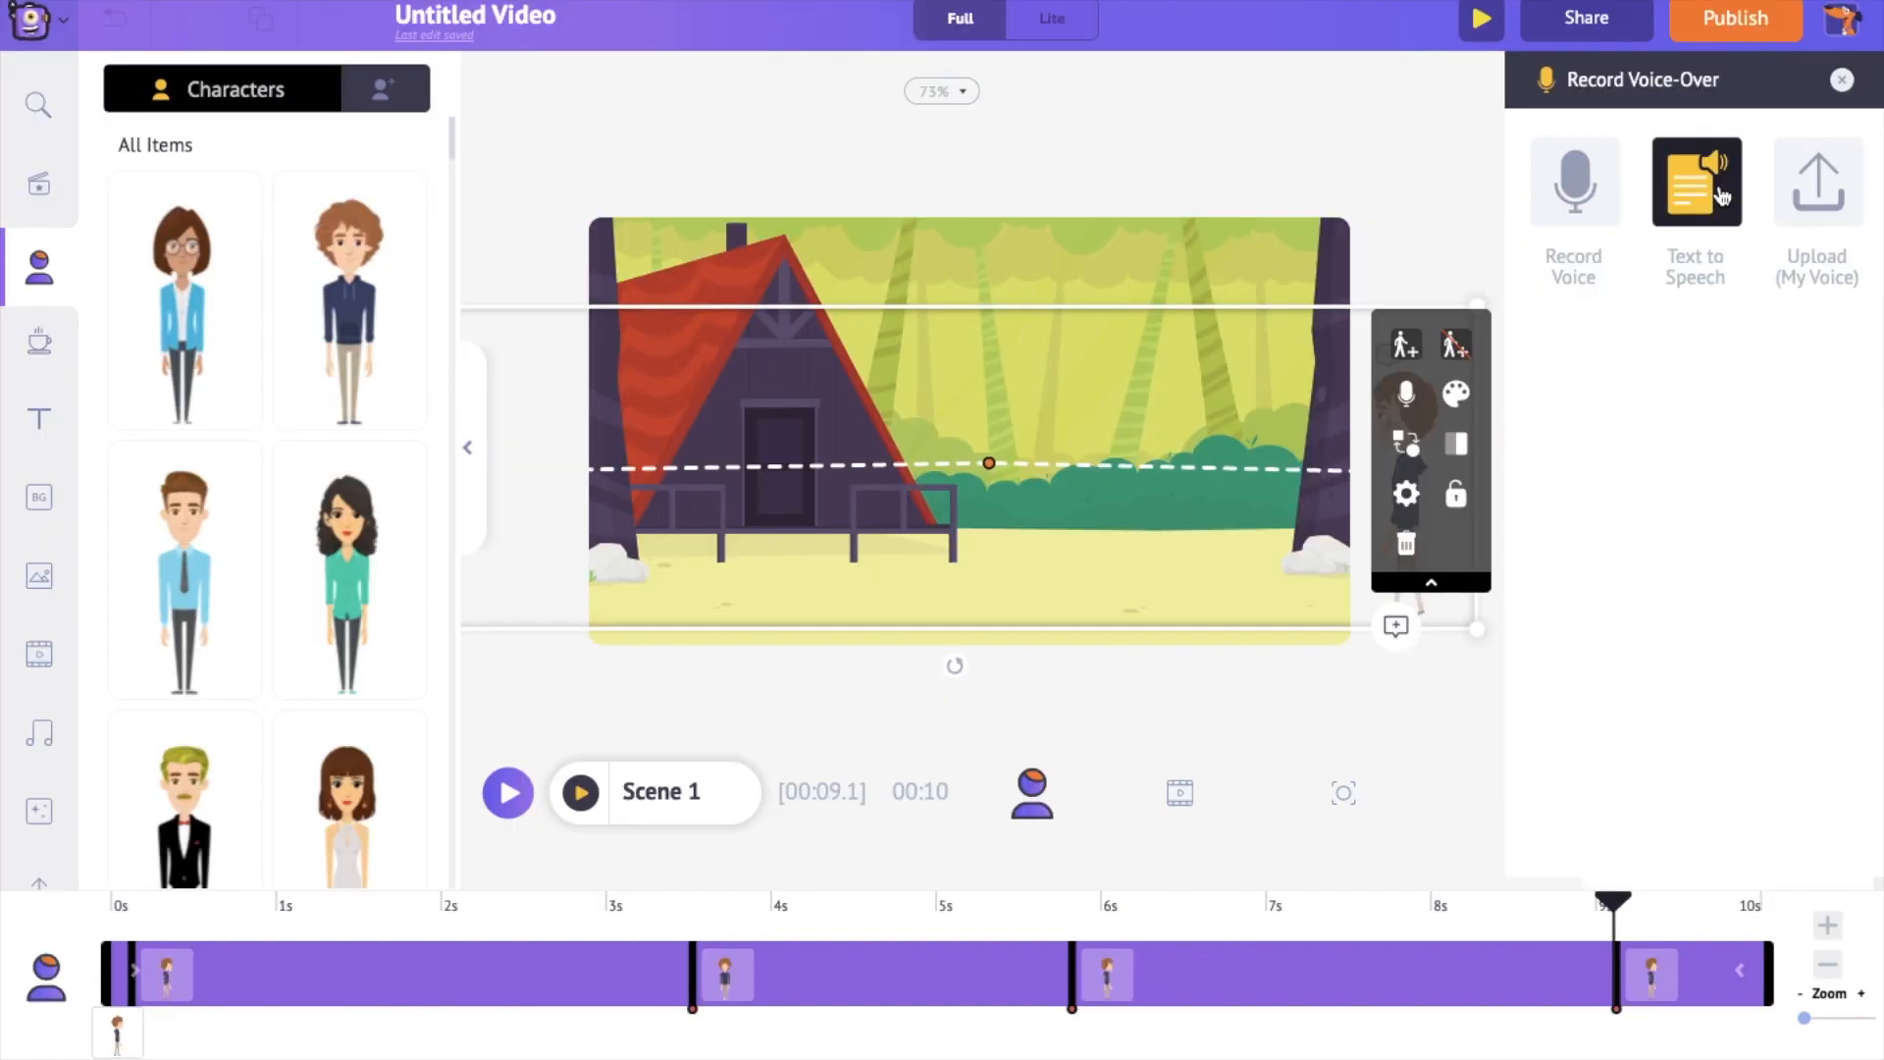
left_click(1694, 182)
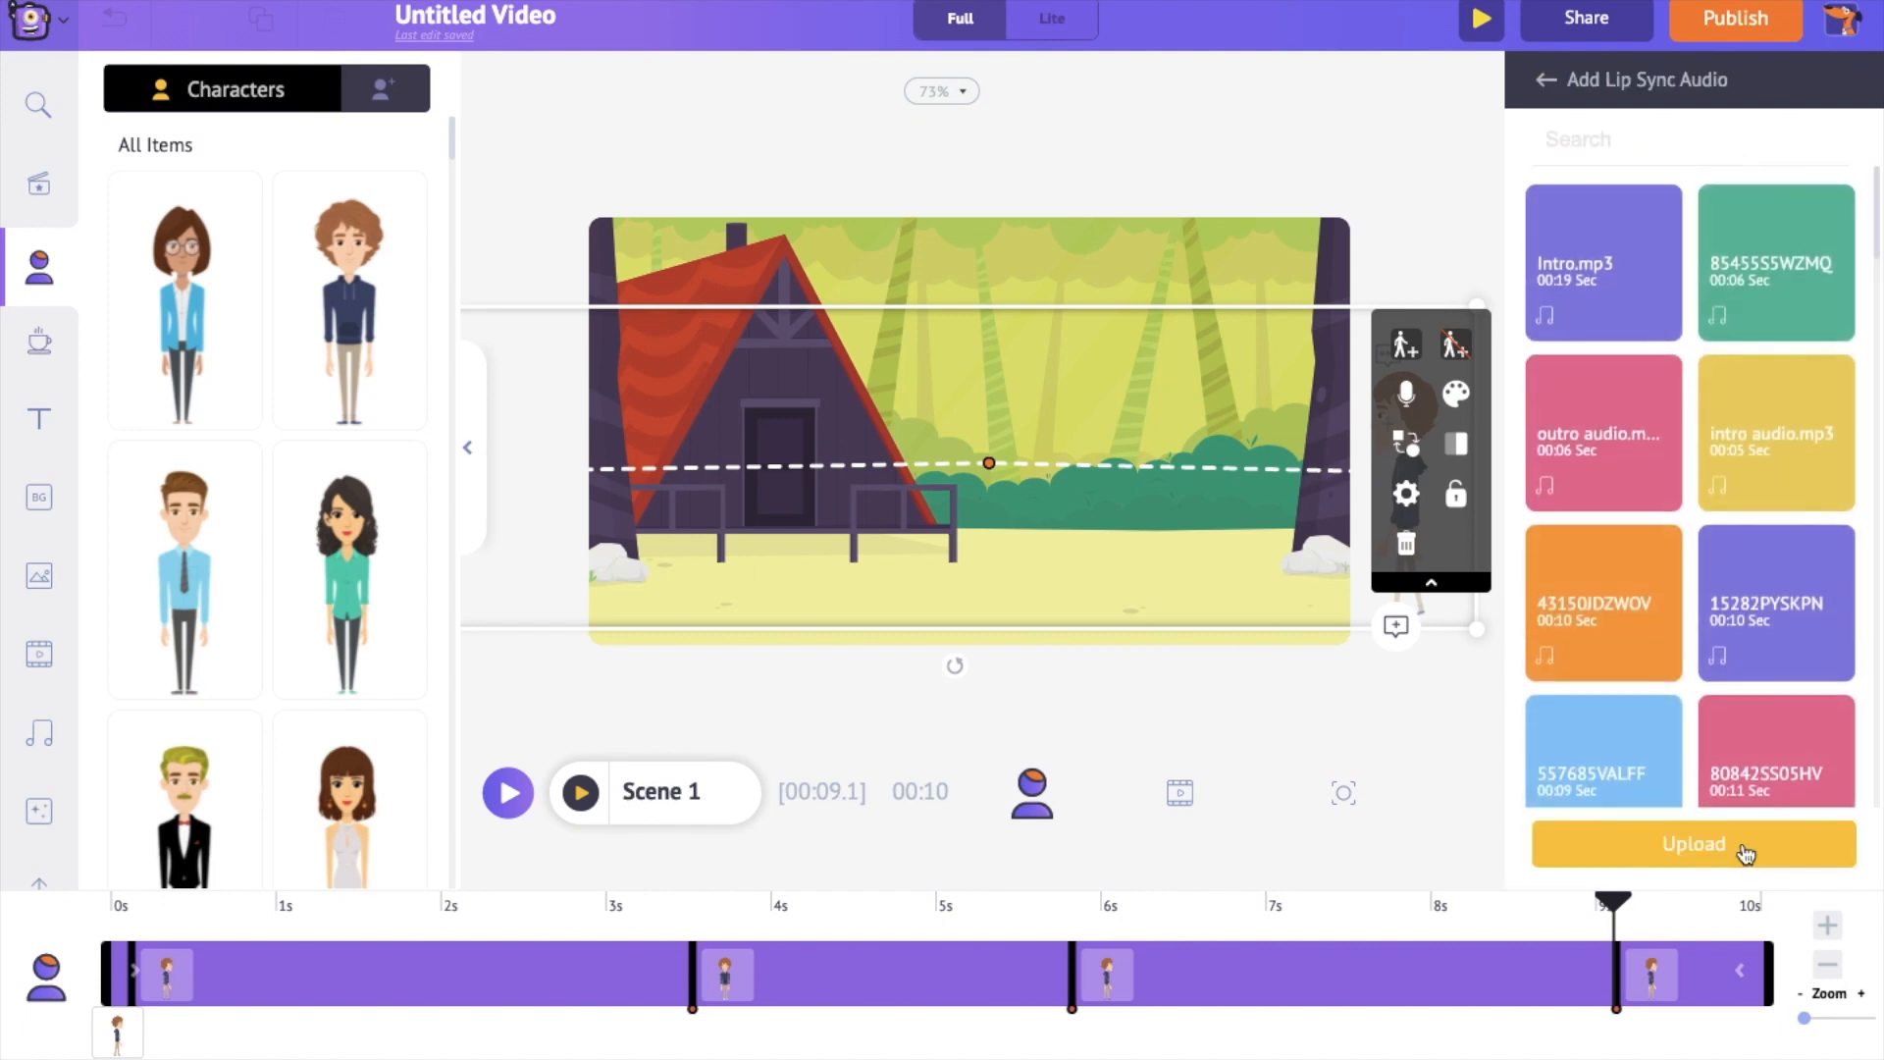
Enter the text-to-speech line 'You are learning how to animate' and preview it.
left_click(1694, 842)
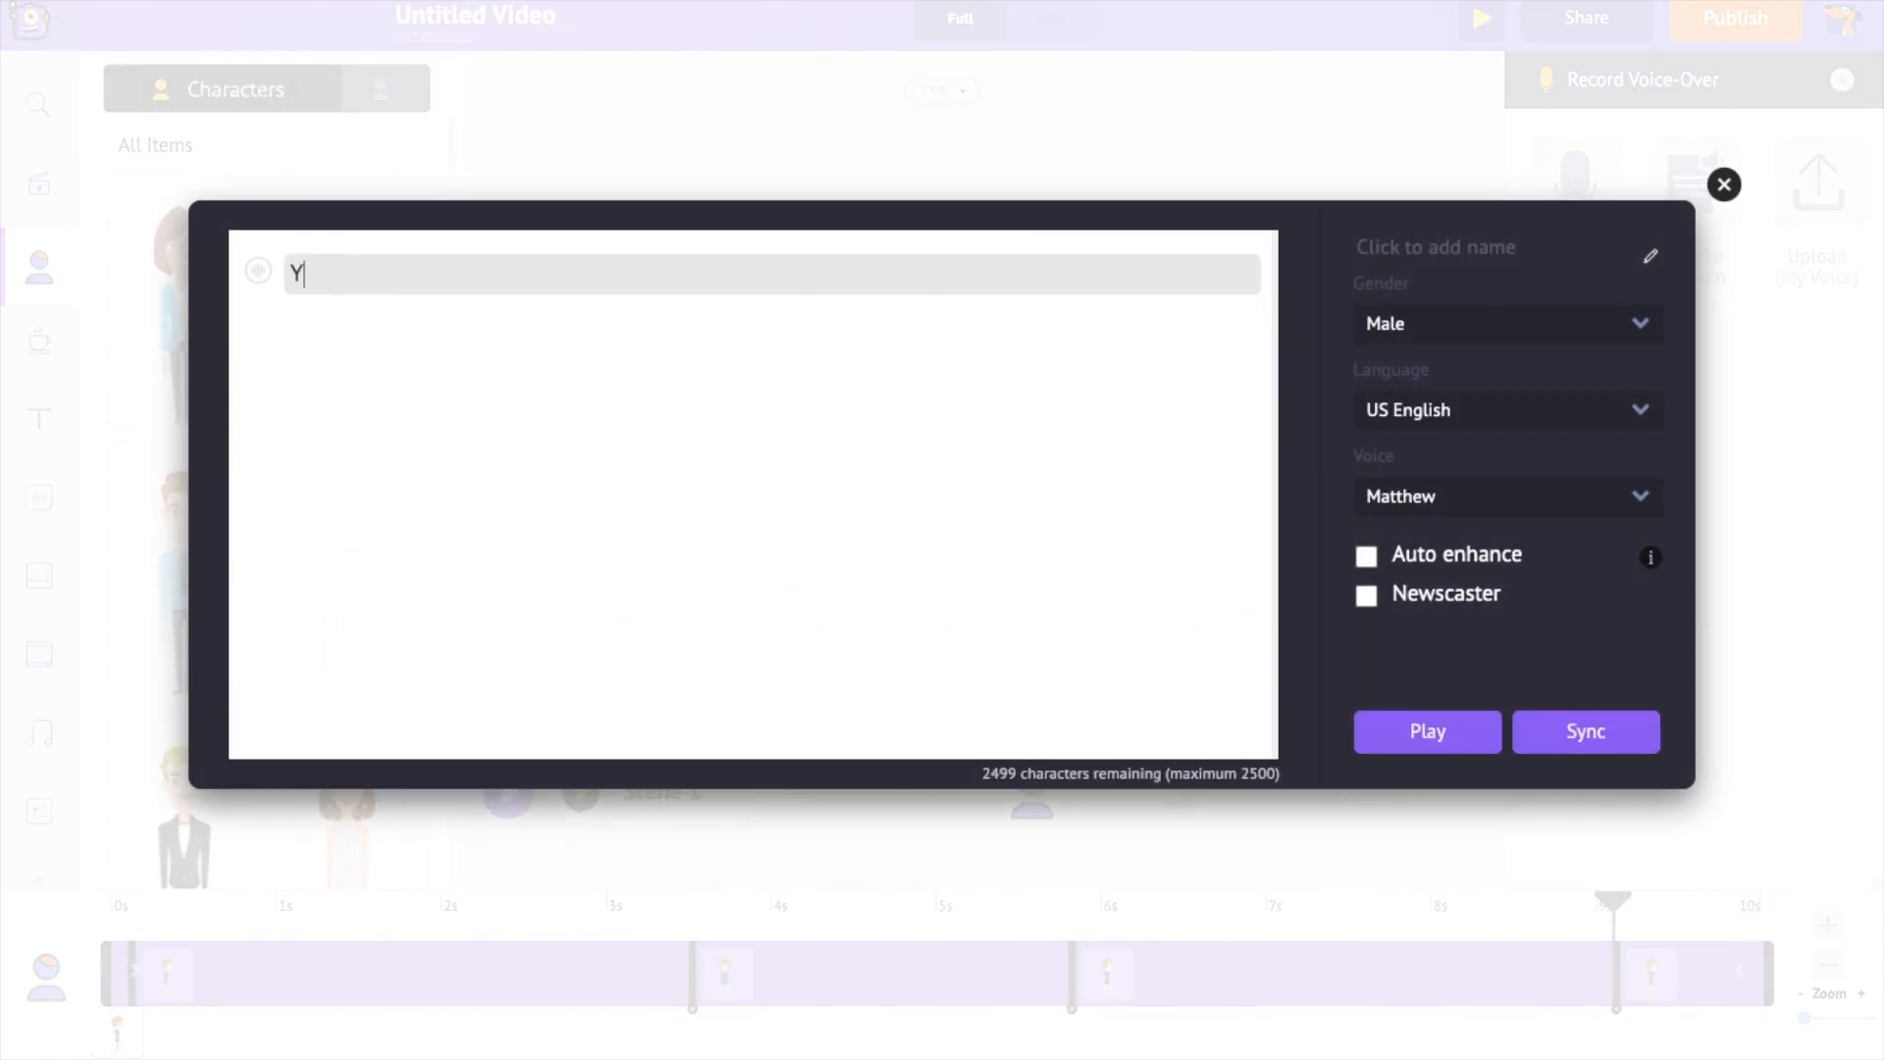
type("You are learning how to animate")
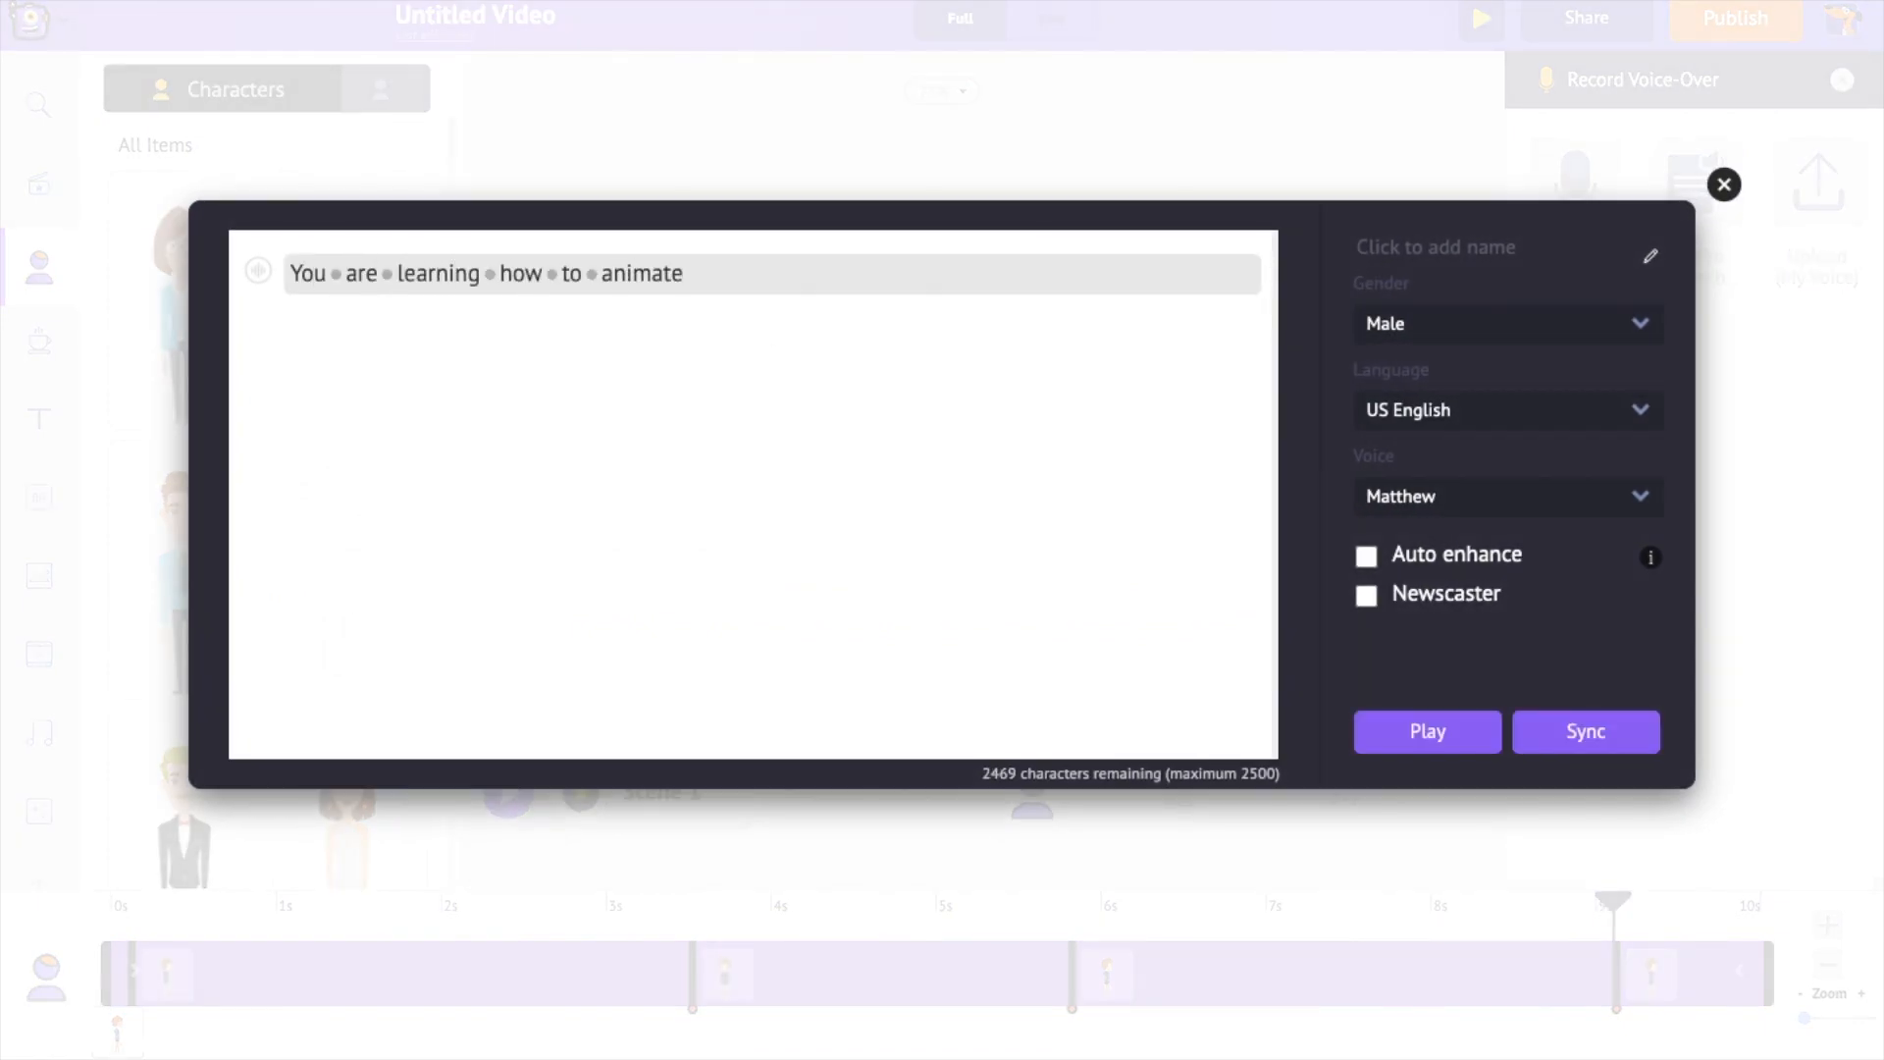
mouse_move(1454, 412)
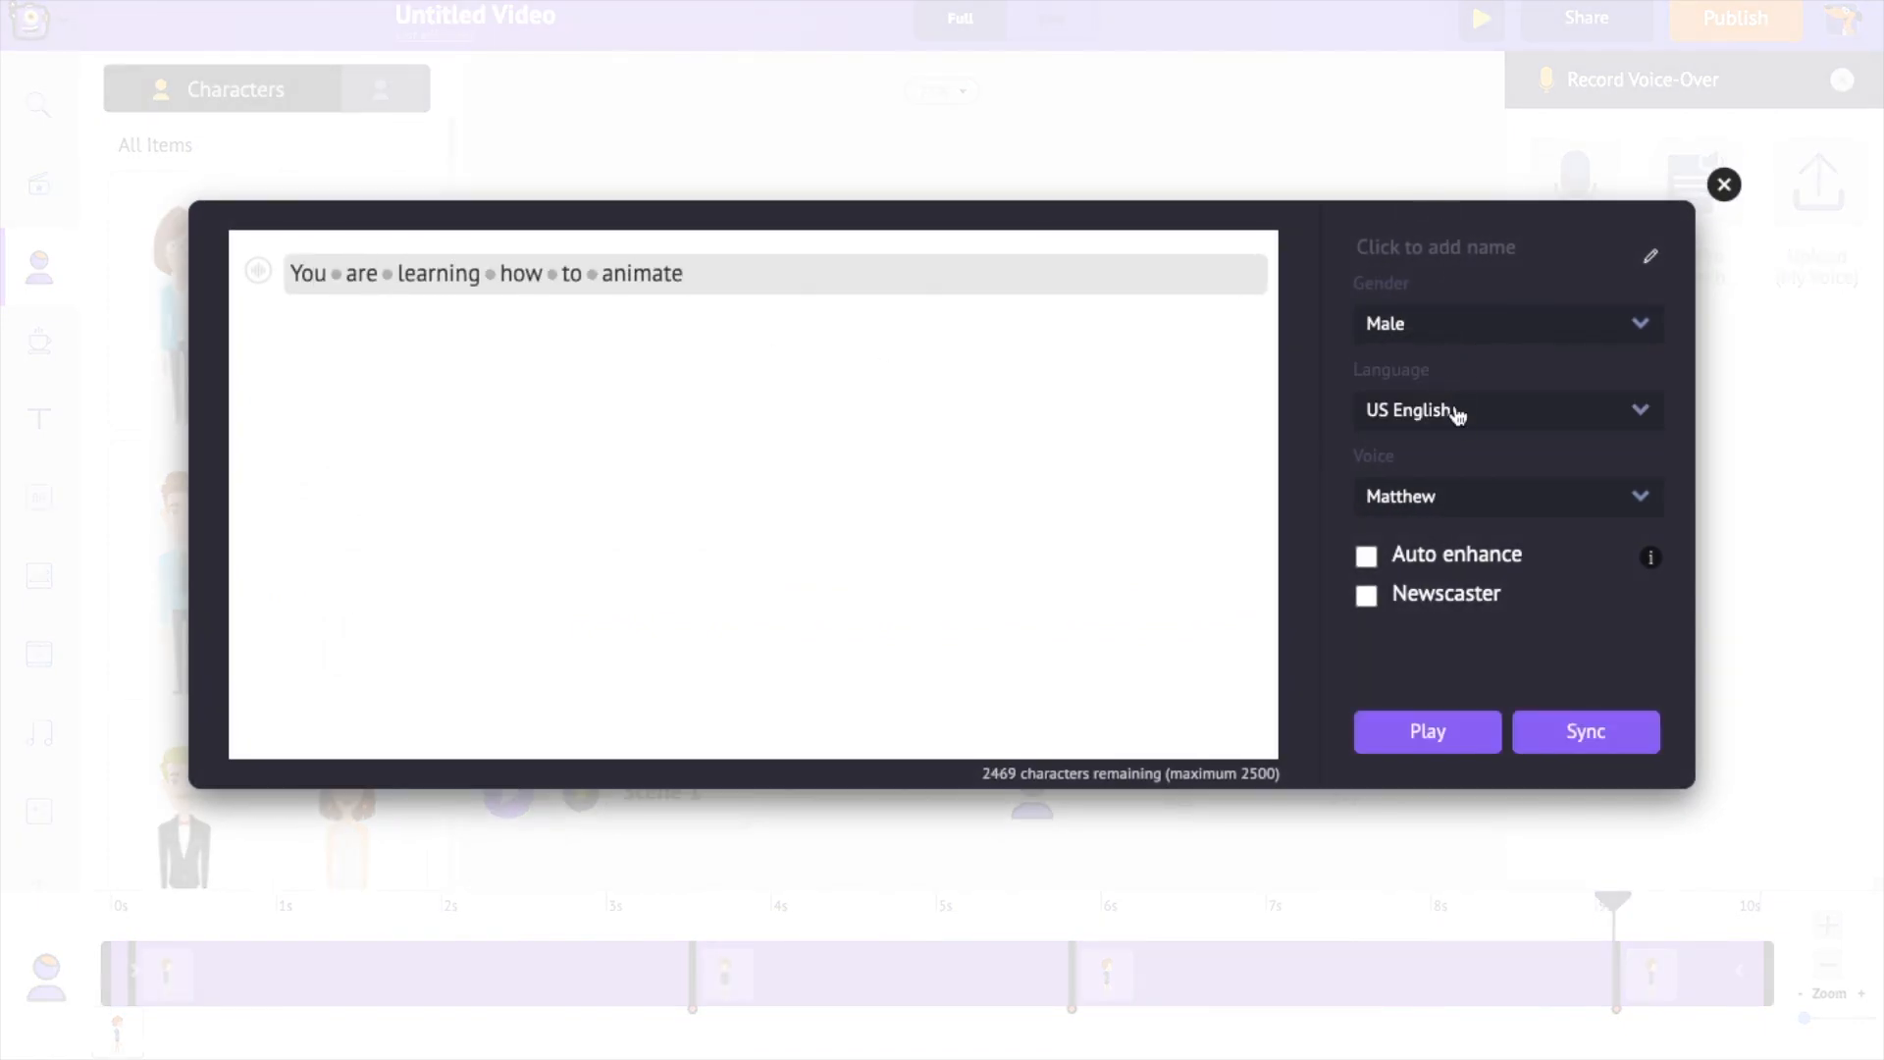
left_click(1502, 410)
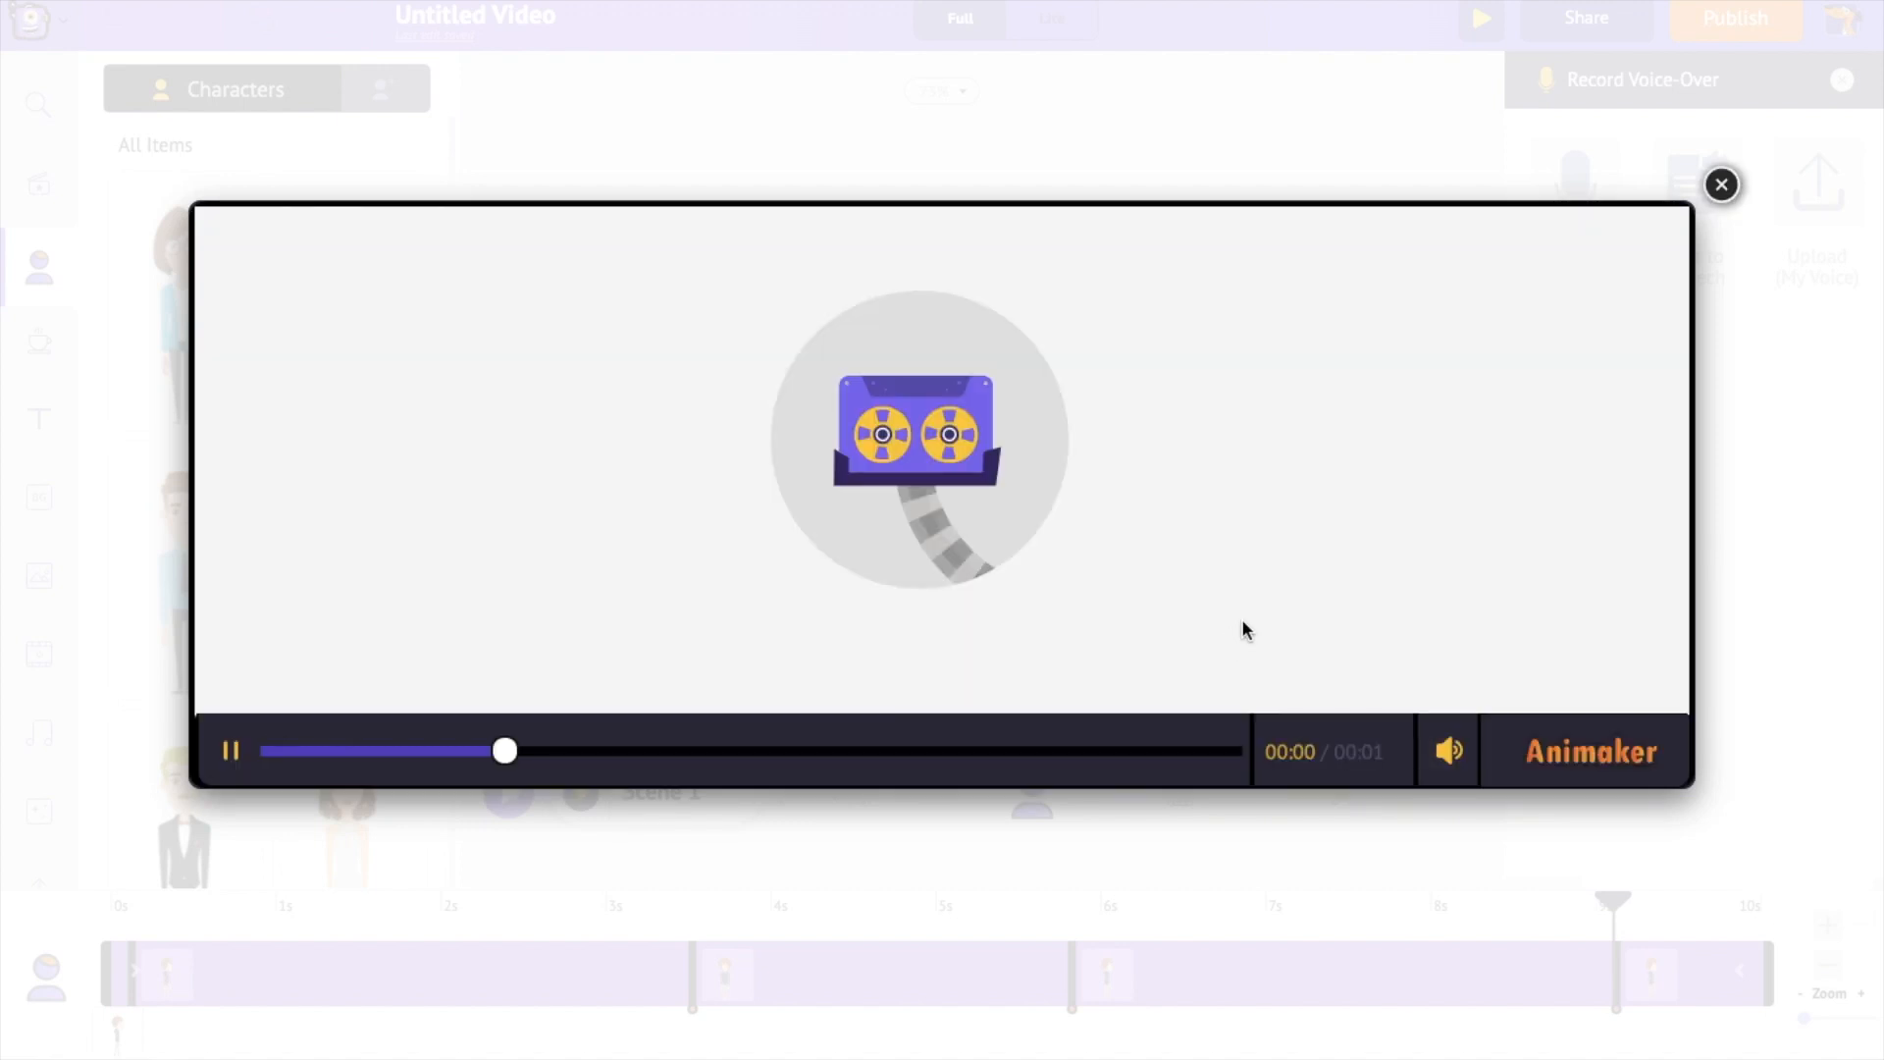
left_click(230, 751)
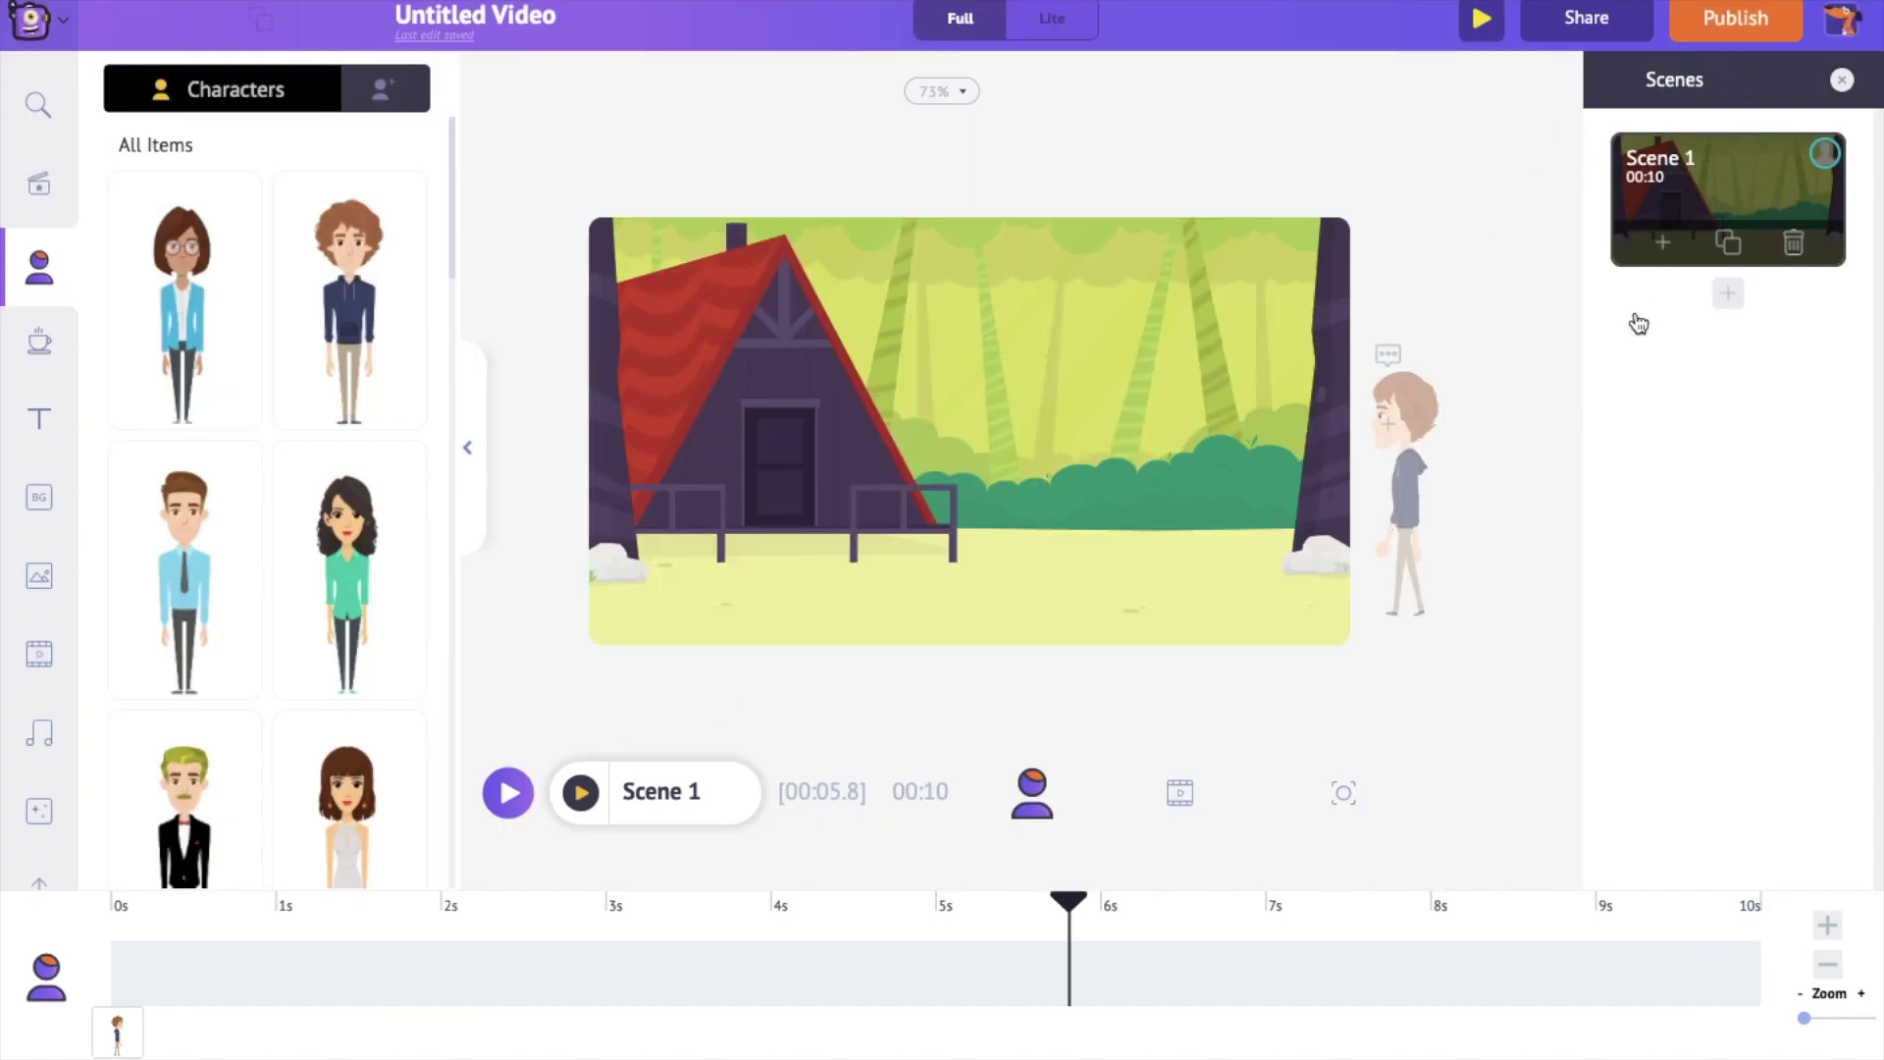
mouse_move(1511, 410)
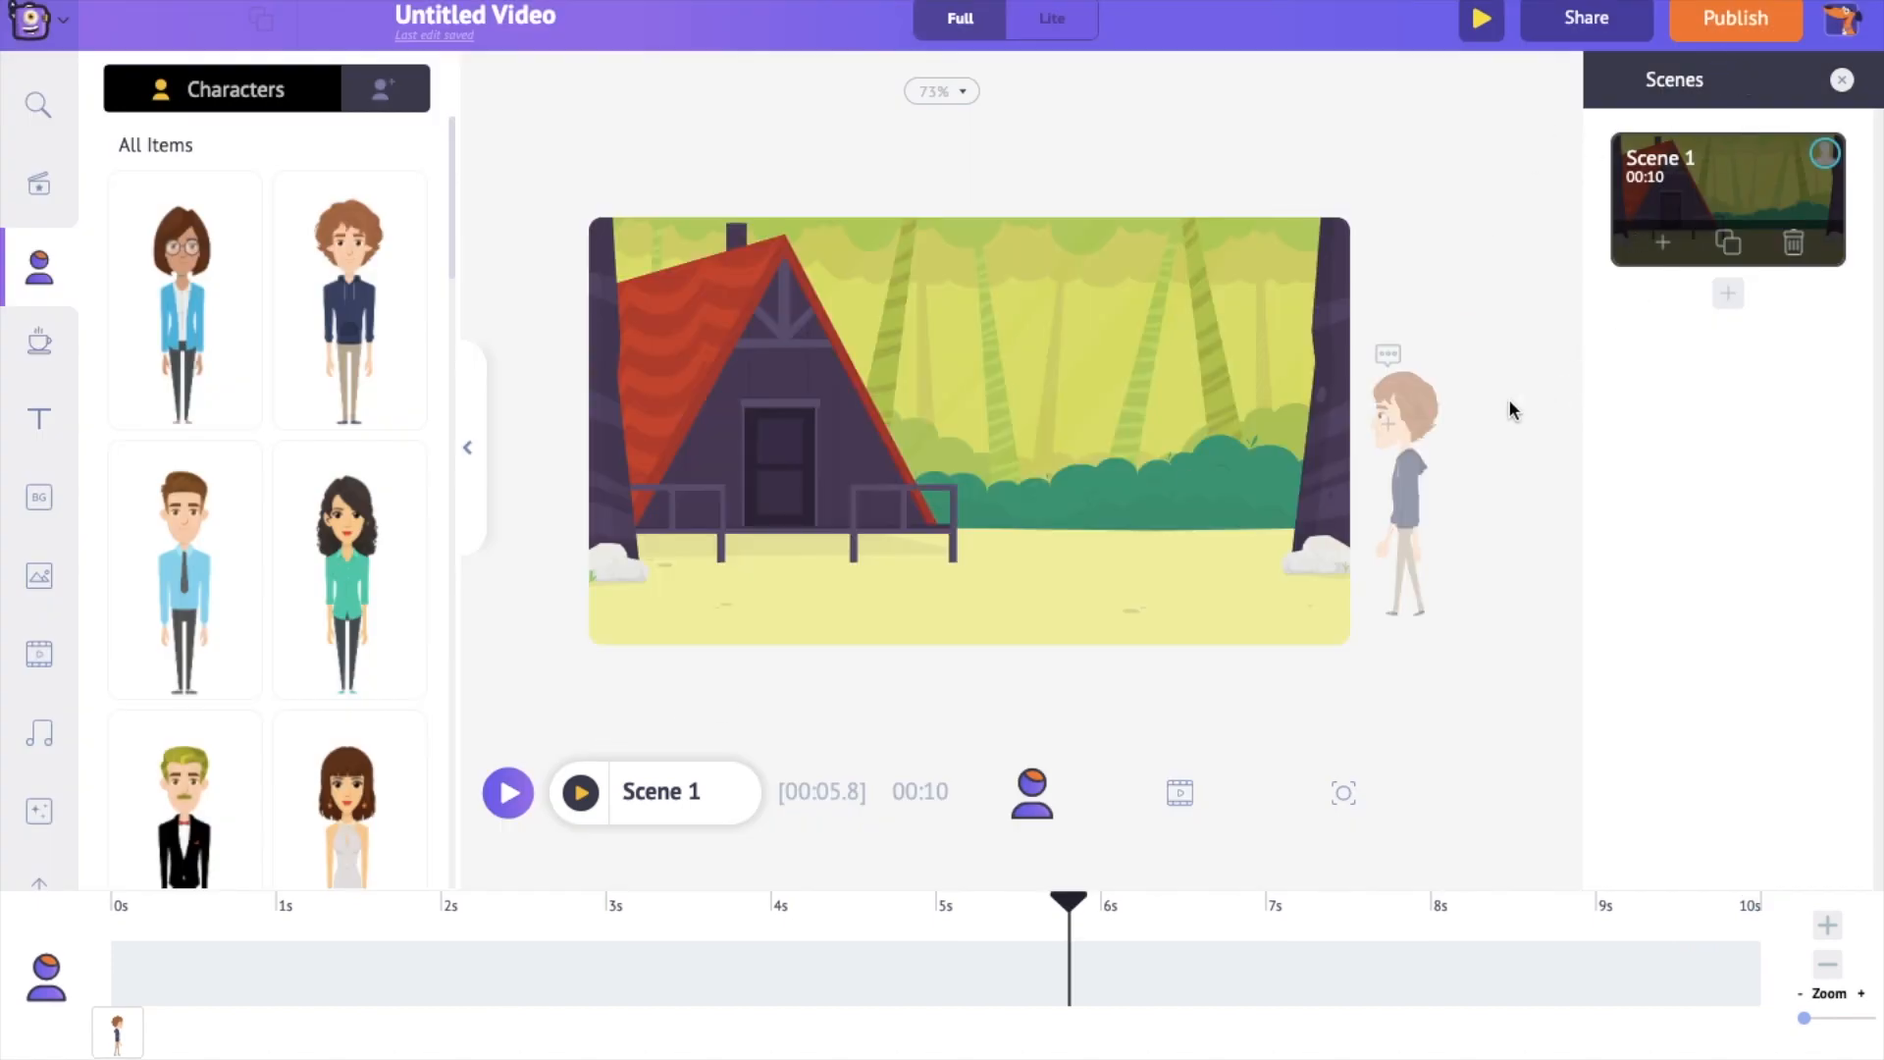
Select the character, show its actions, and delete the earlier voice clip from the audio track.
left_click(1405, 481)
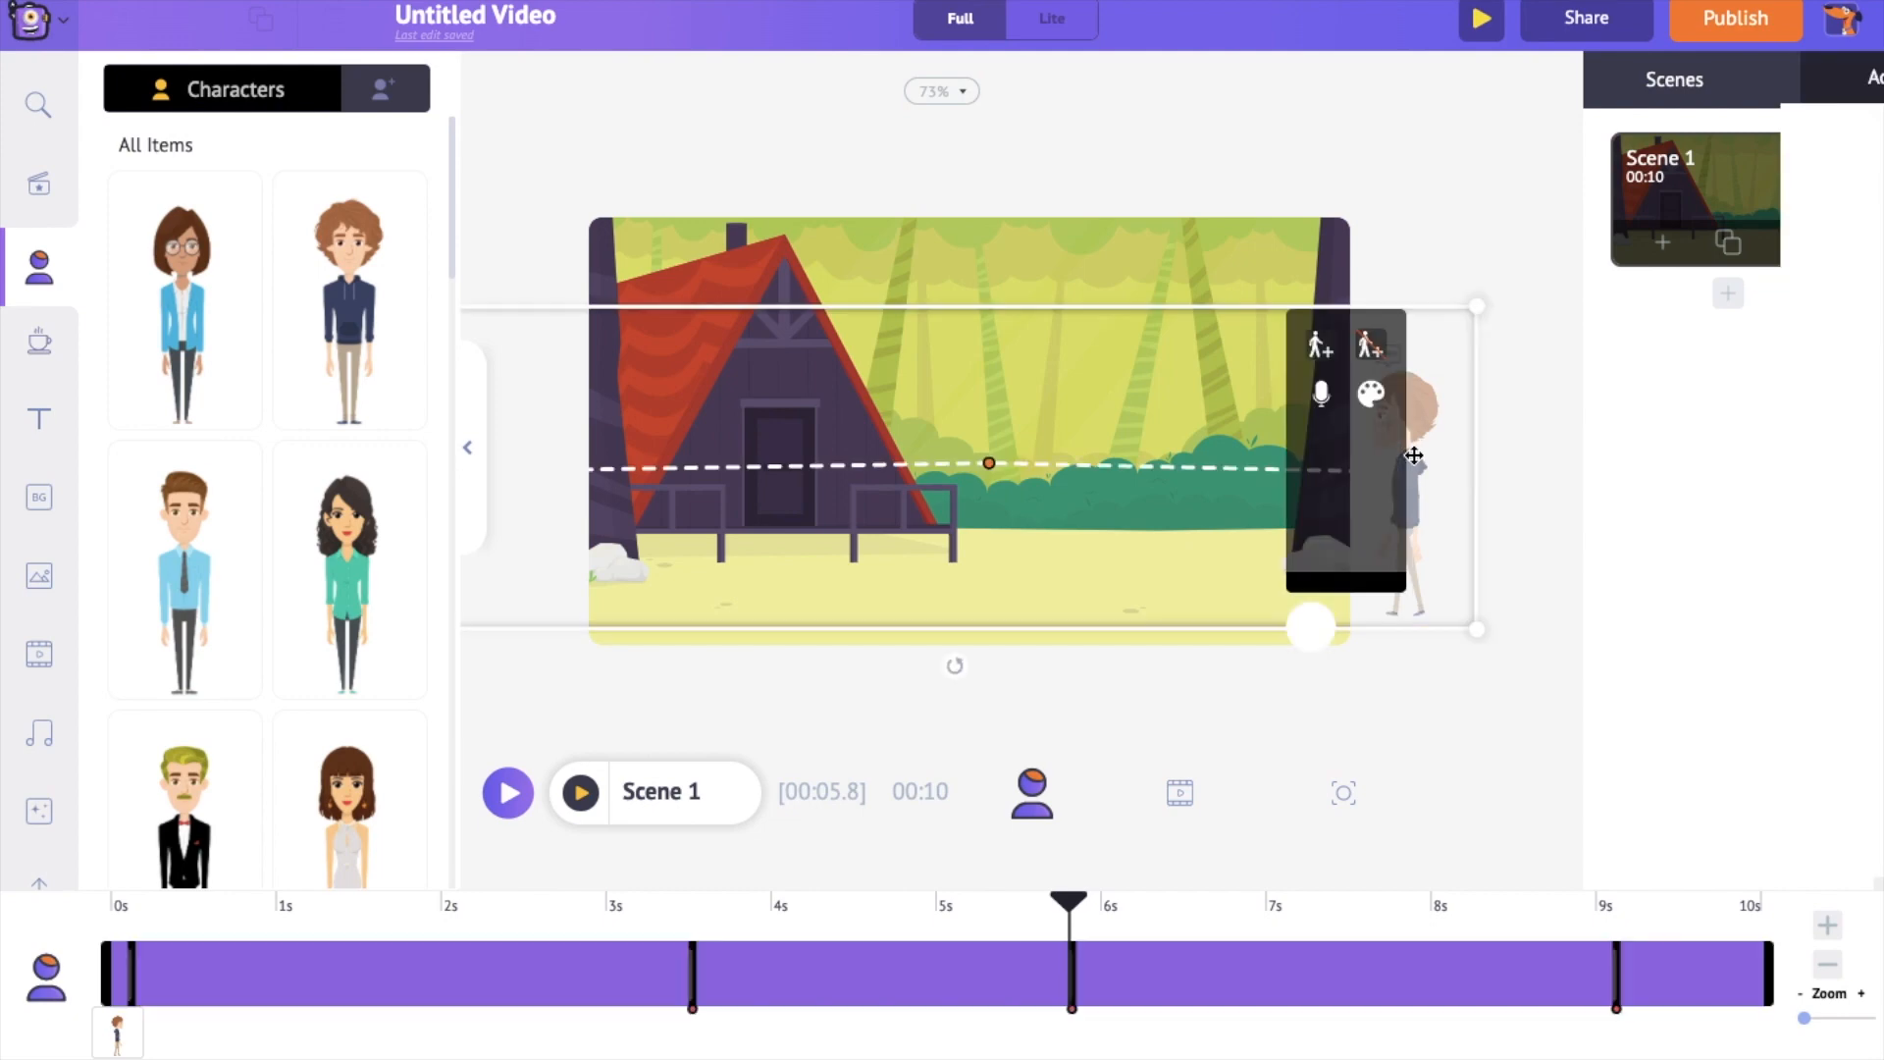
left_click(1319, 345)
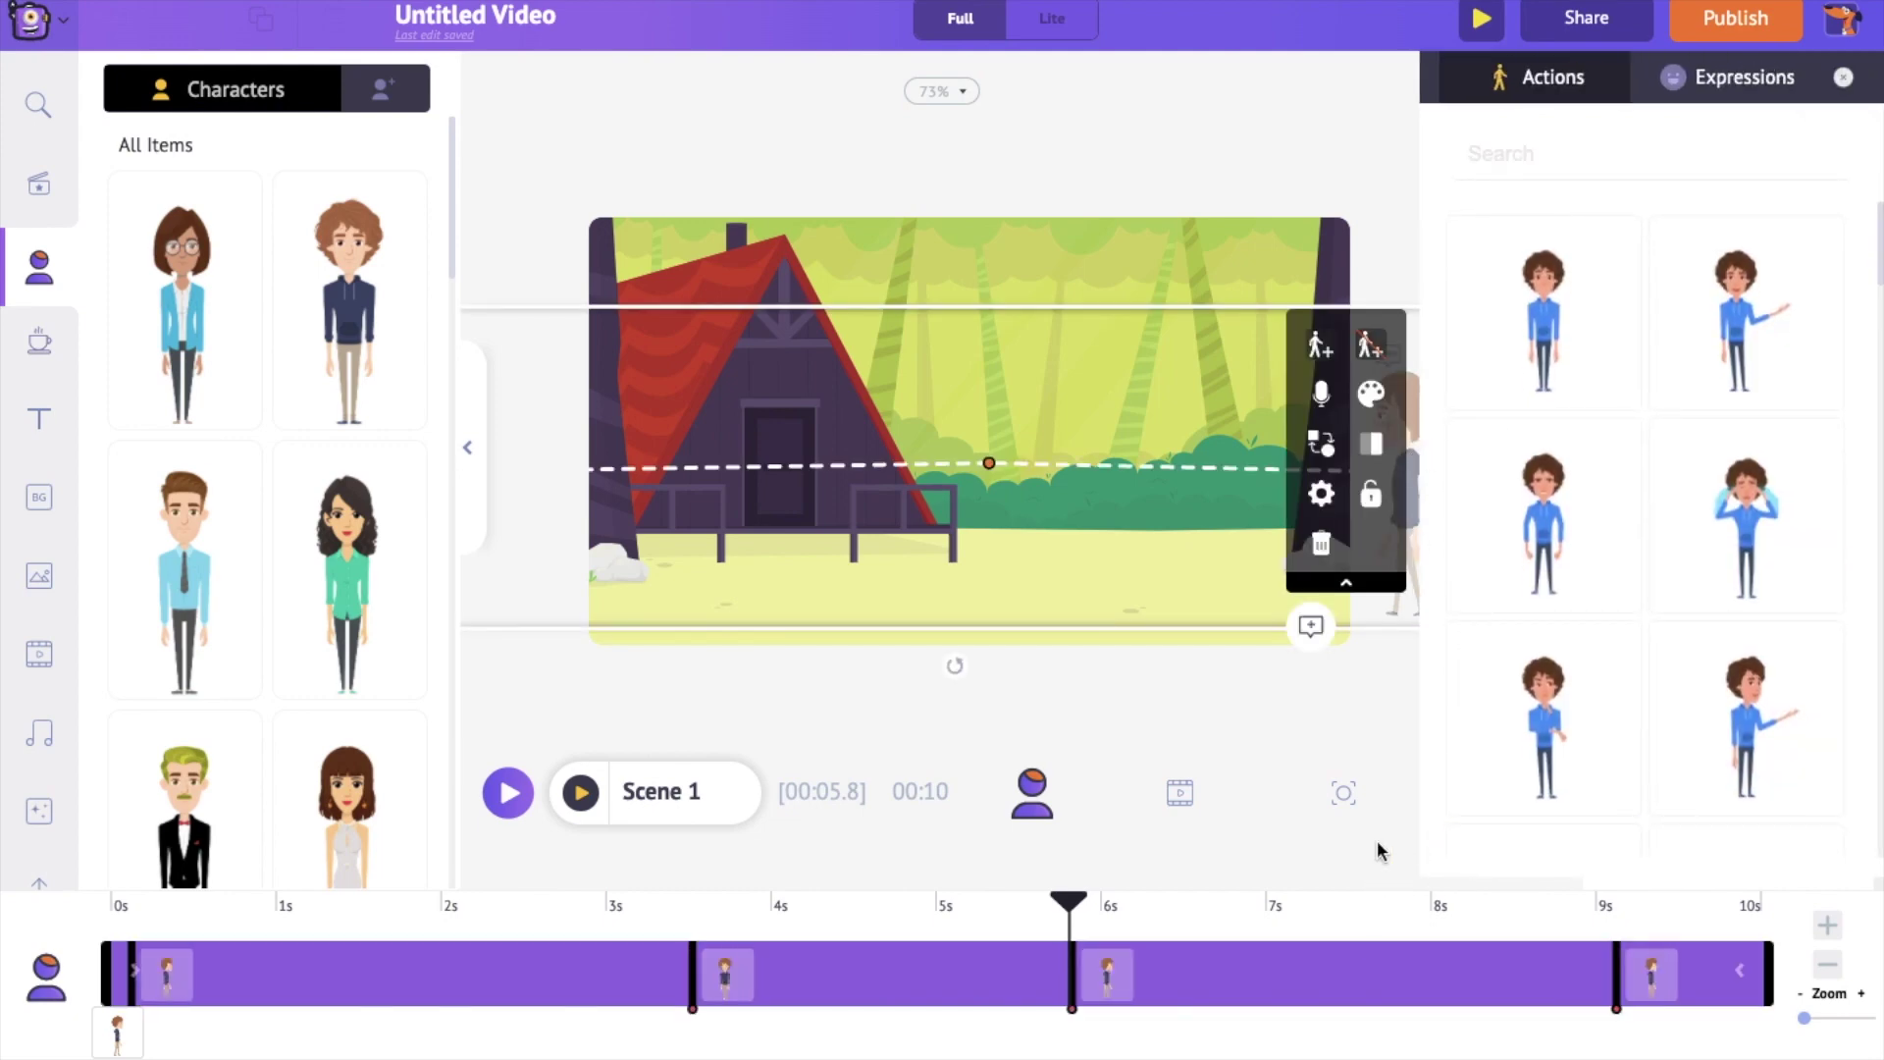
left_click(1193, 791)
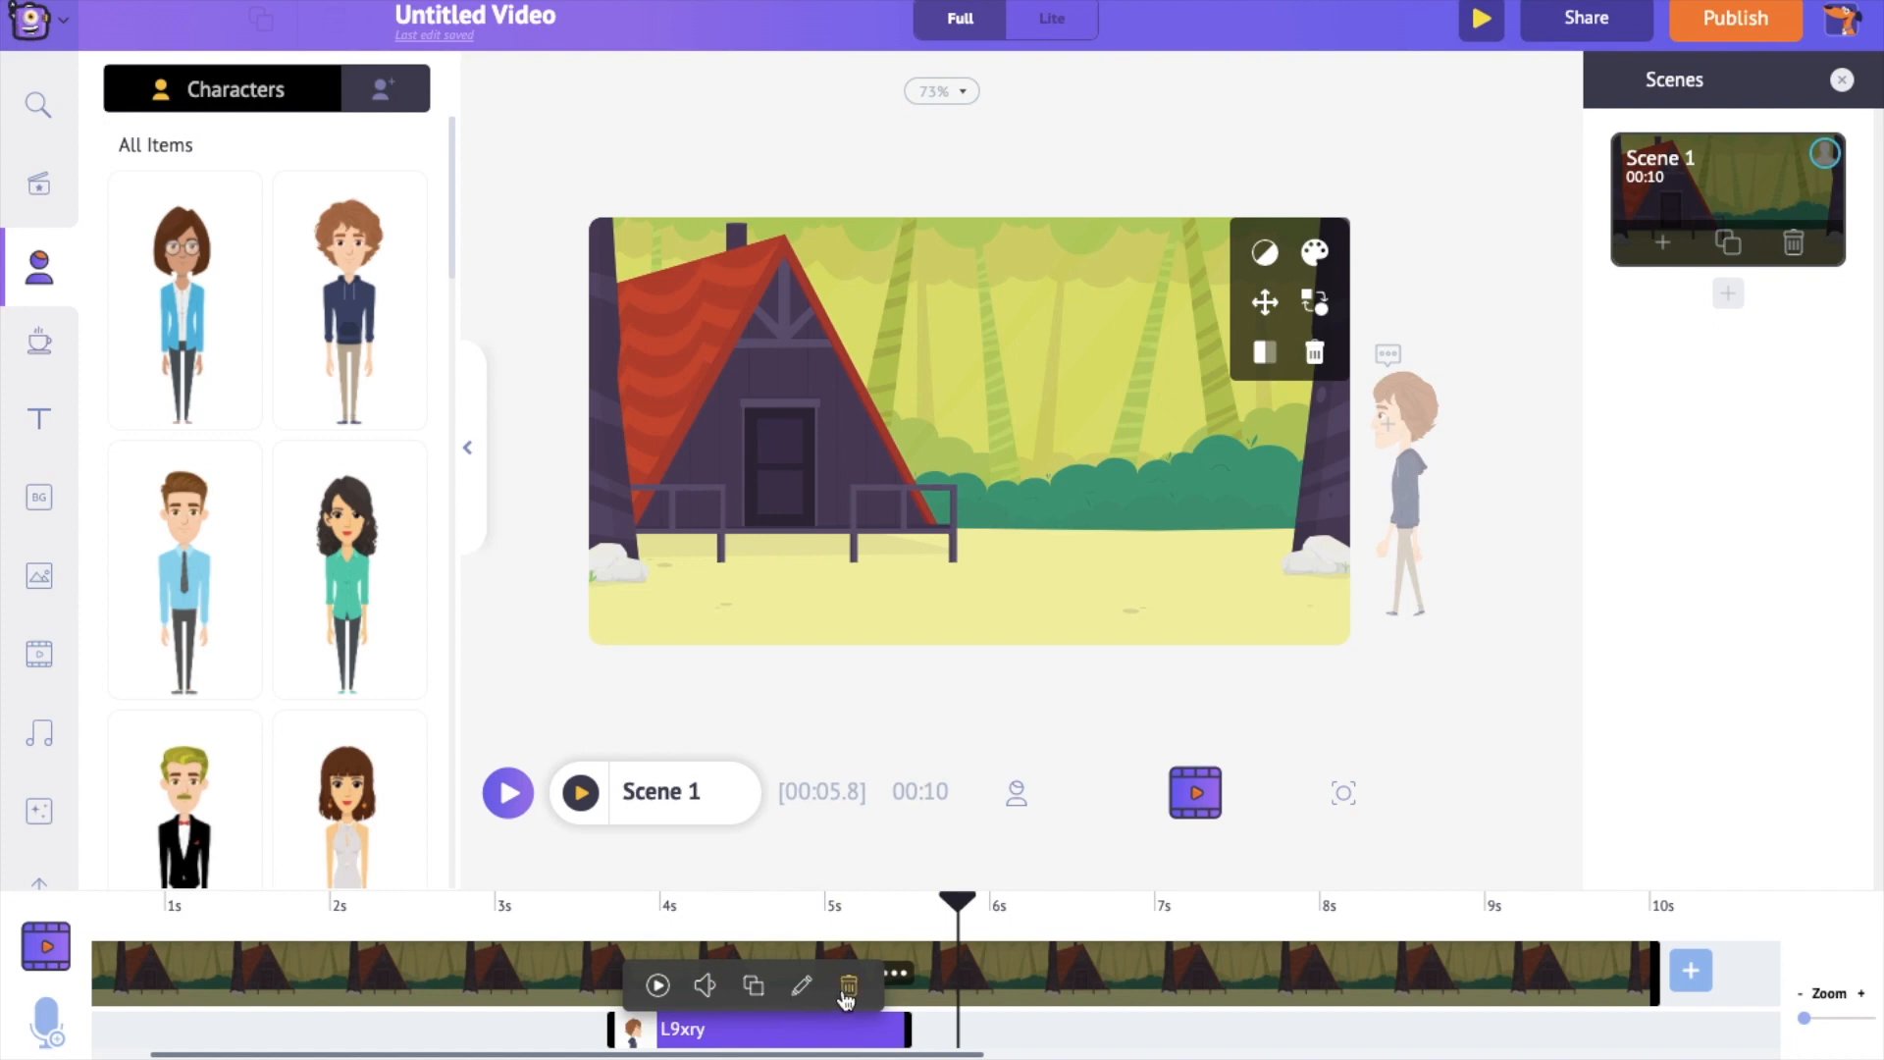
left_click(848, 986)
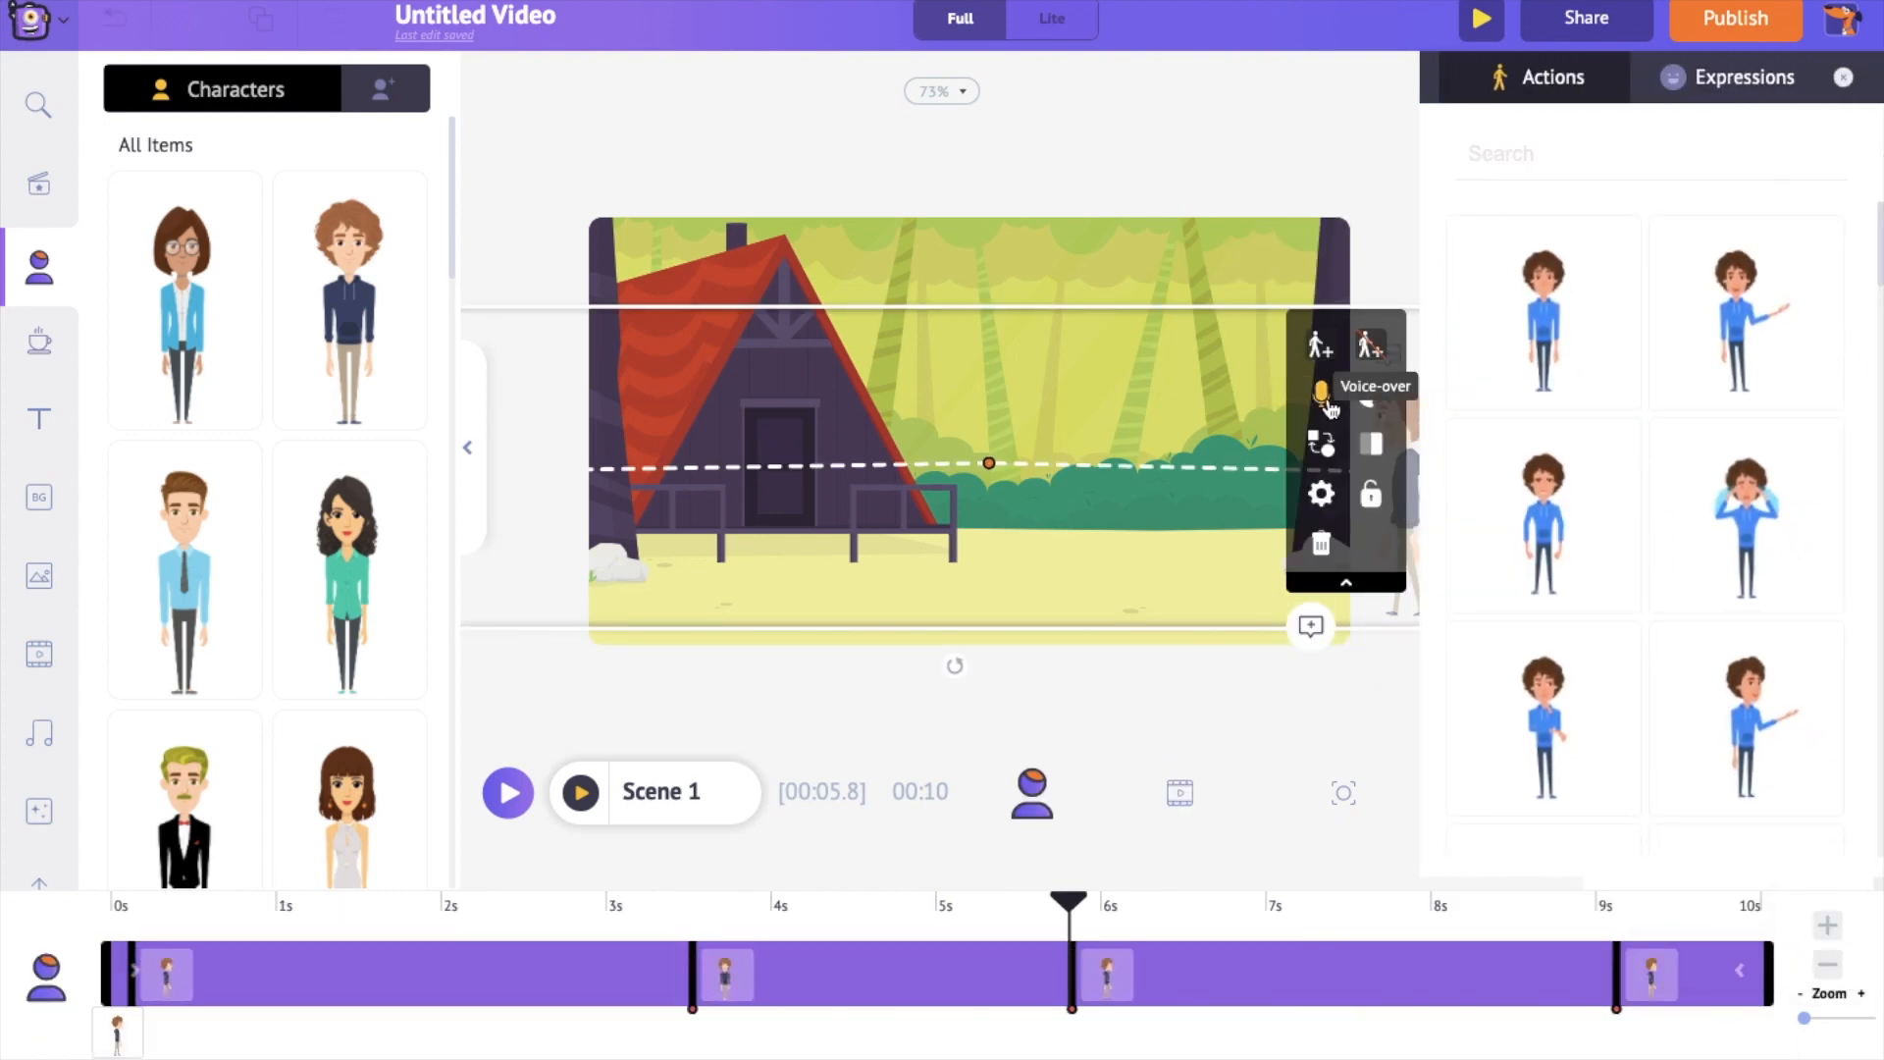
Add the text-to-speech line 'Have a nice day!' in a different voice and play the scene.
left_click(1319, 404)
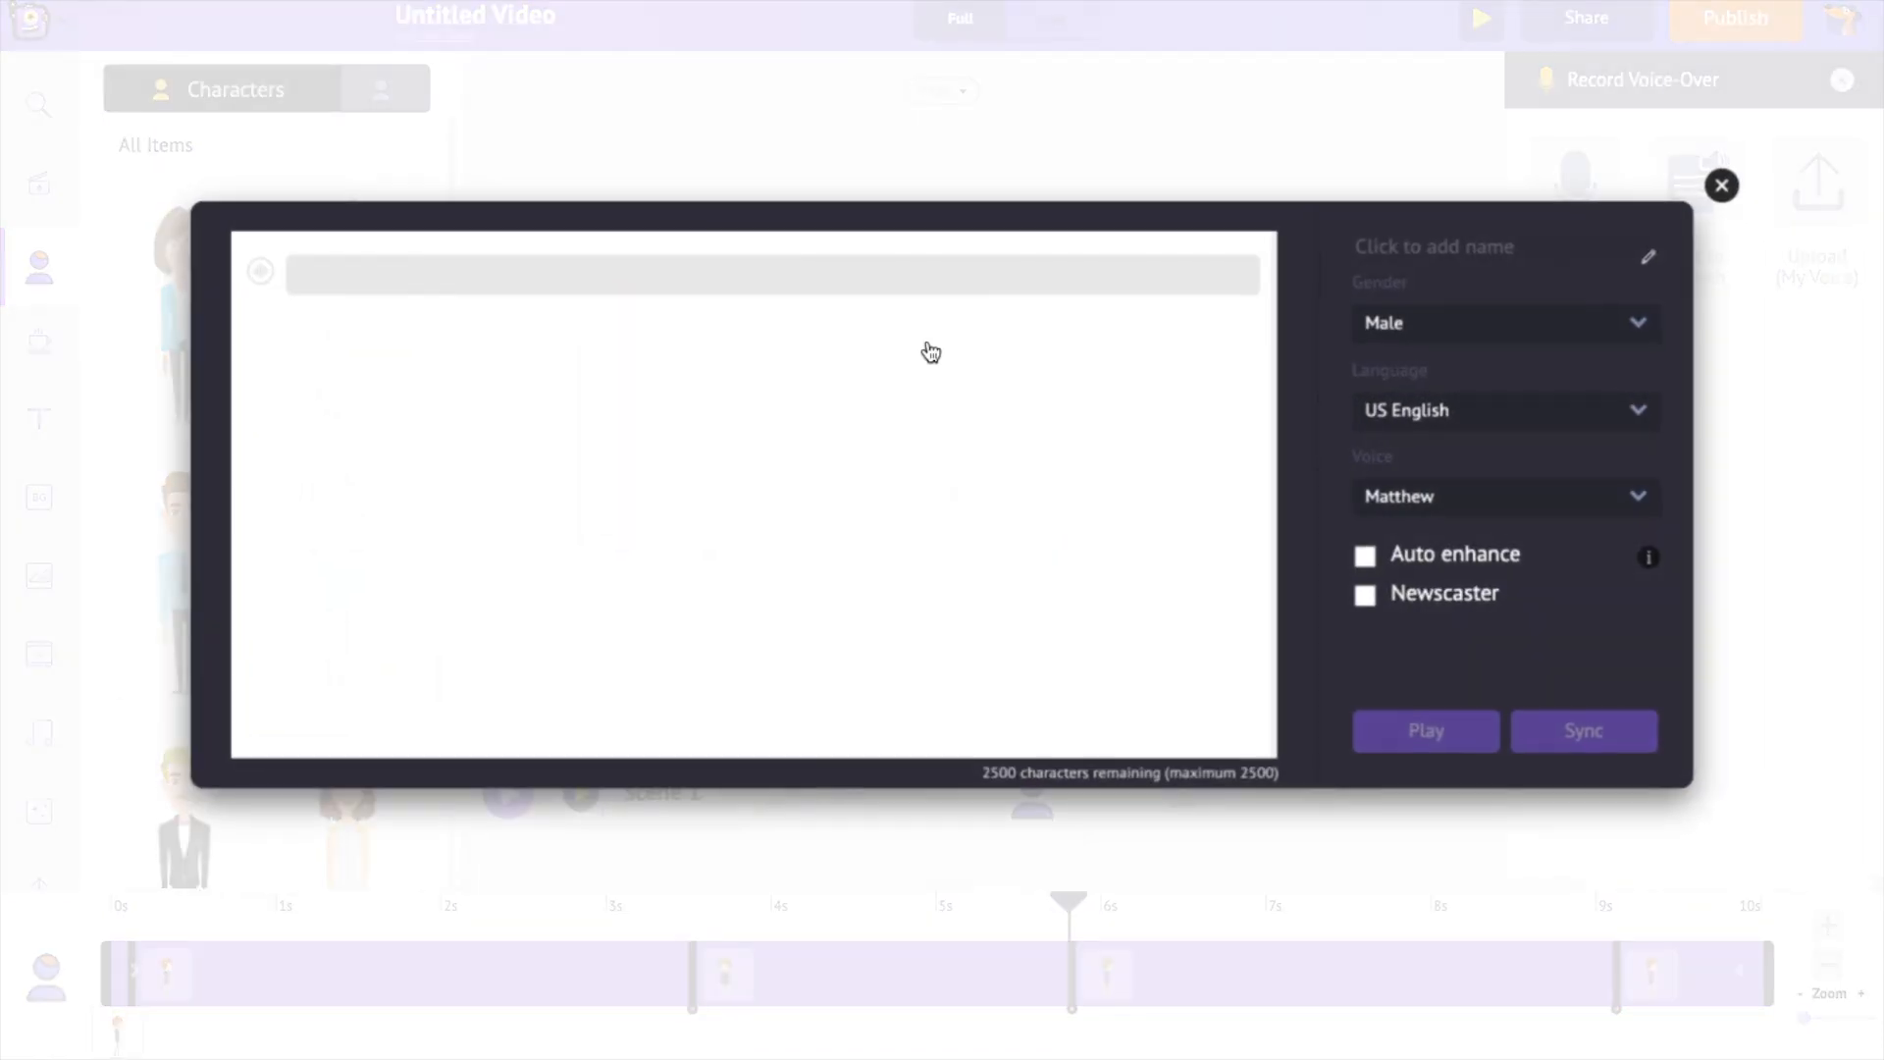
left_click(1504, 497)
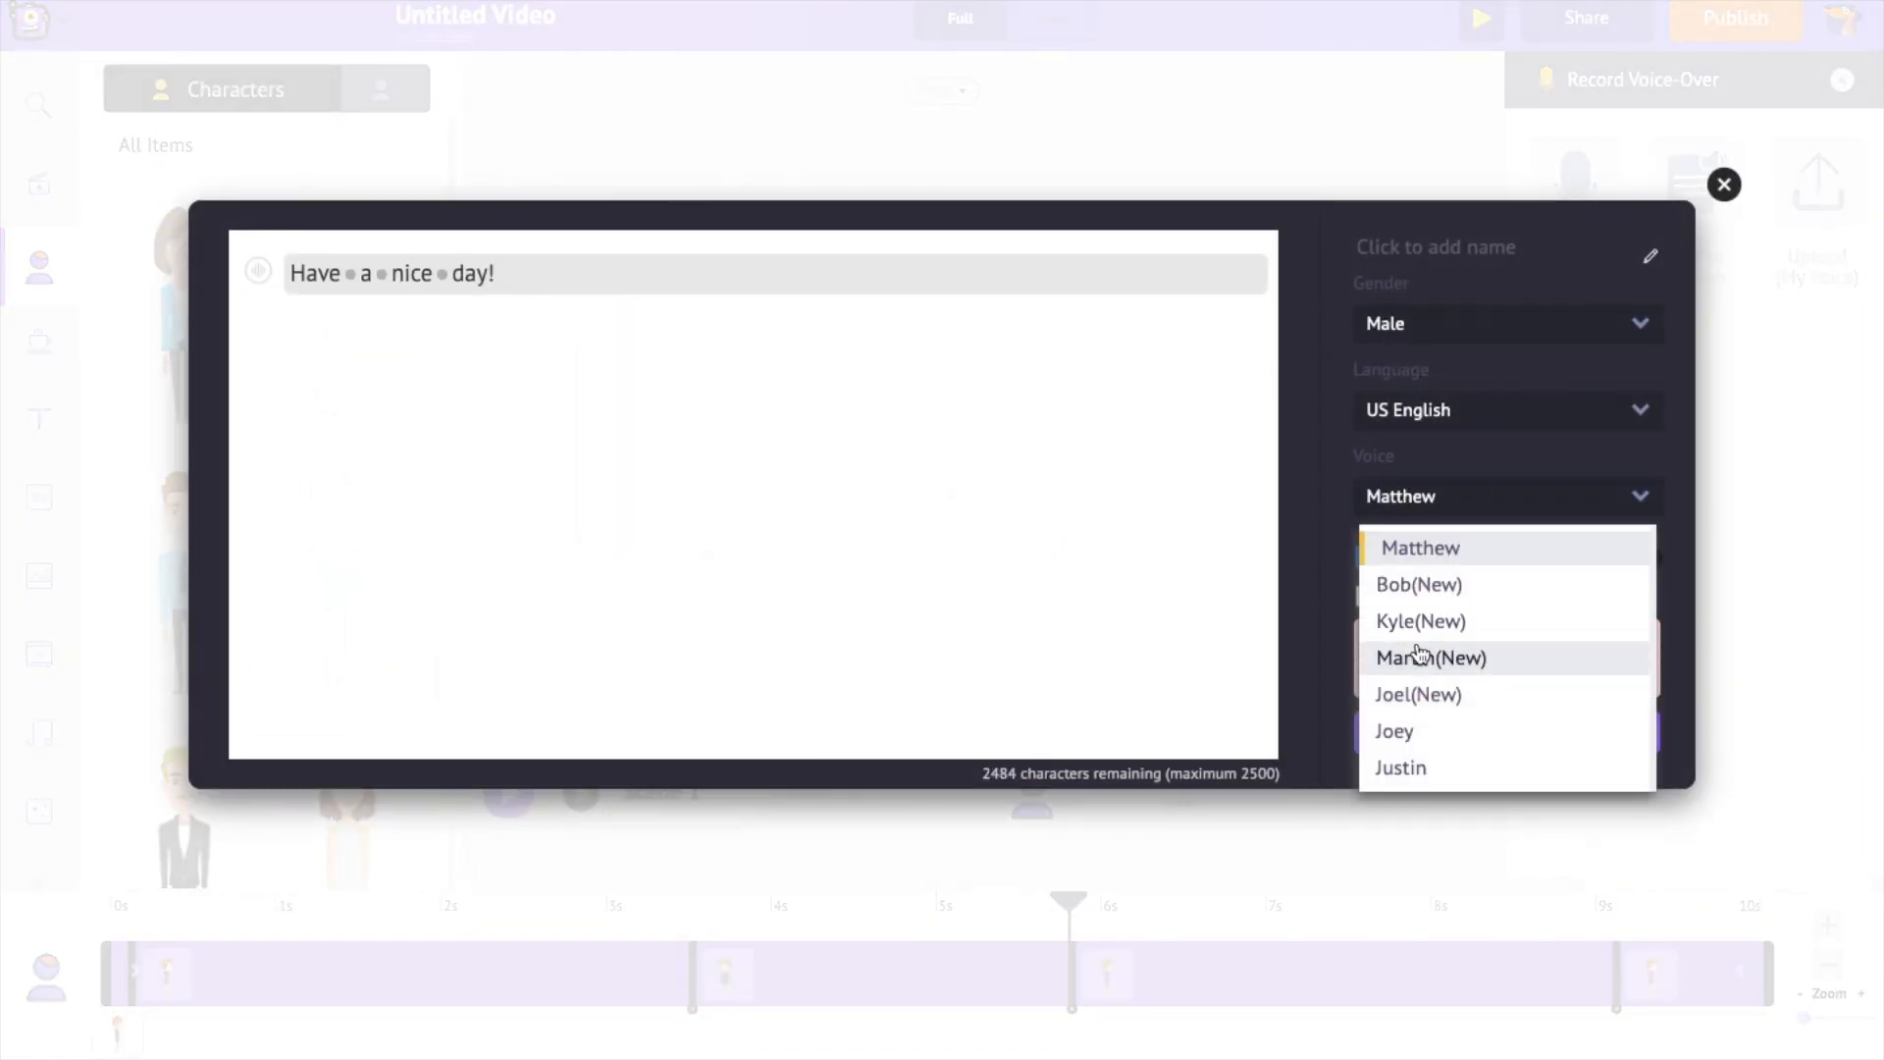
left_click(1723, 185)
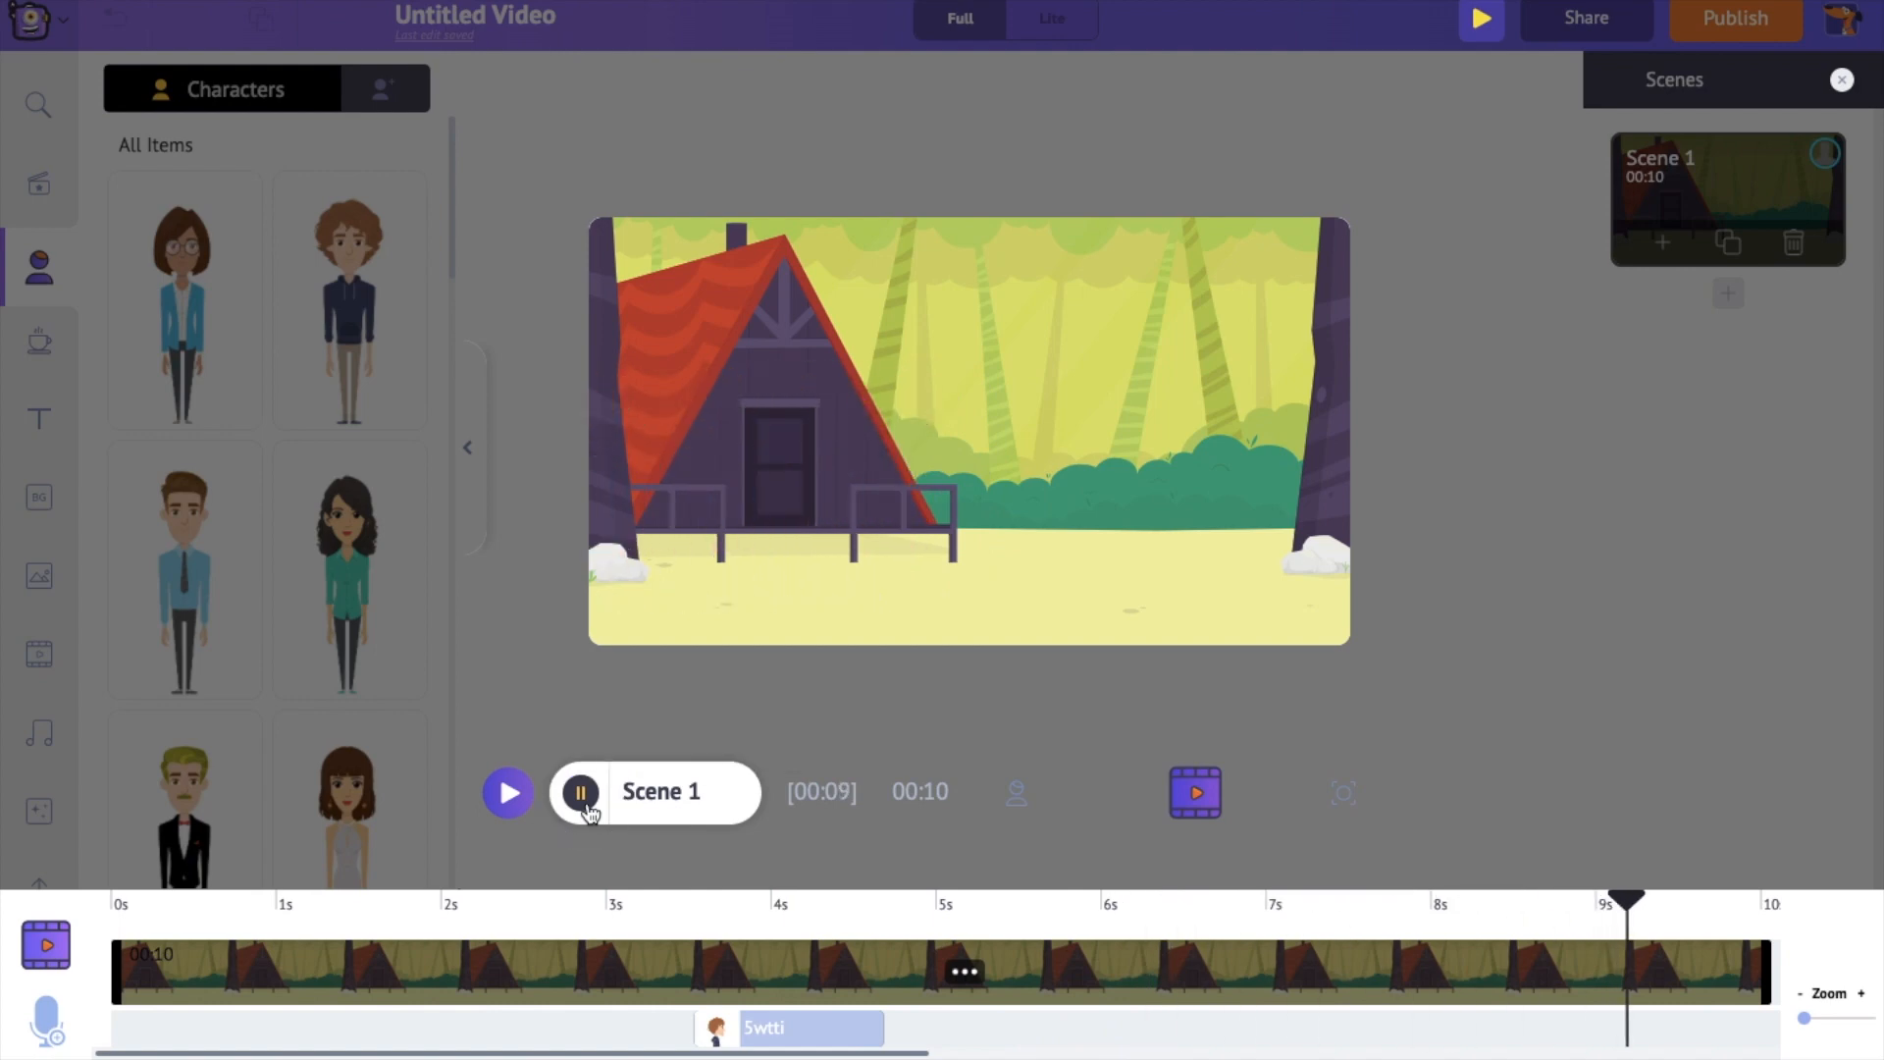
left_click(579, 791)
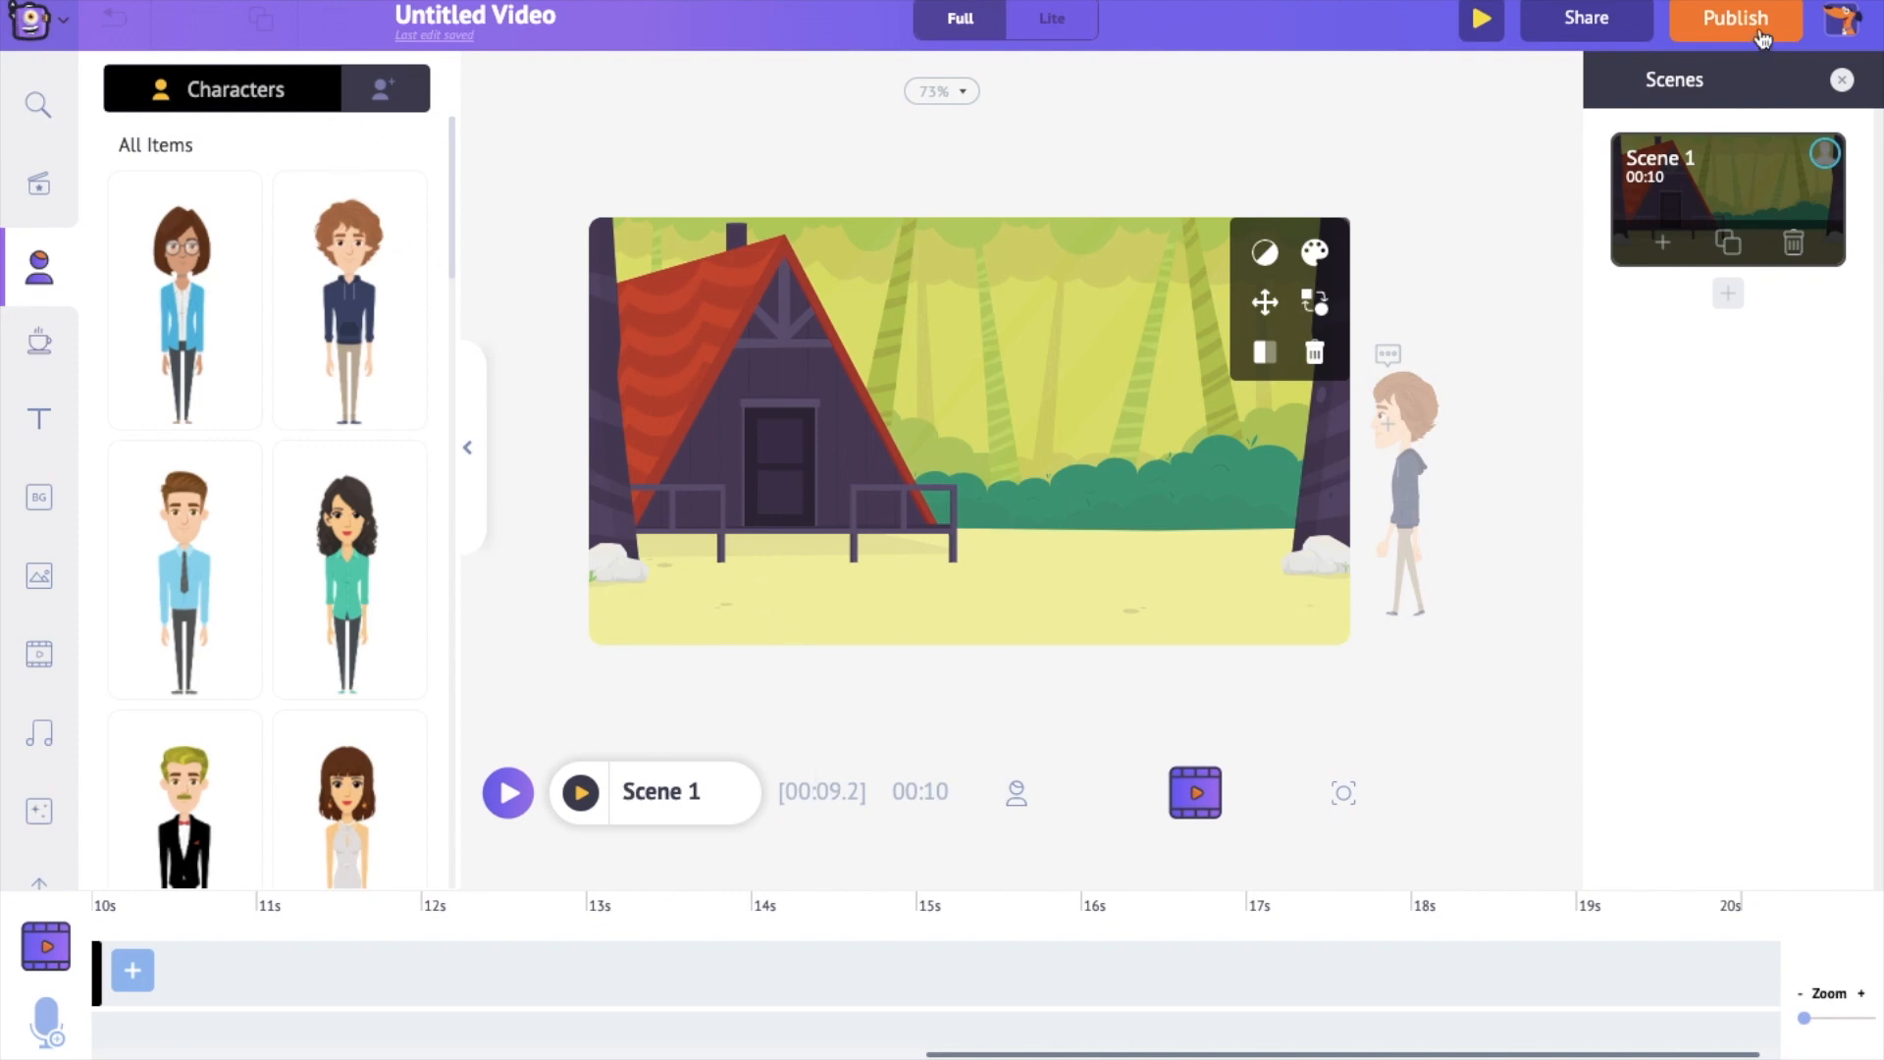
Publish the video as a Full HD 1080p mp4 download.
left_click(1733, 17)
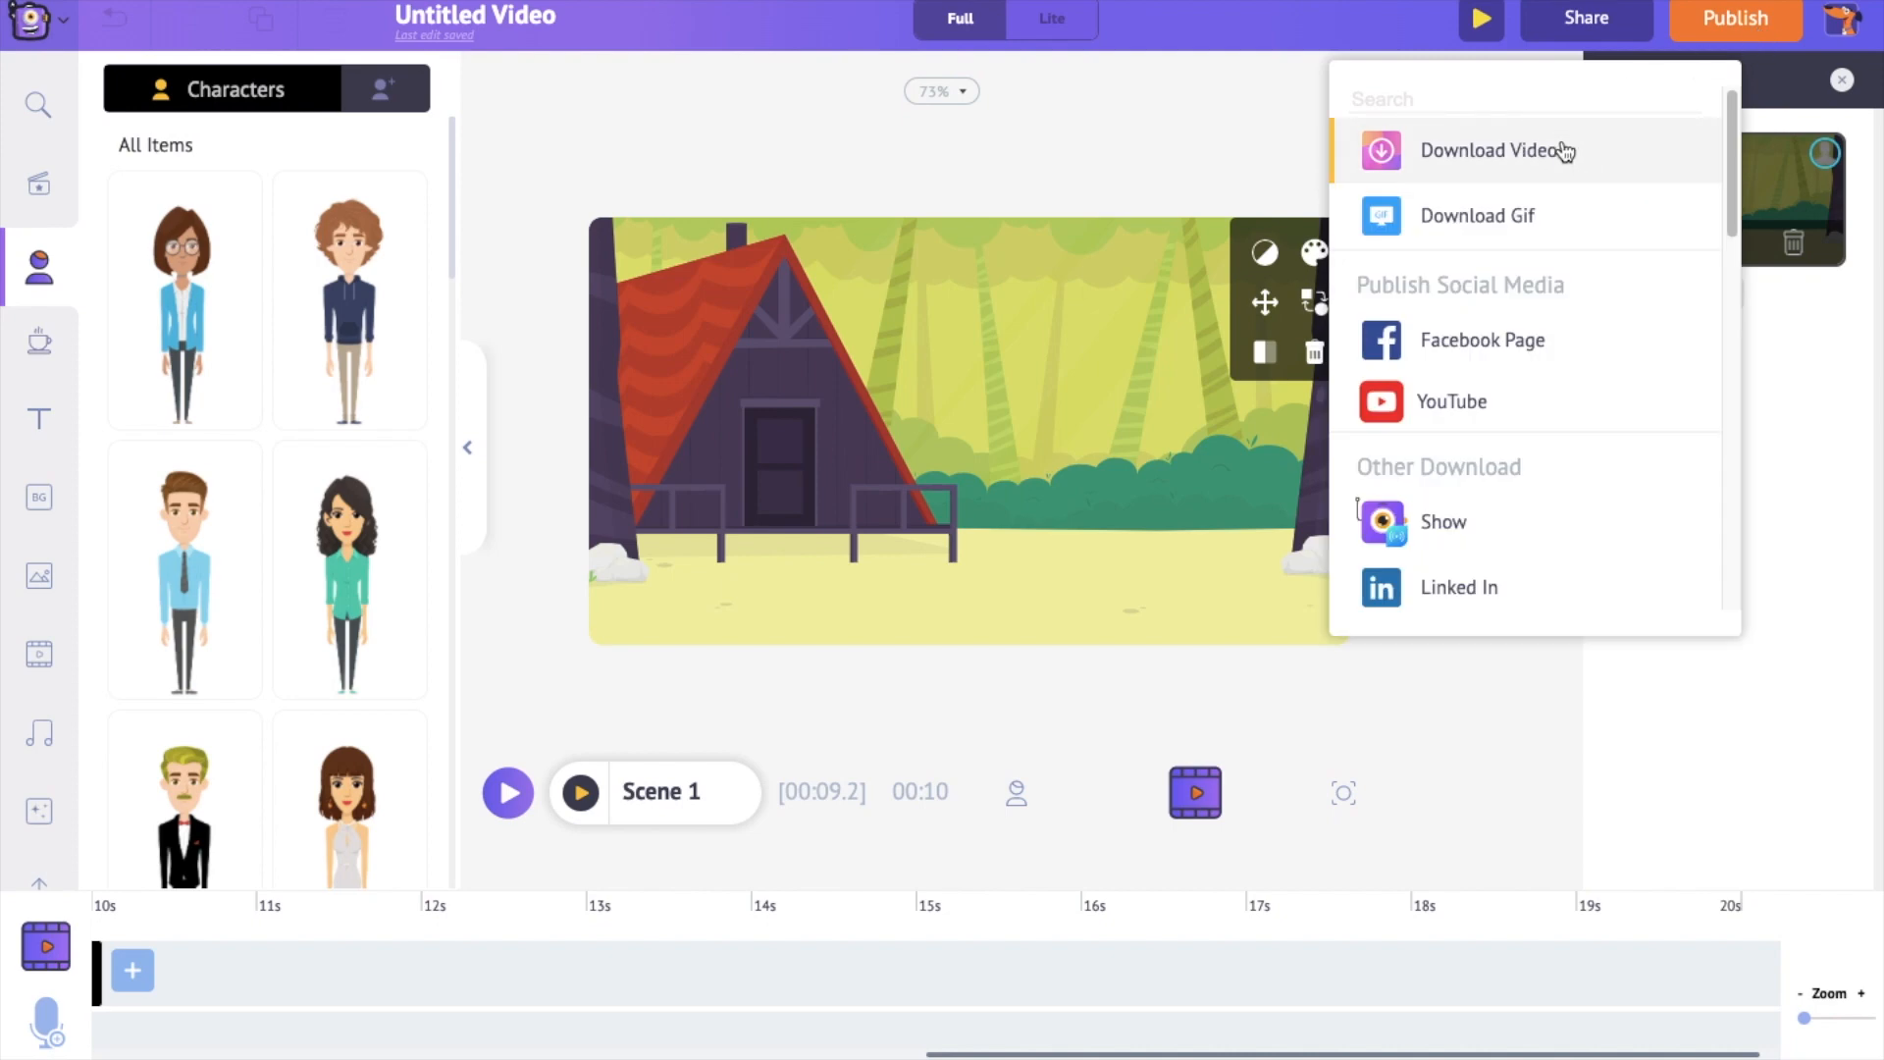
left_click(1496, 151)
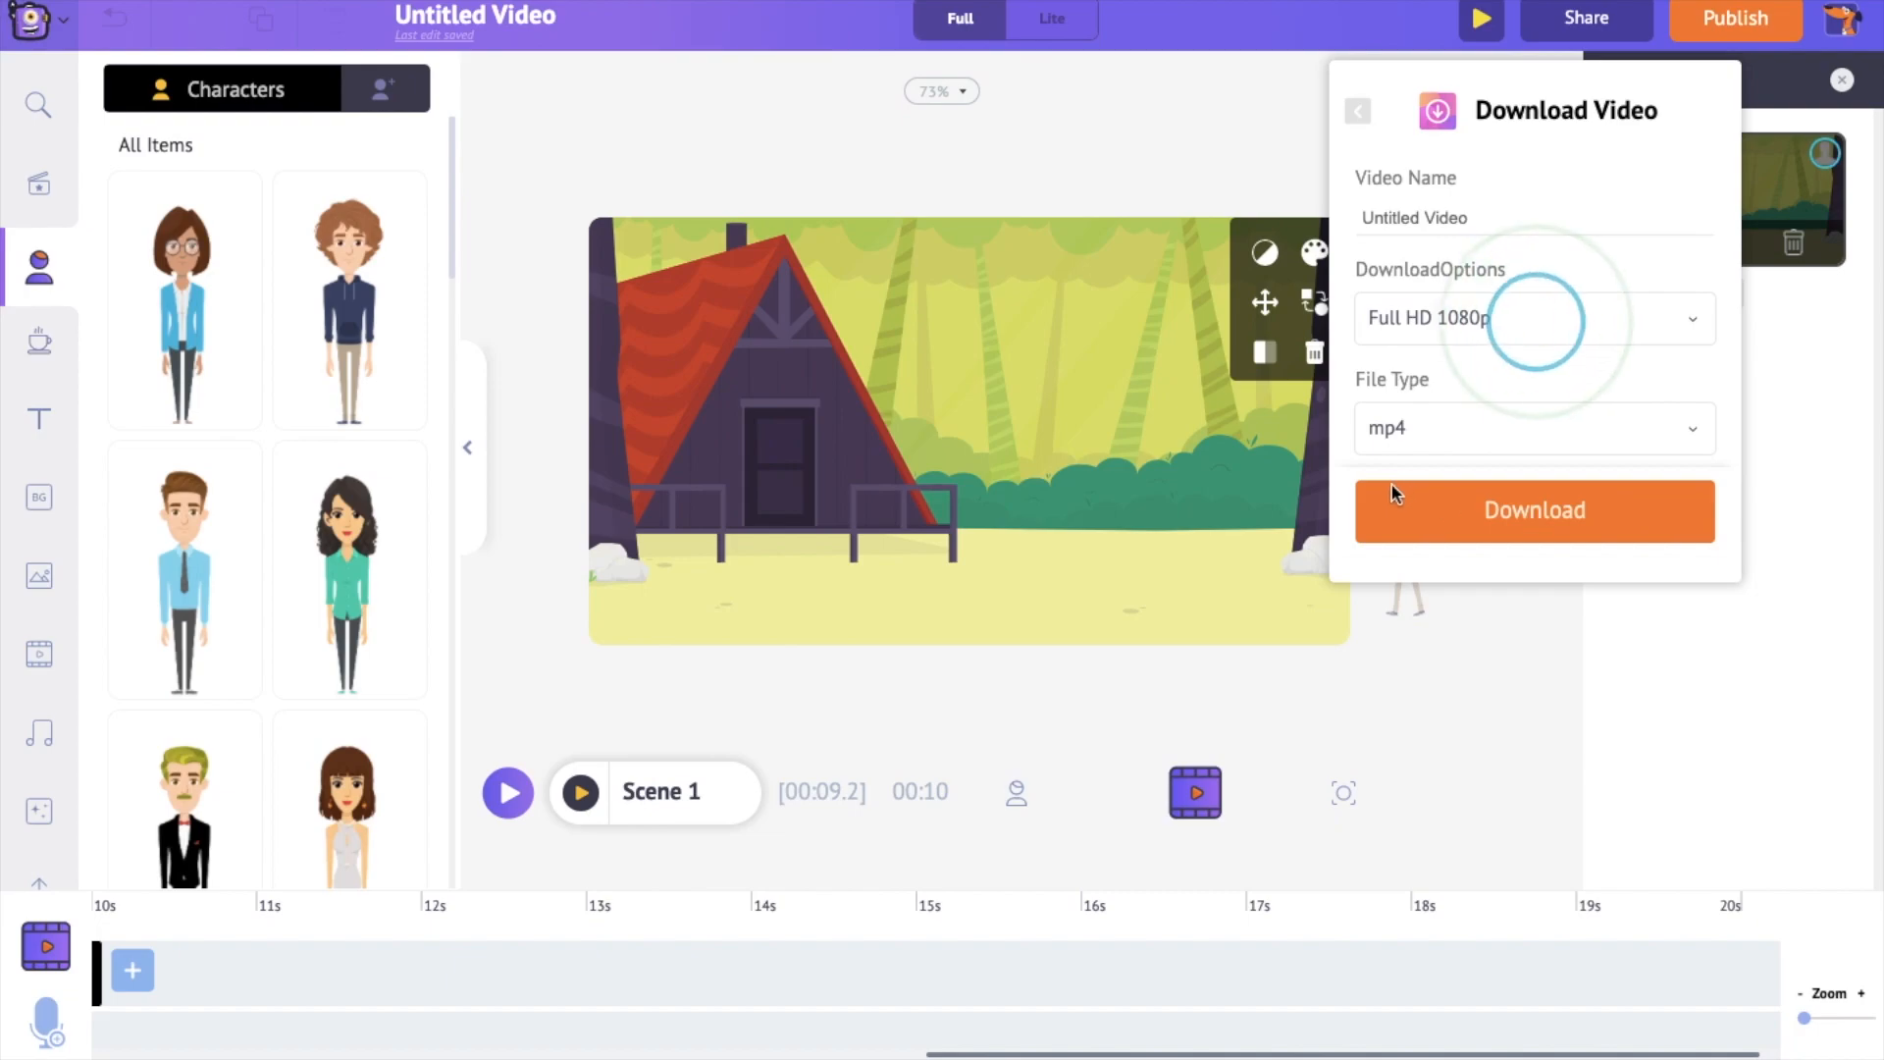
left_click(1533, 510)
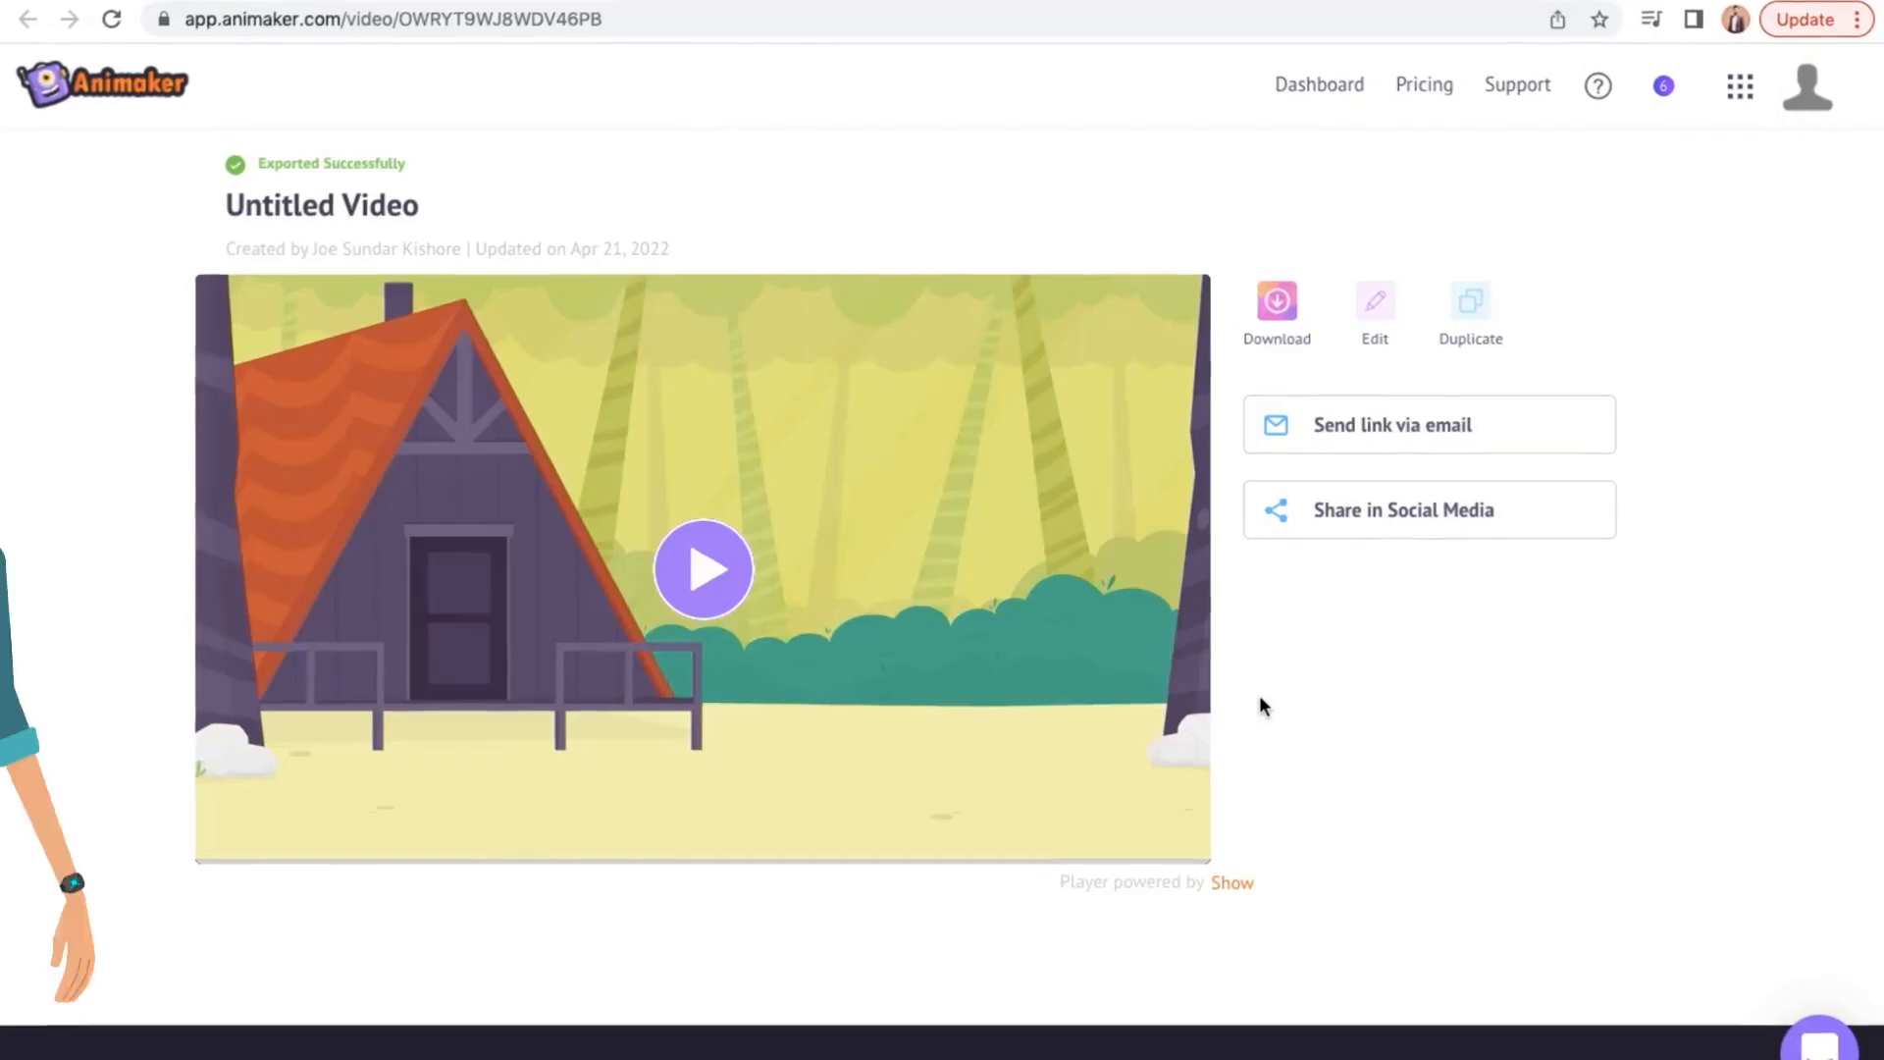